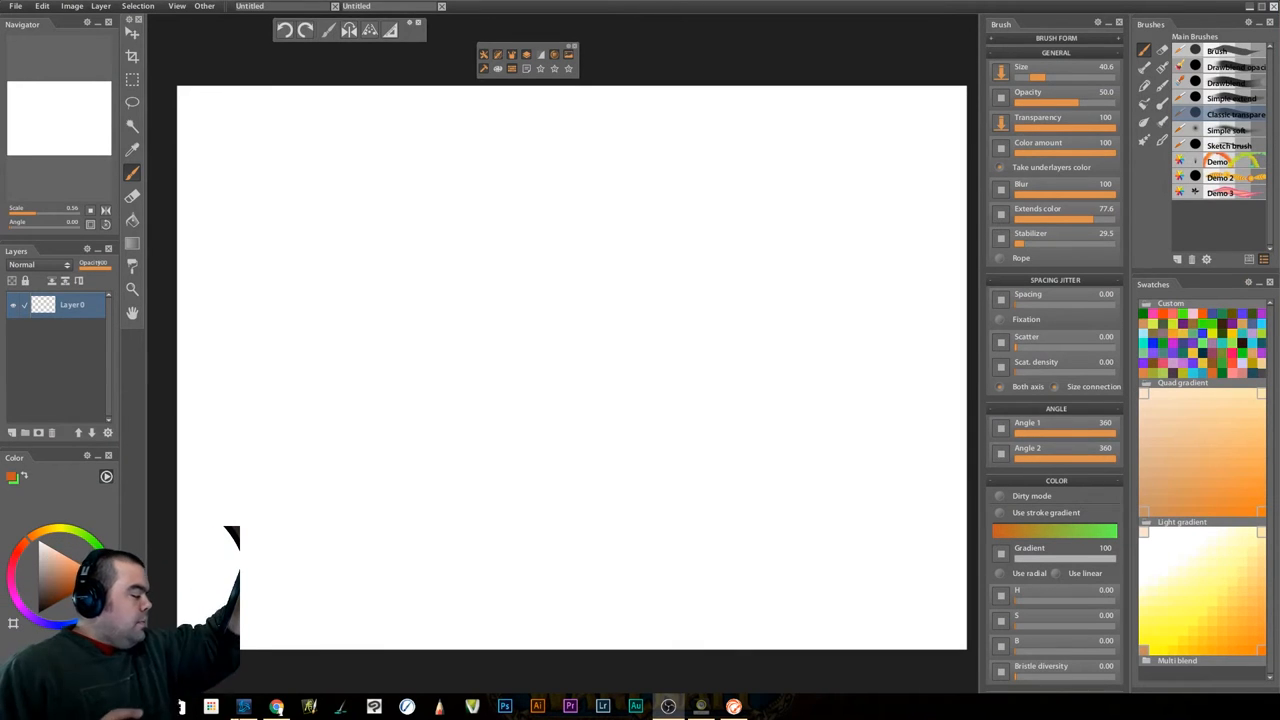
Create a new empty Layer 1 above the original Layer 0 in the Layers panel
drag(232, 536, 222, 636)
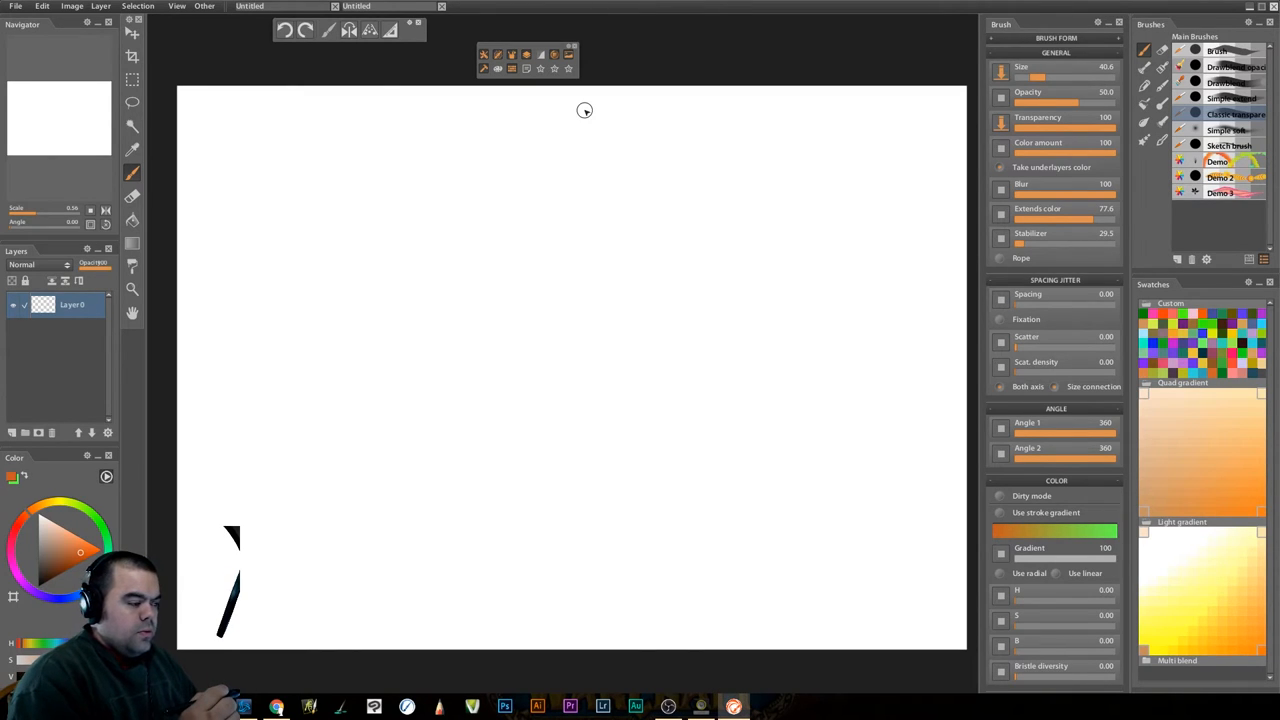
mouse_move(878, 344)
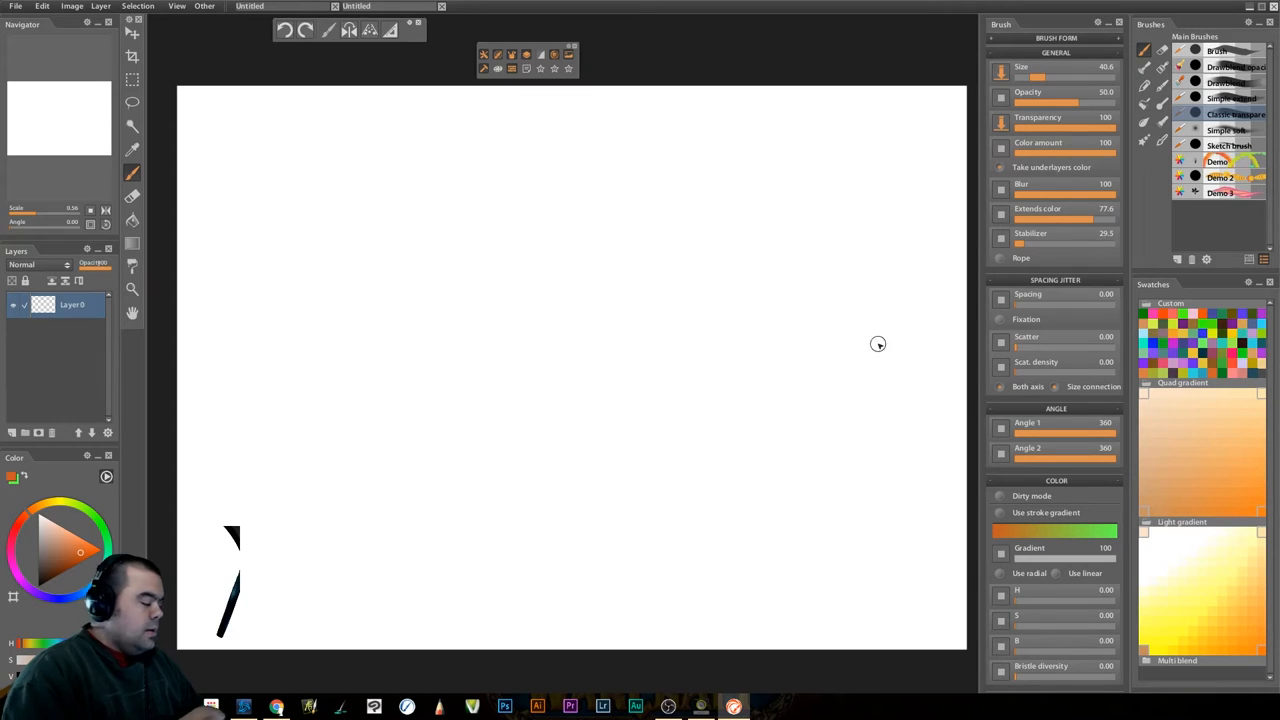
mouse_move(472, 392)
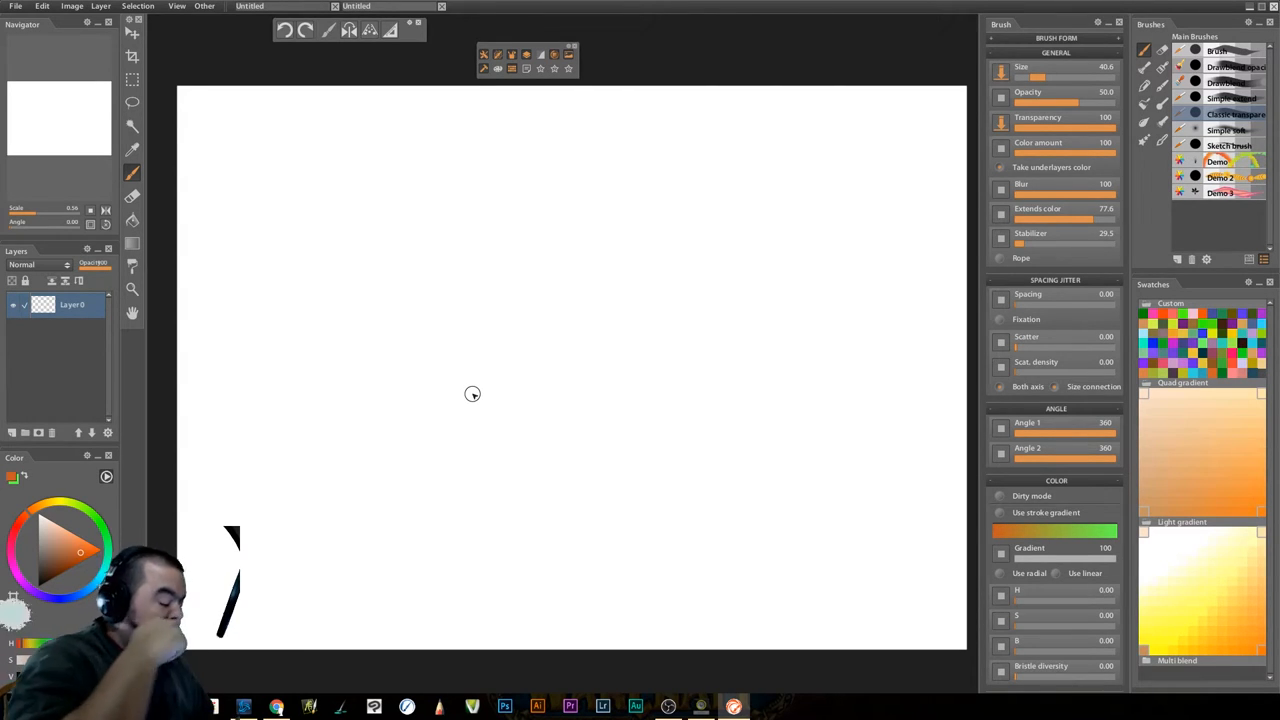
mouse_move(474, 356)
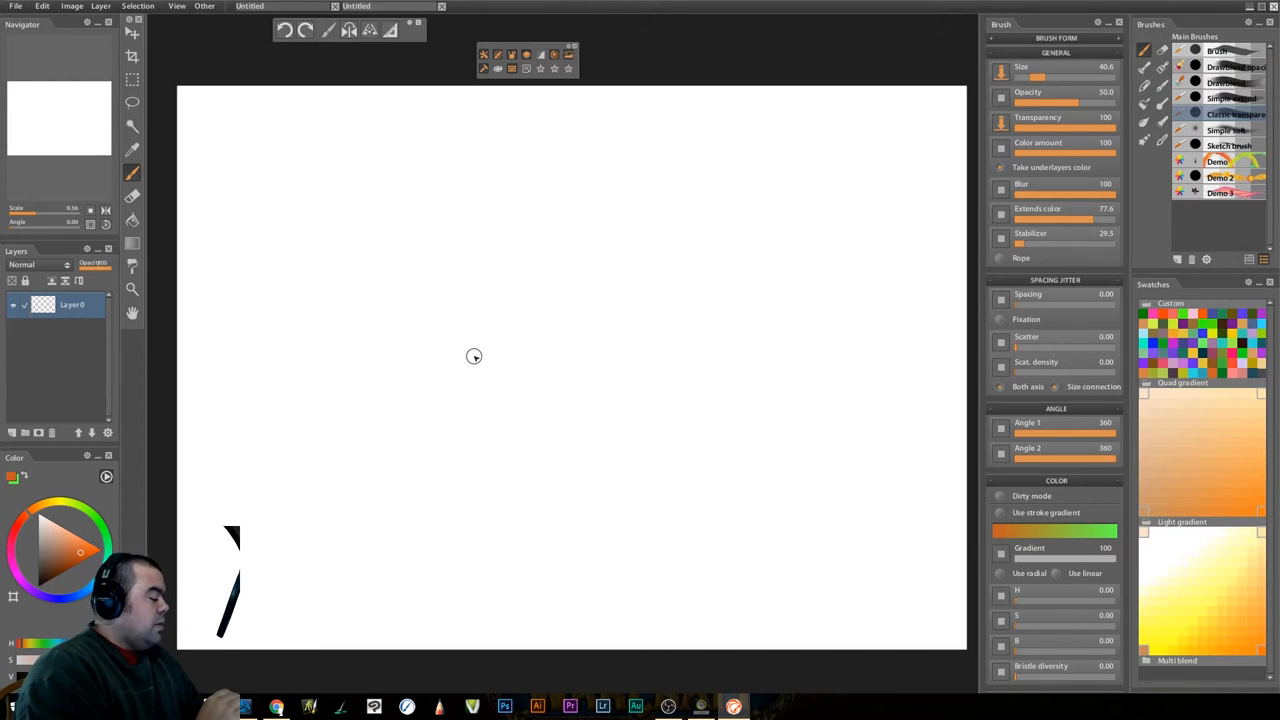
mouse_move(480, 364)
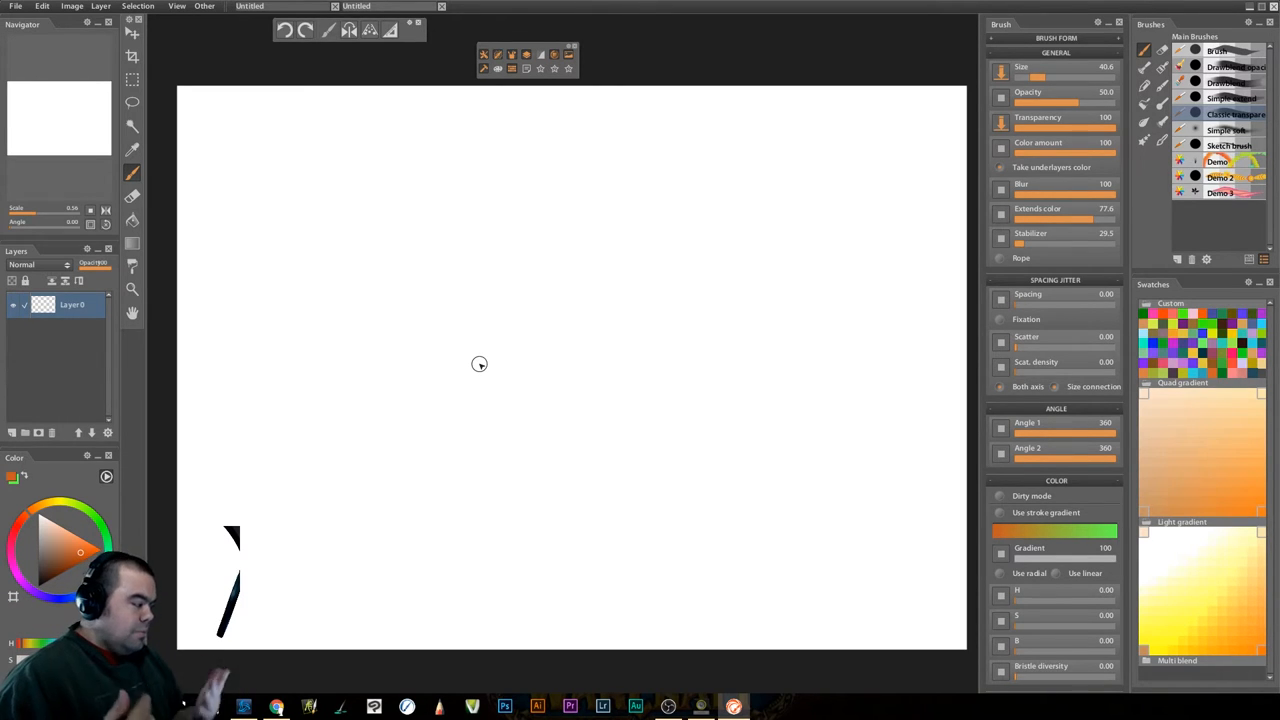
mouse_move(374, 496)
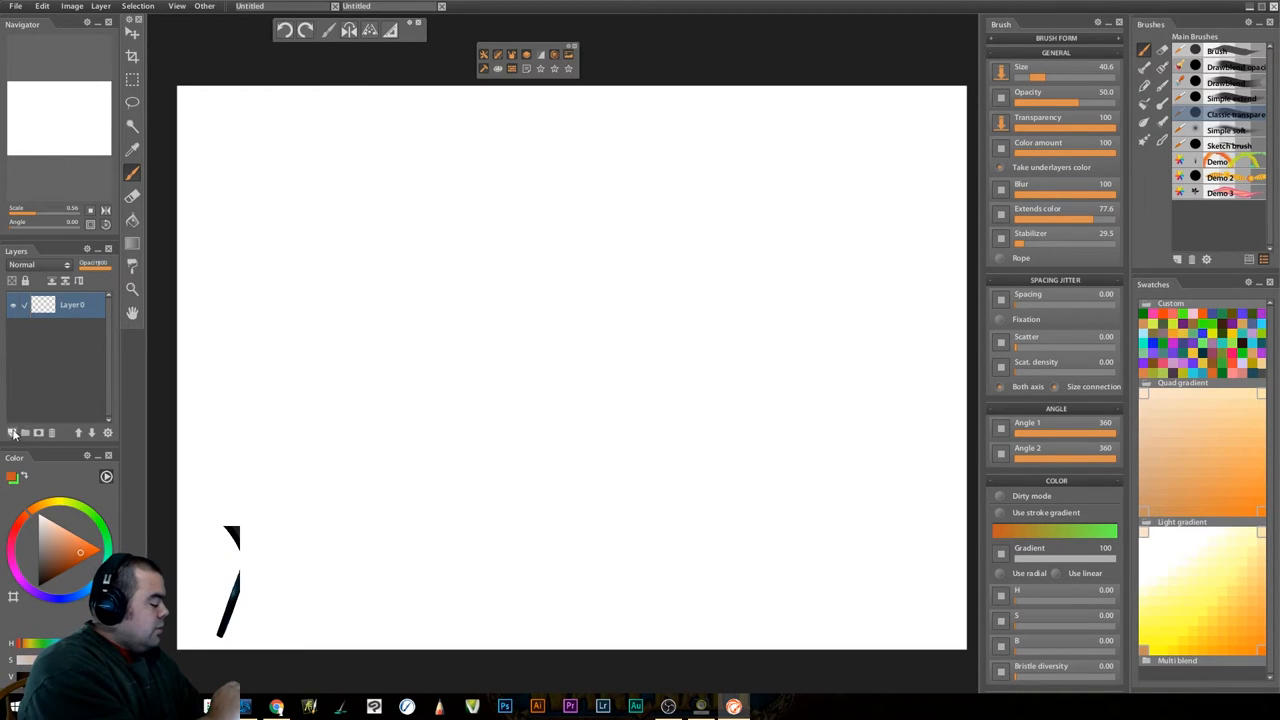
click(12, 432)
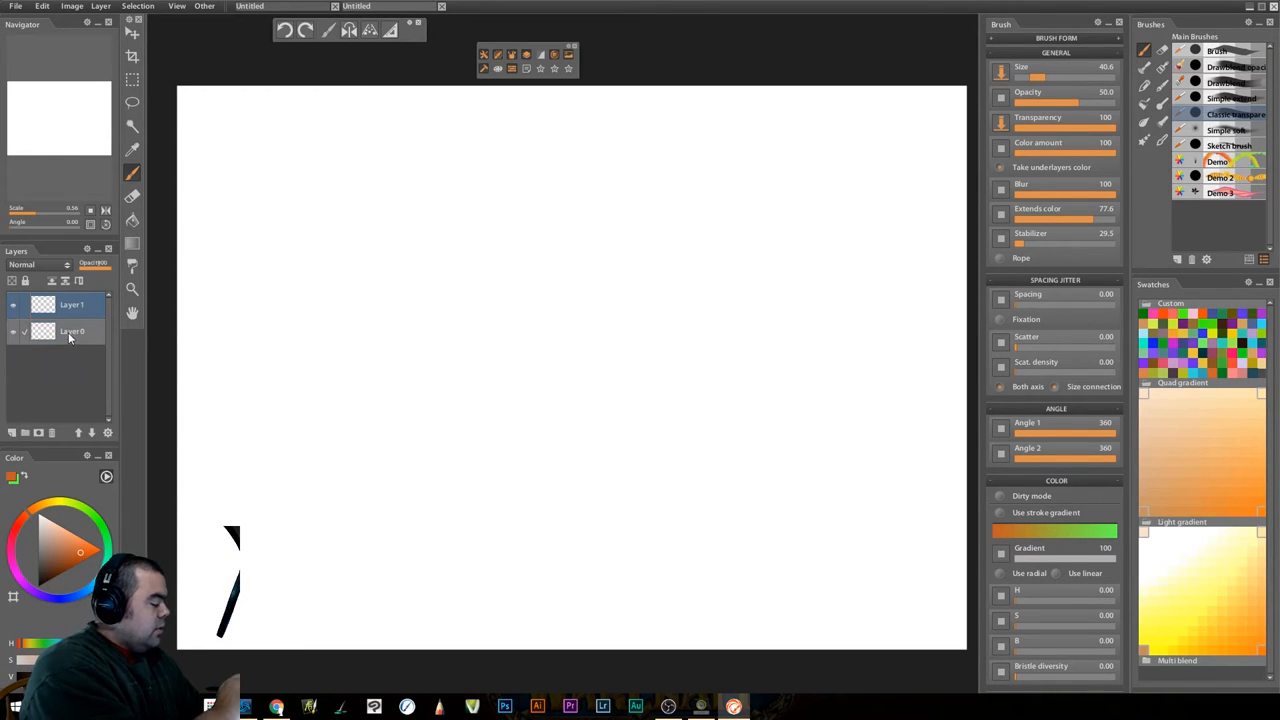
click(72, 332)
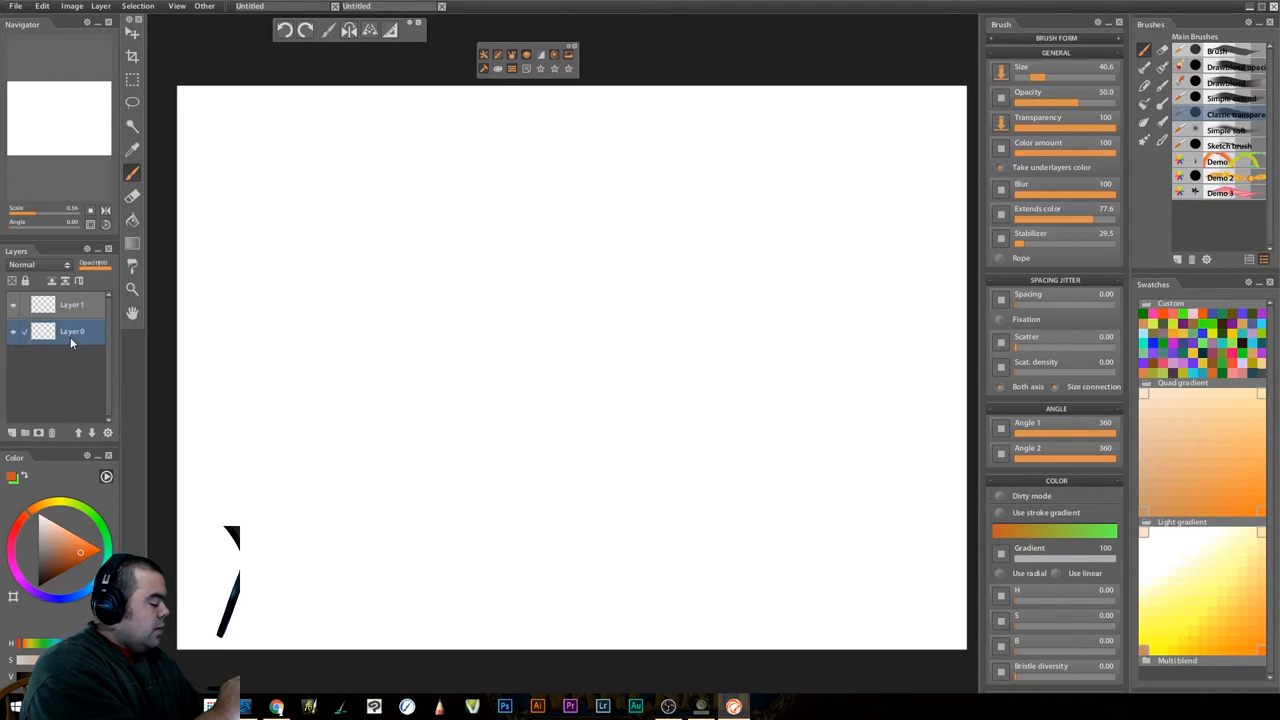
click(72, 304)
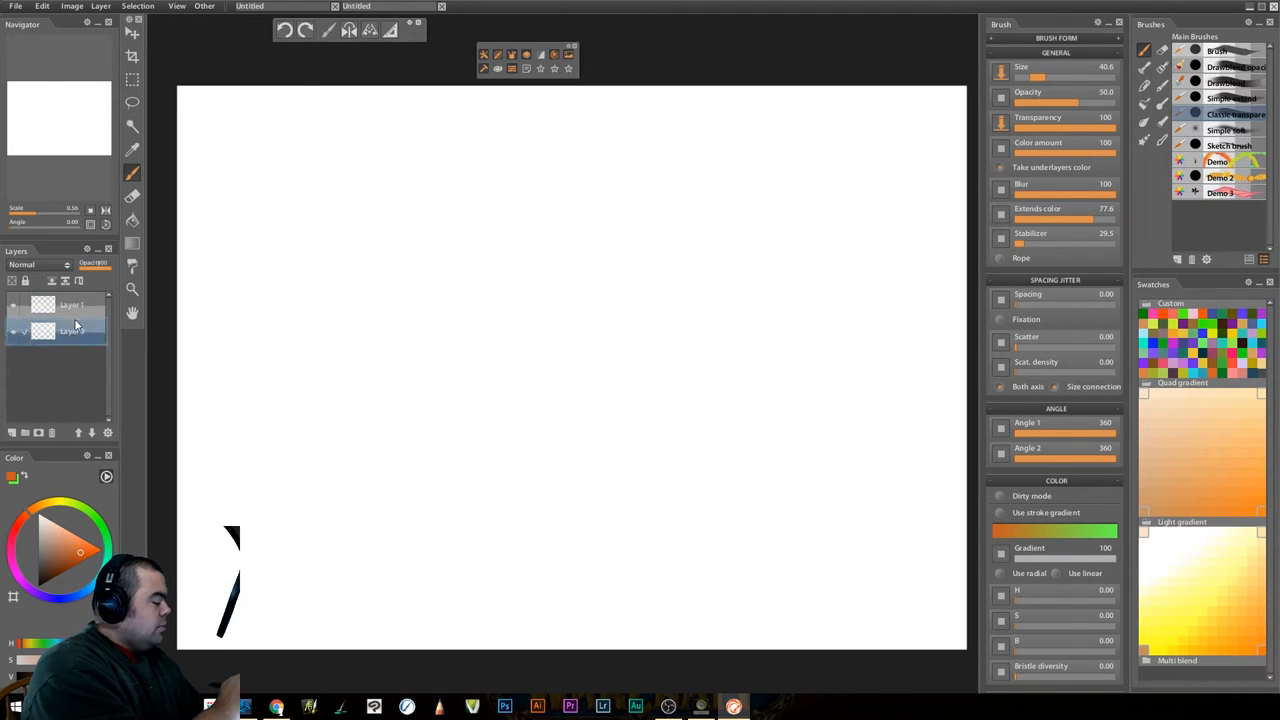
click(72, 304)
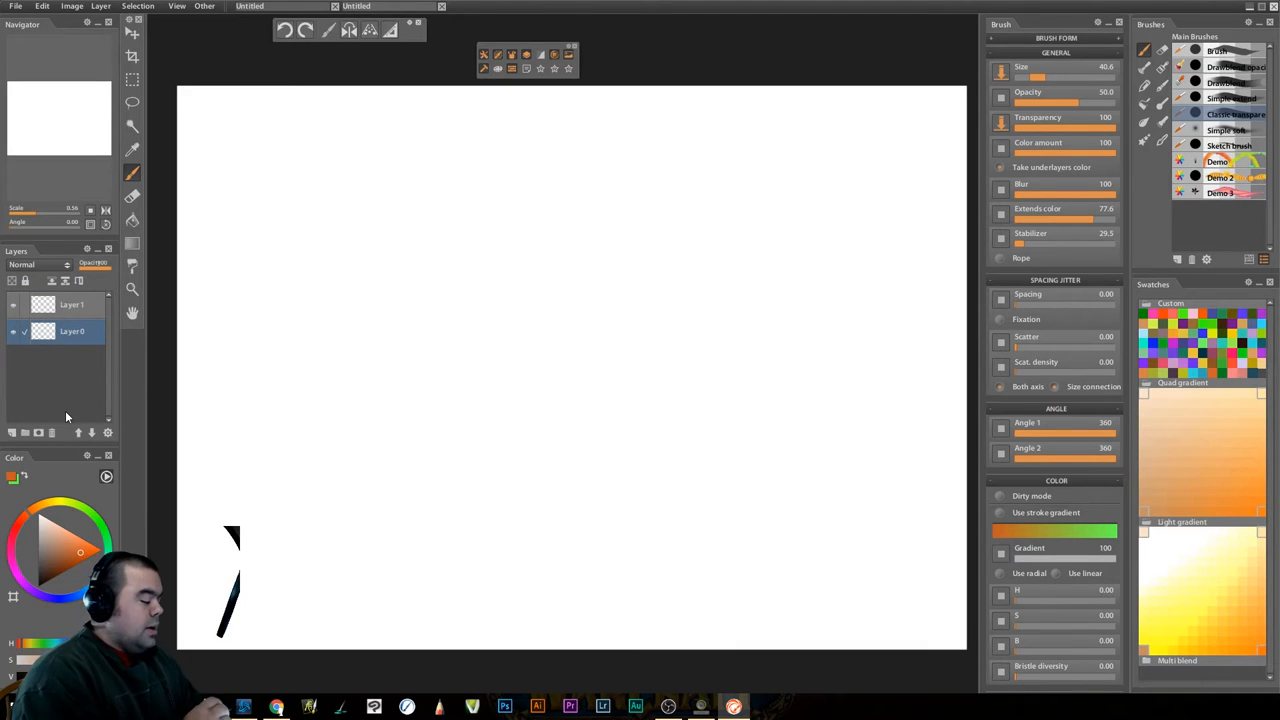
mouse_move(936, 454)
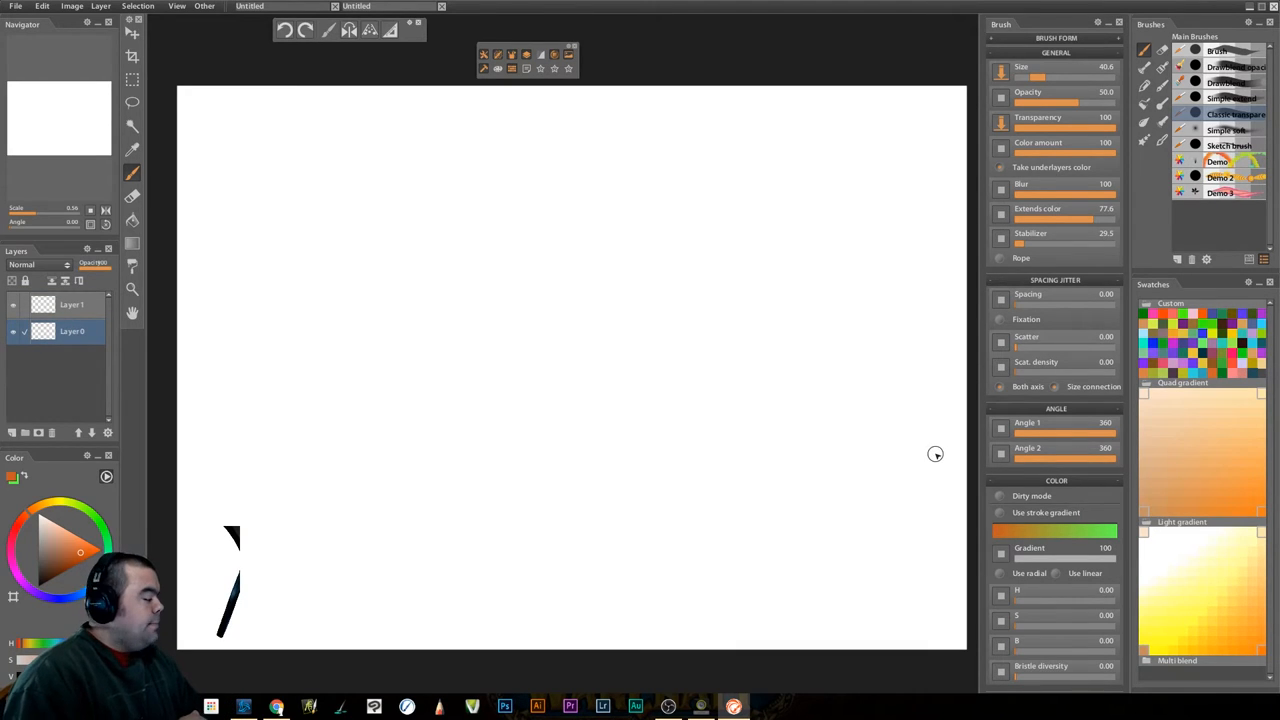
mouse_move(924, 480)
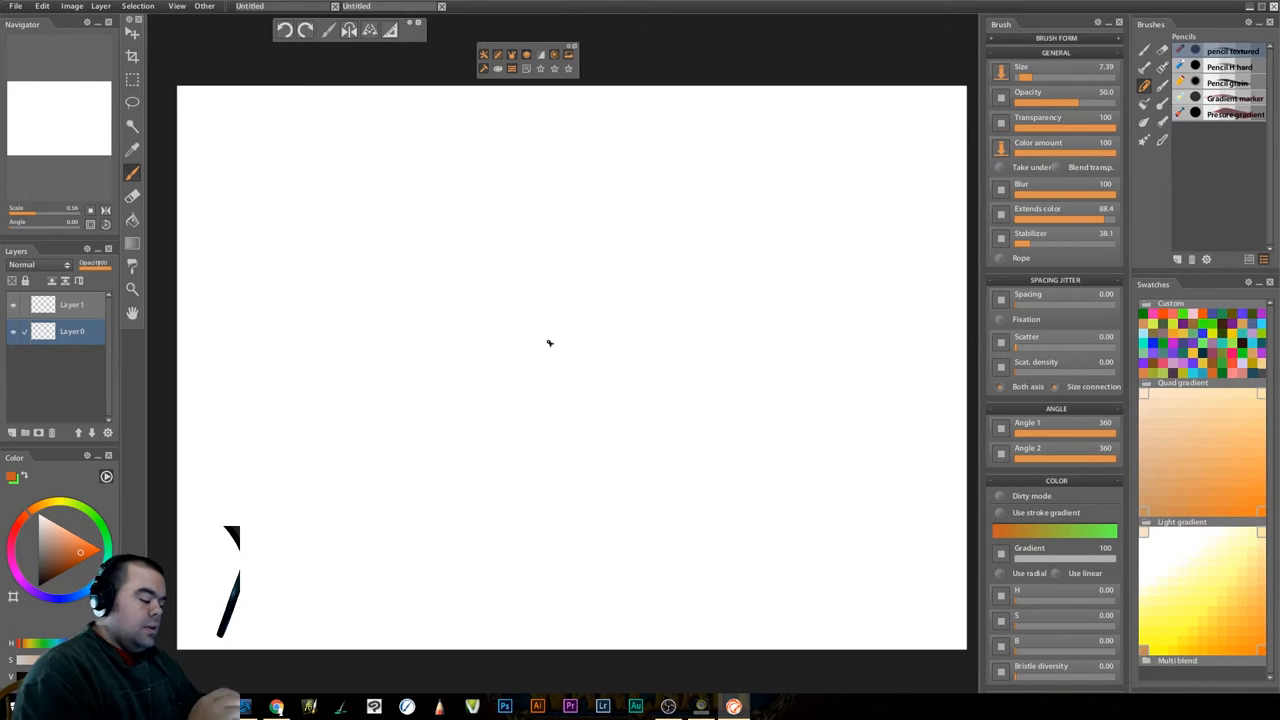
mouse_move(492, 248)
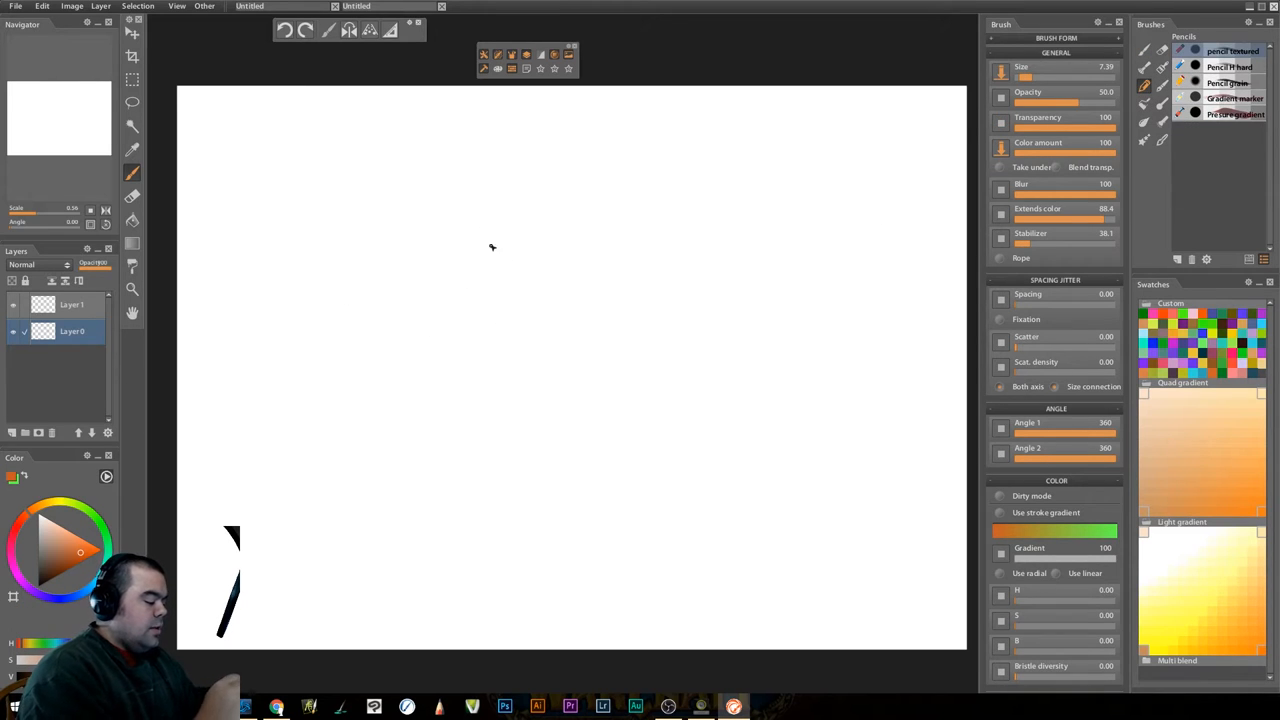
mouse_move(538, 276)
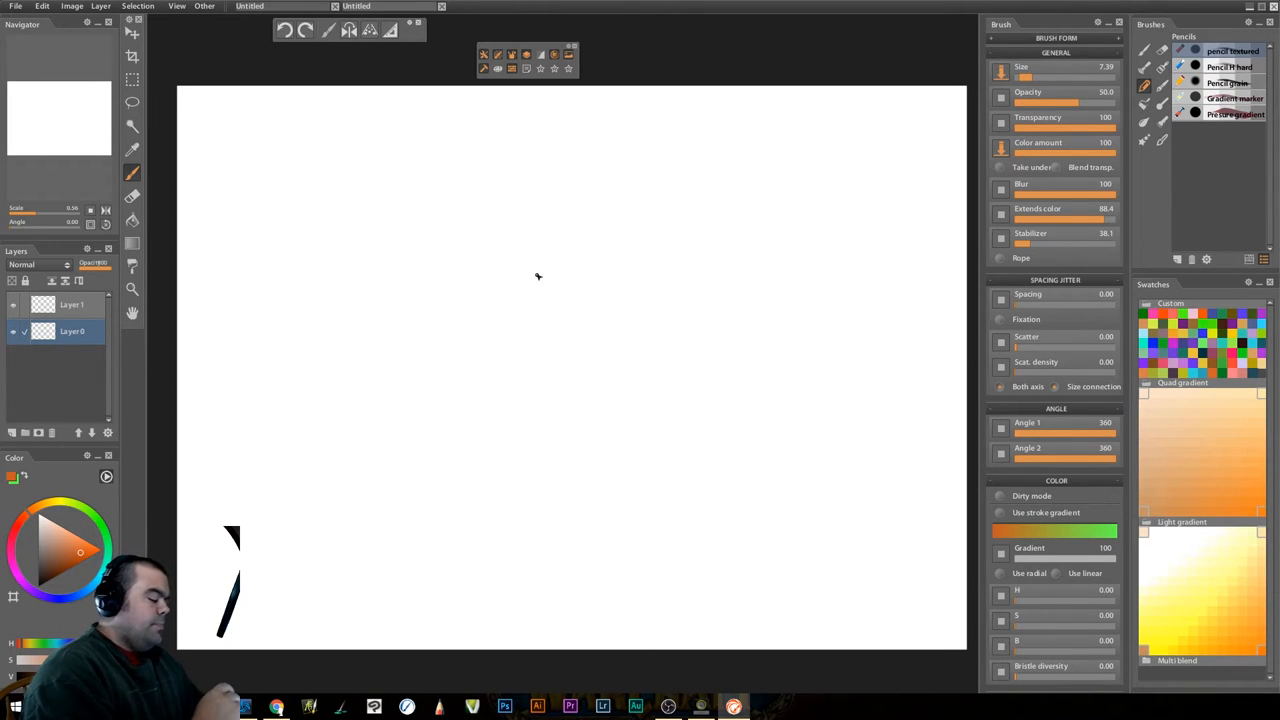
mouse_move(468, 378)
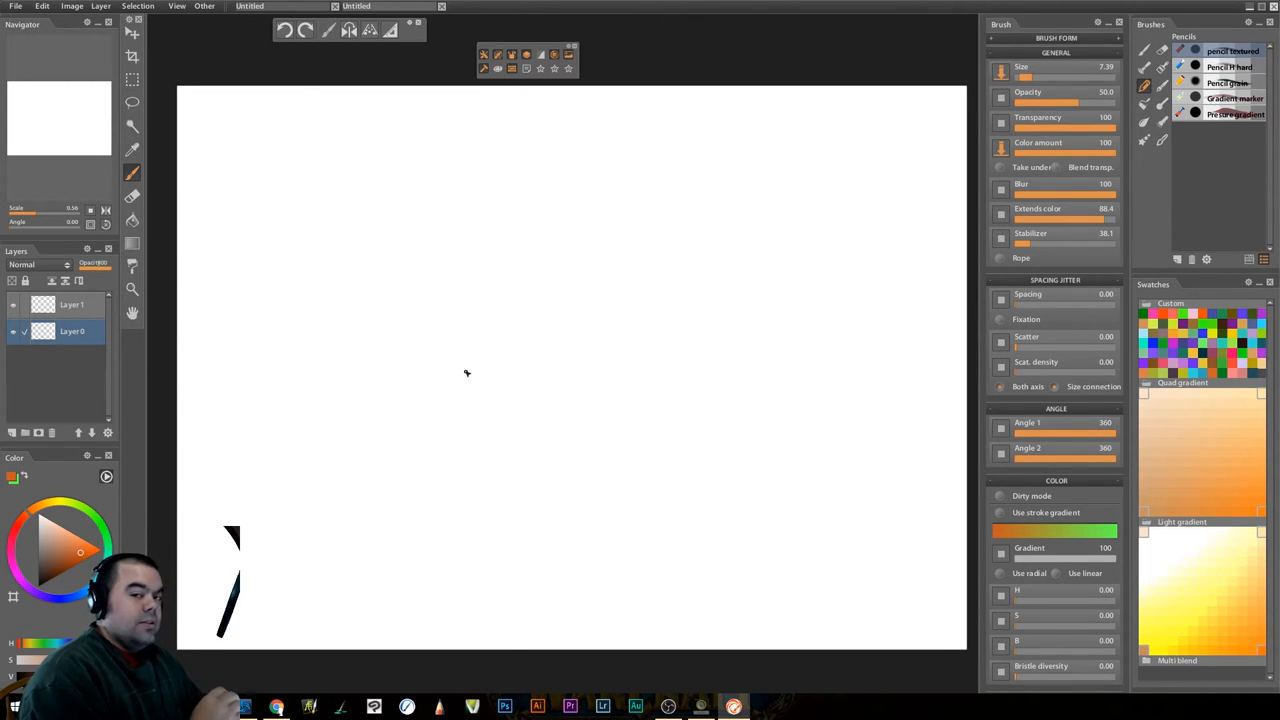
mouse_move(486, 424)
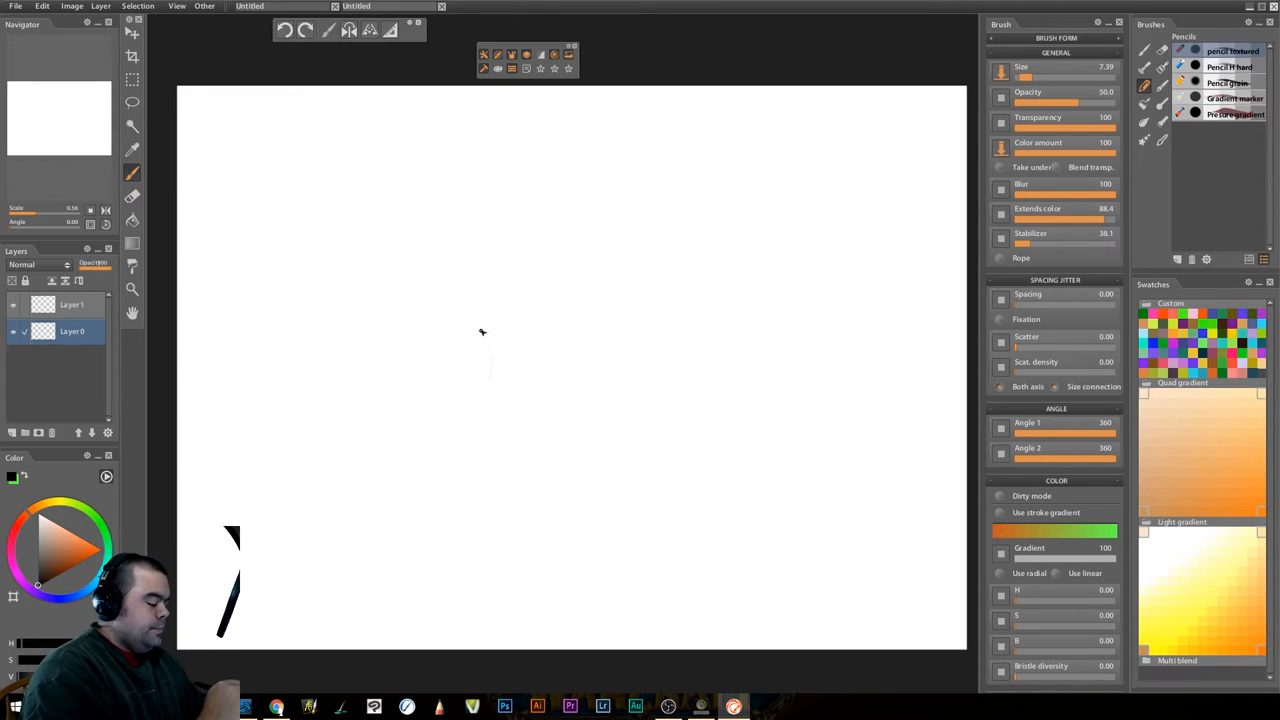
Pencil-sketch the vase's left and right sides and close its bottom
drag(484, 332, 484, 402)
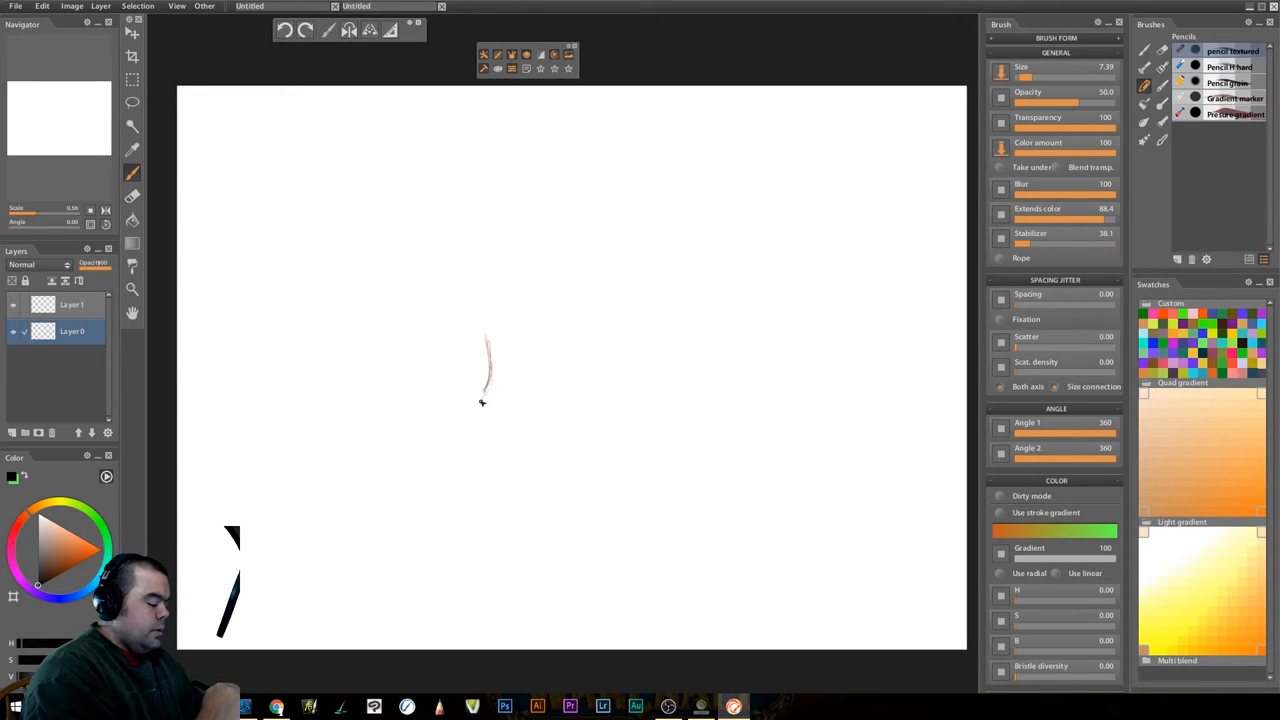
drag(484, 400, 488, 568)
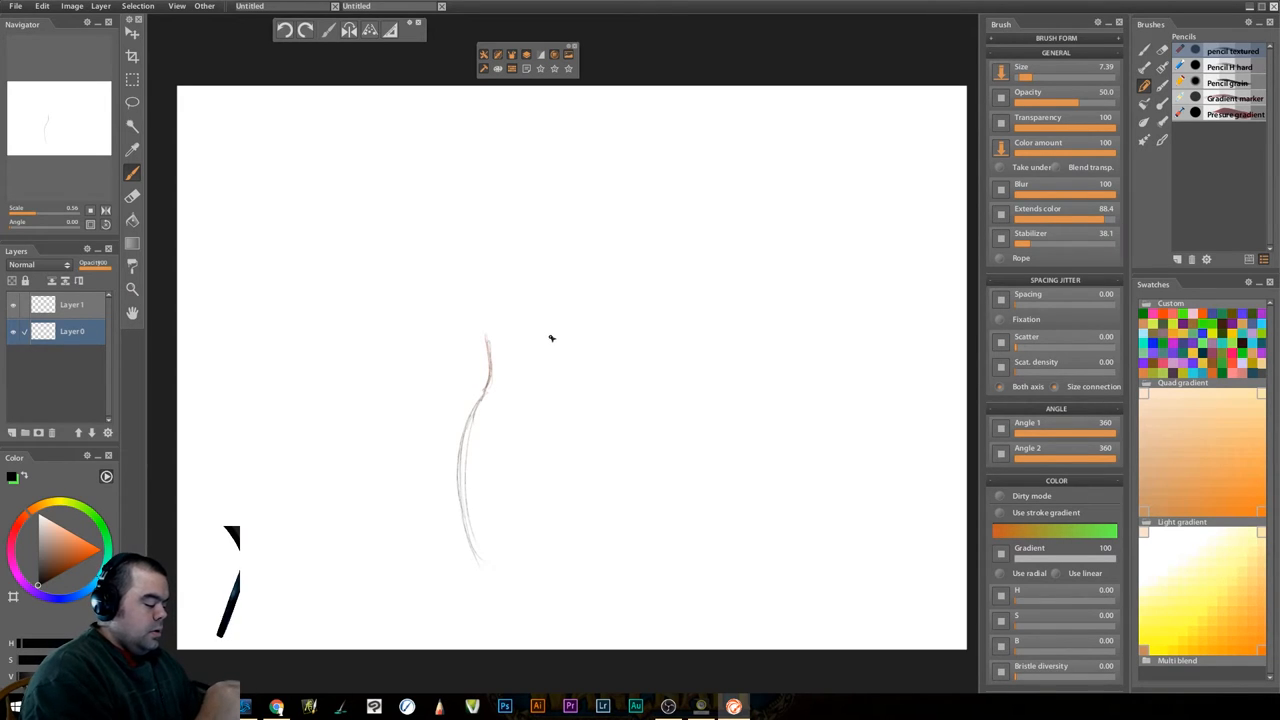
drag(548, 340, 548, 390)
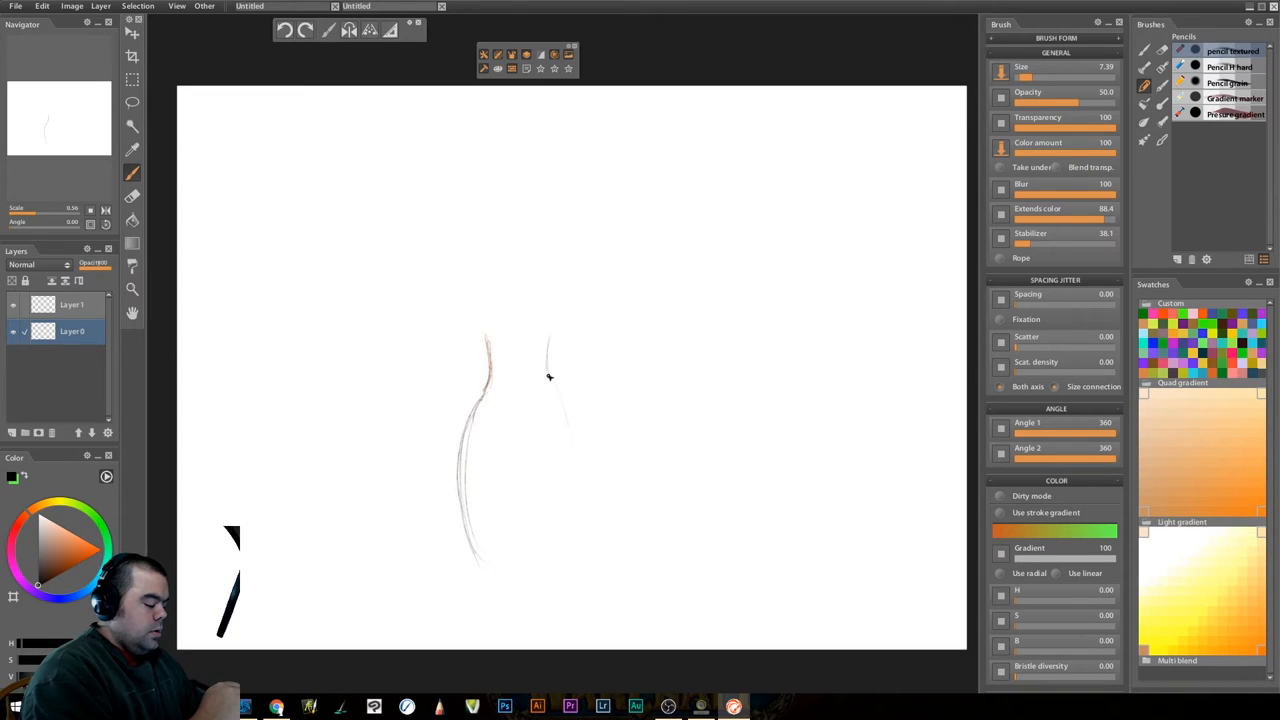
drag(548, 376, 582, 548)
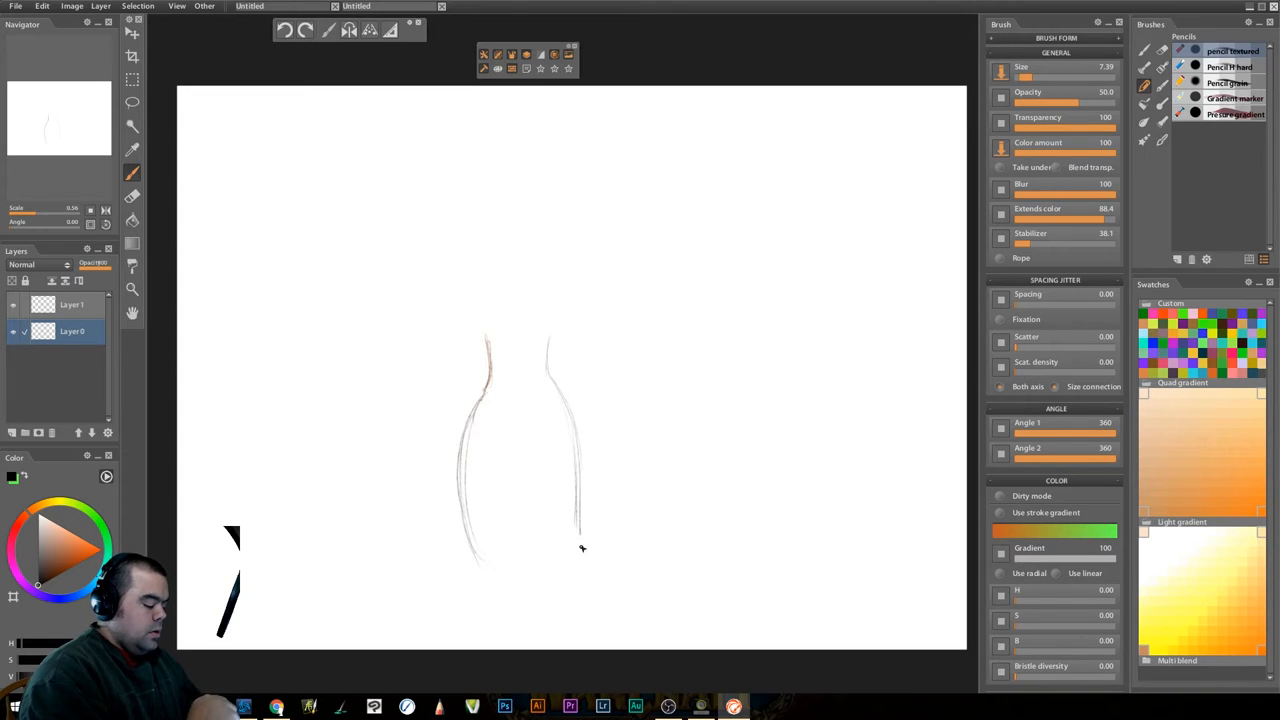
drag(580, 530, 564, 570)
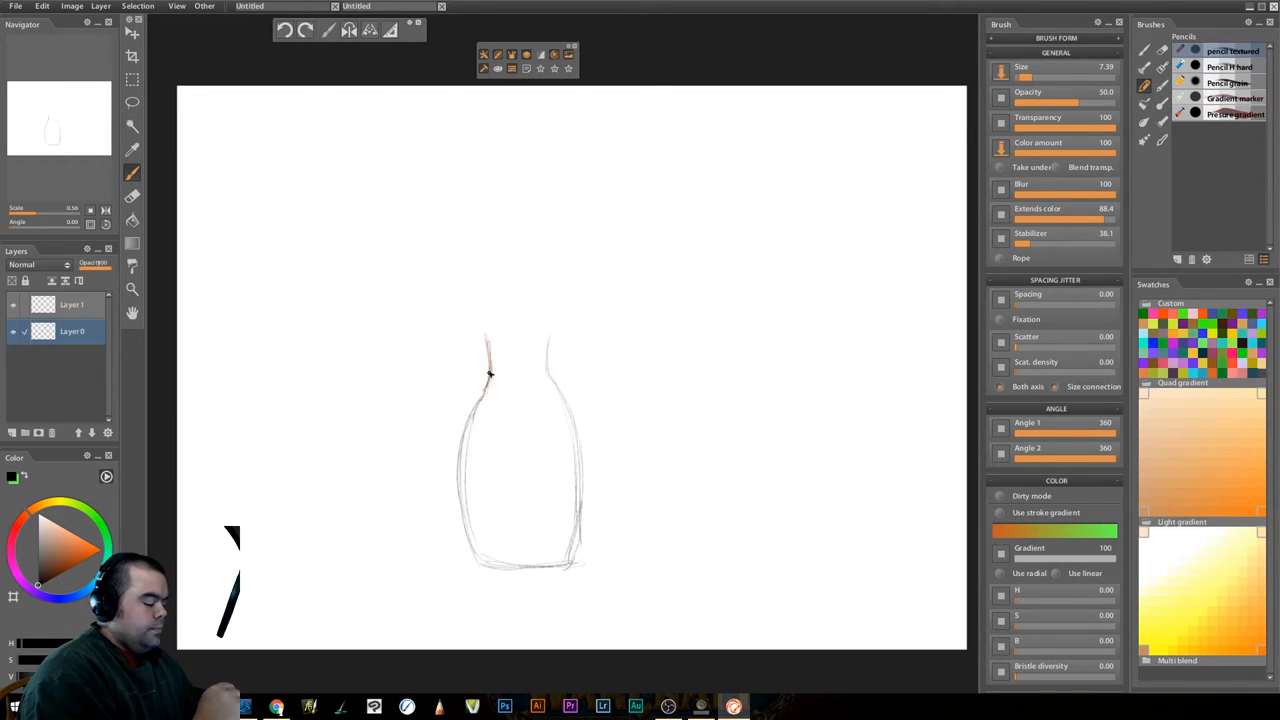
mouse_move(488, 318)
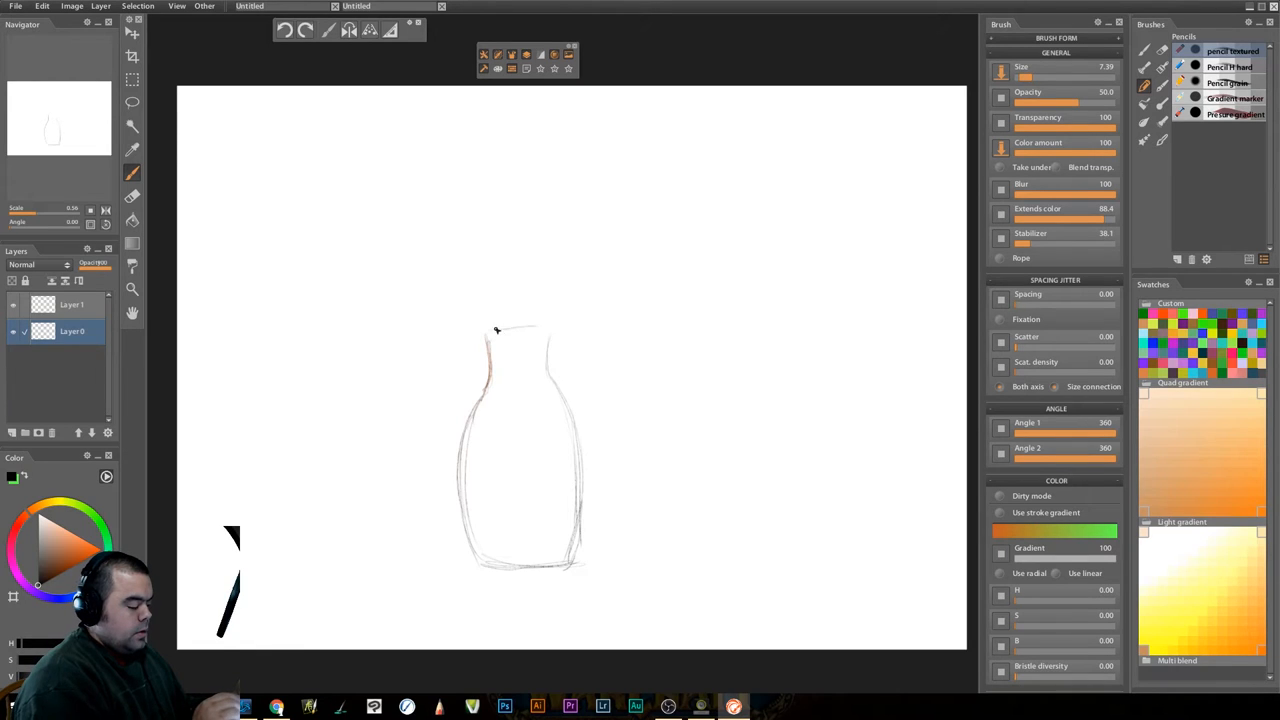
Sketch the vase's neck, rim and lip to complete the outline
drag(478, 332, 556, 336)
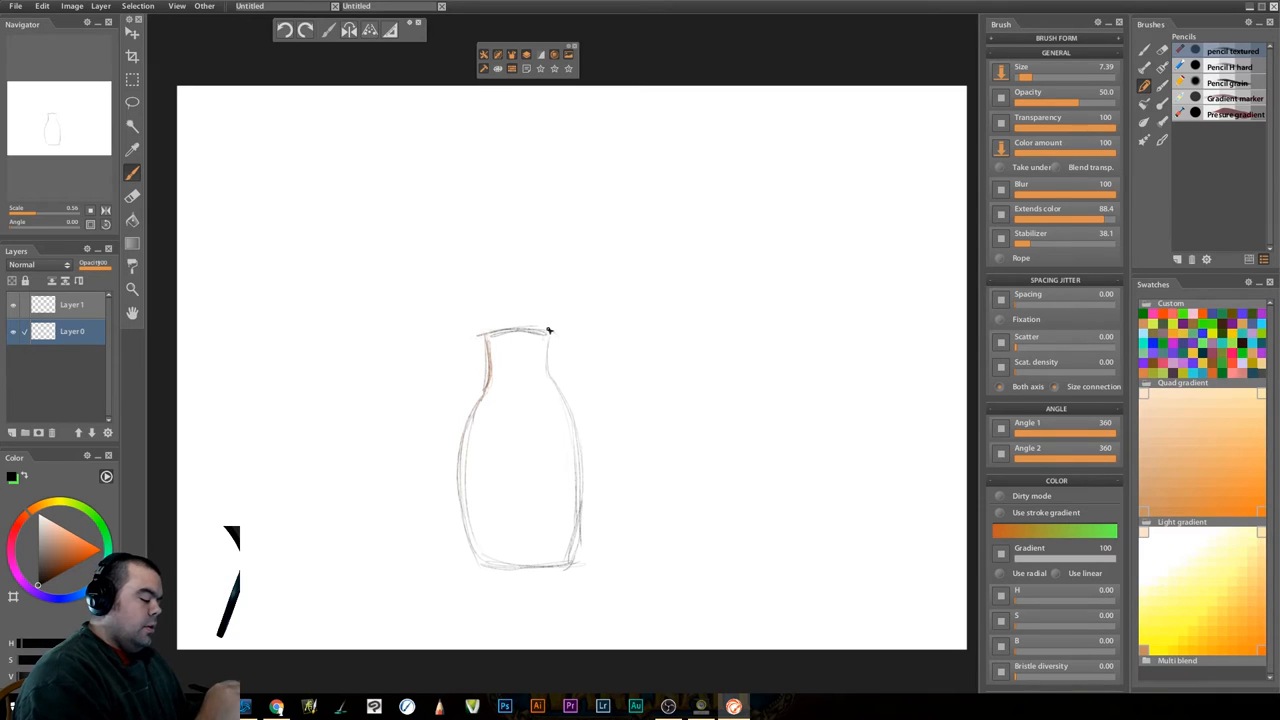
drag(548, 330, 576, 538)
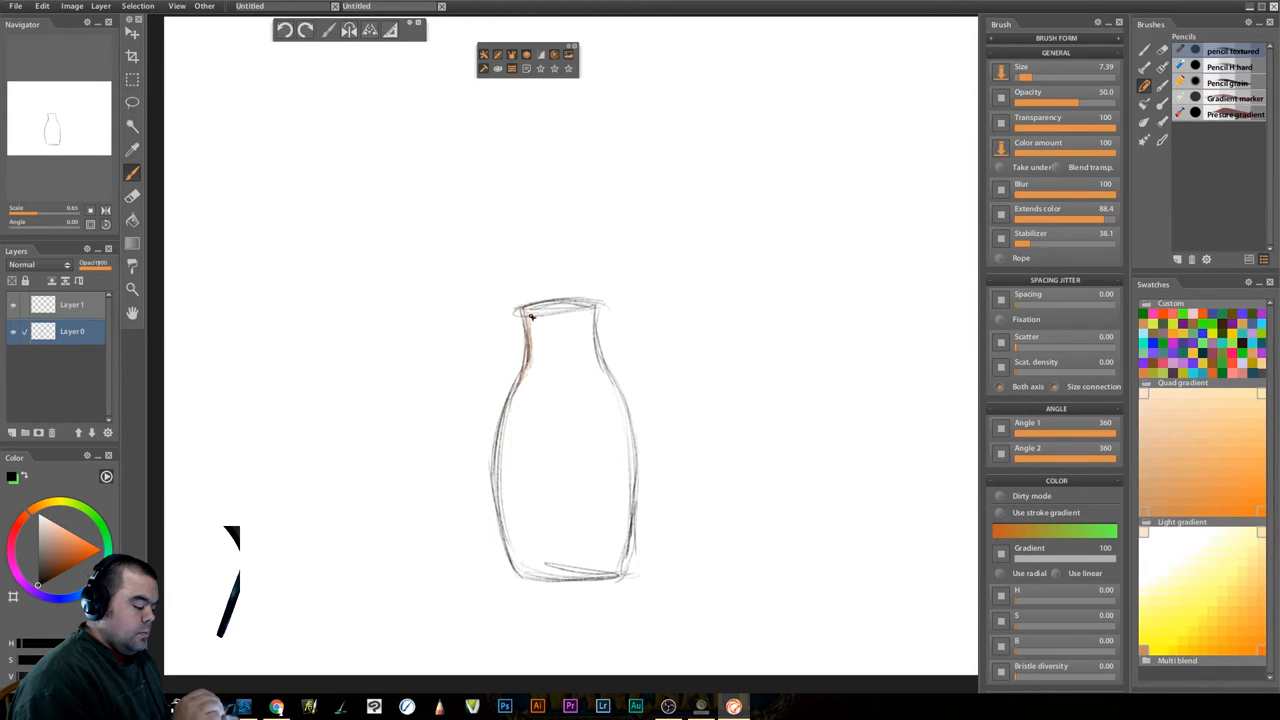
drag(530, 318, 508, 410)
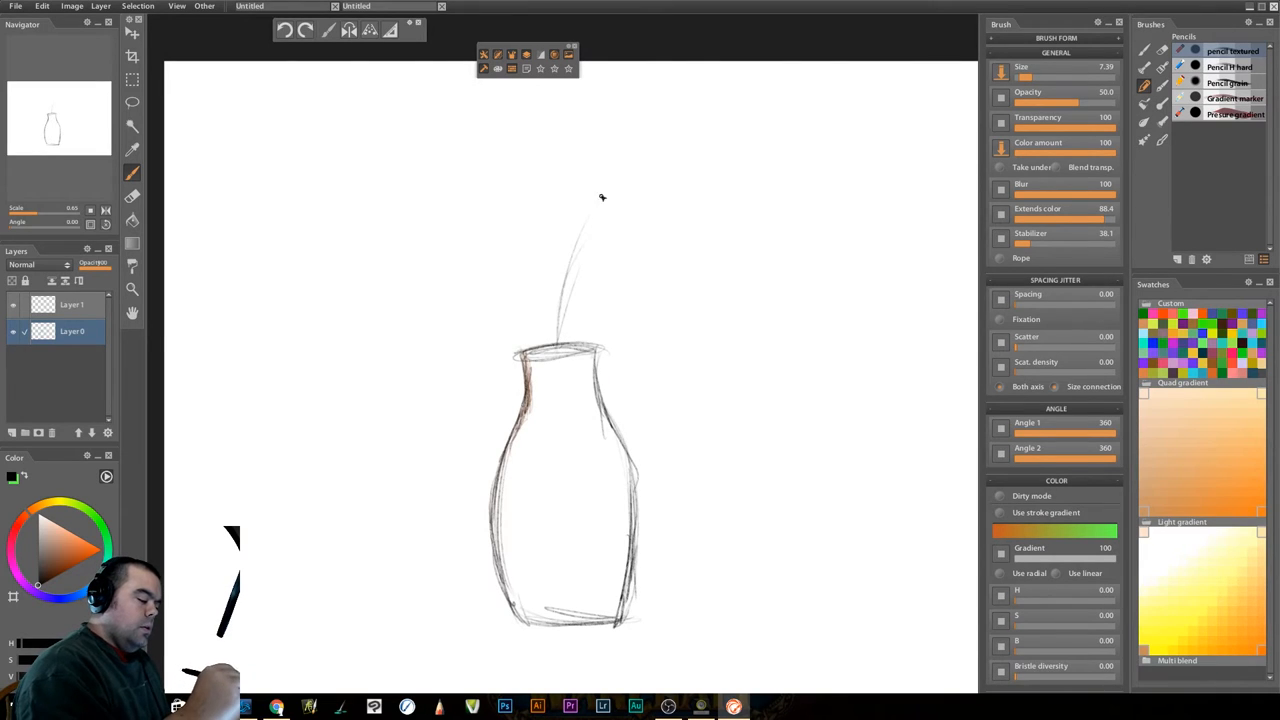
mouse_move(608, 188)
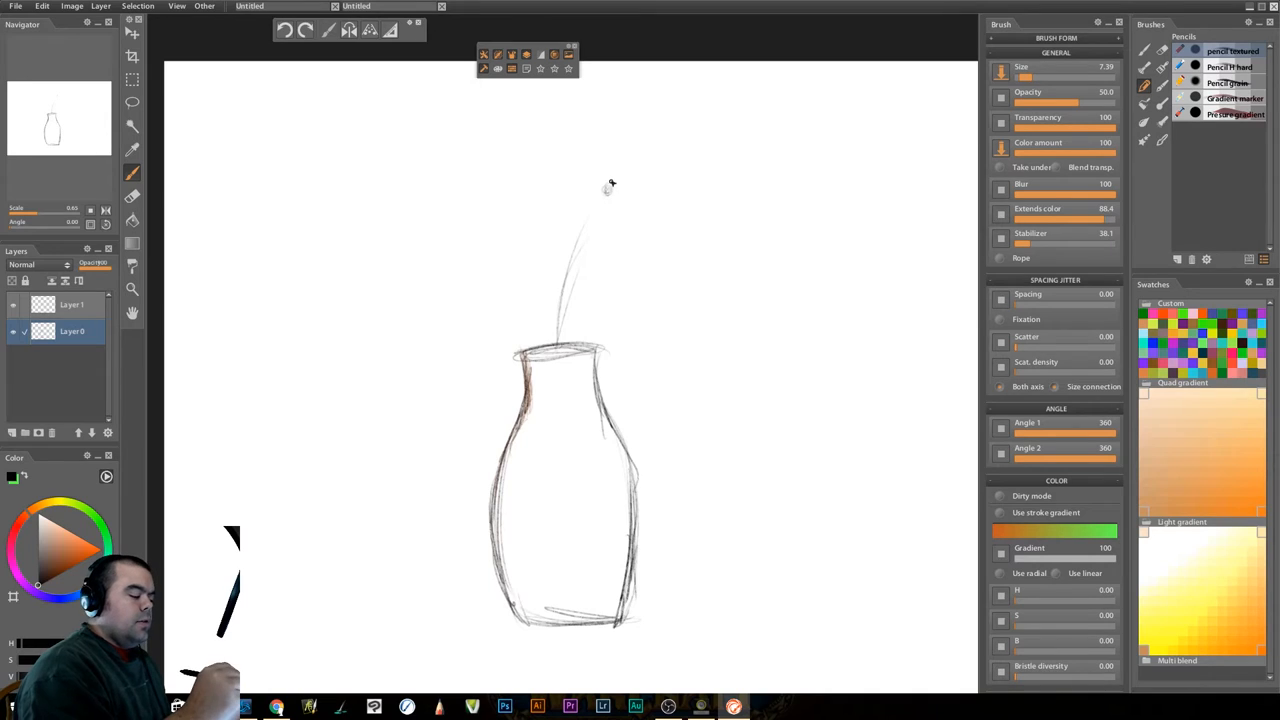
Sketch the flower centre, petals around it, and a leaf on the stem
drag(604, 190, 656, 144)
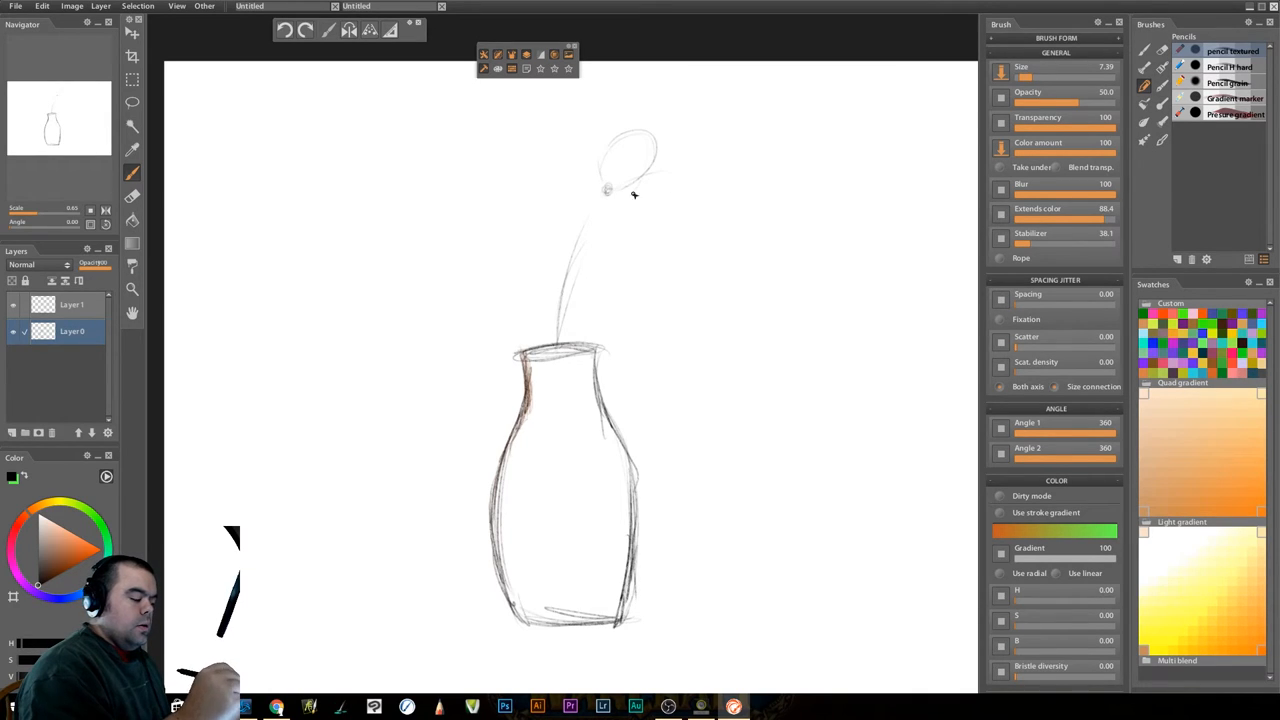
drag(644, 184, 680, 210)
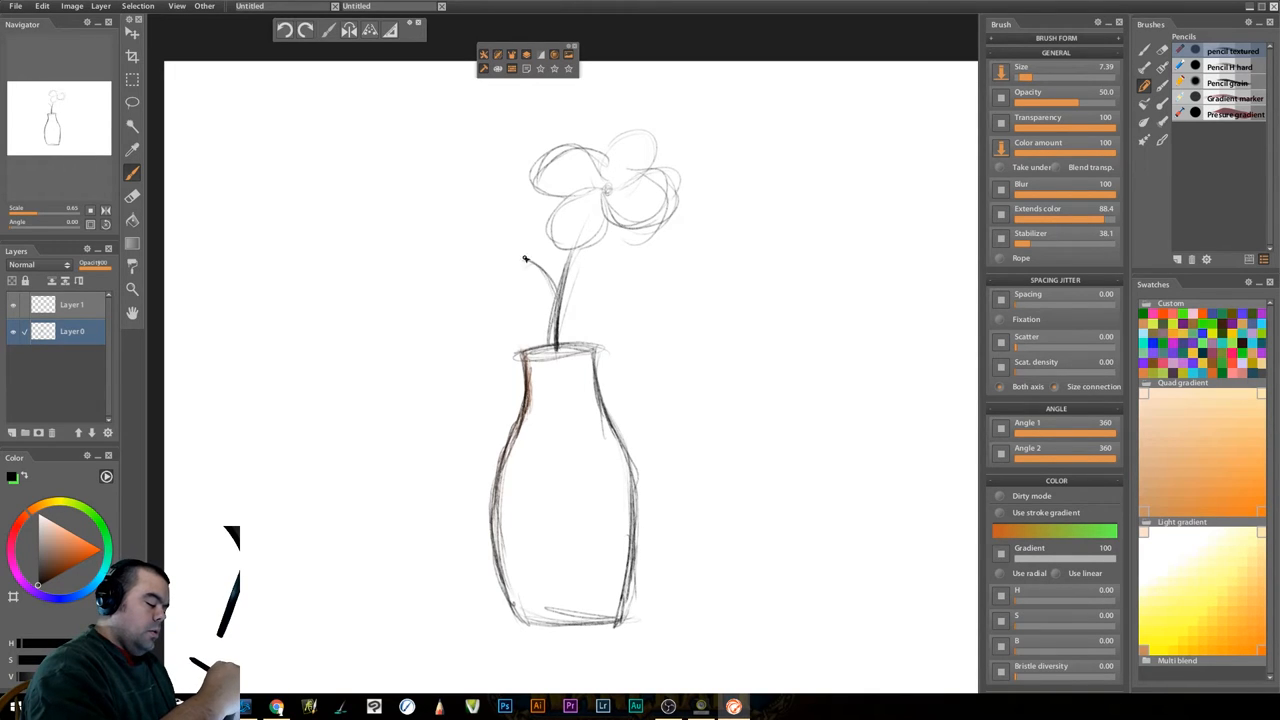
drag(524, 260, 556, 310)
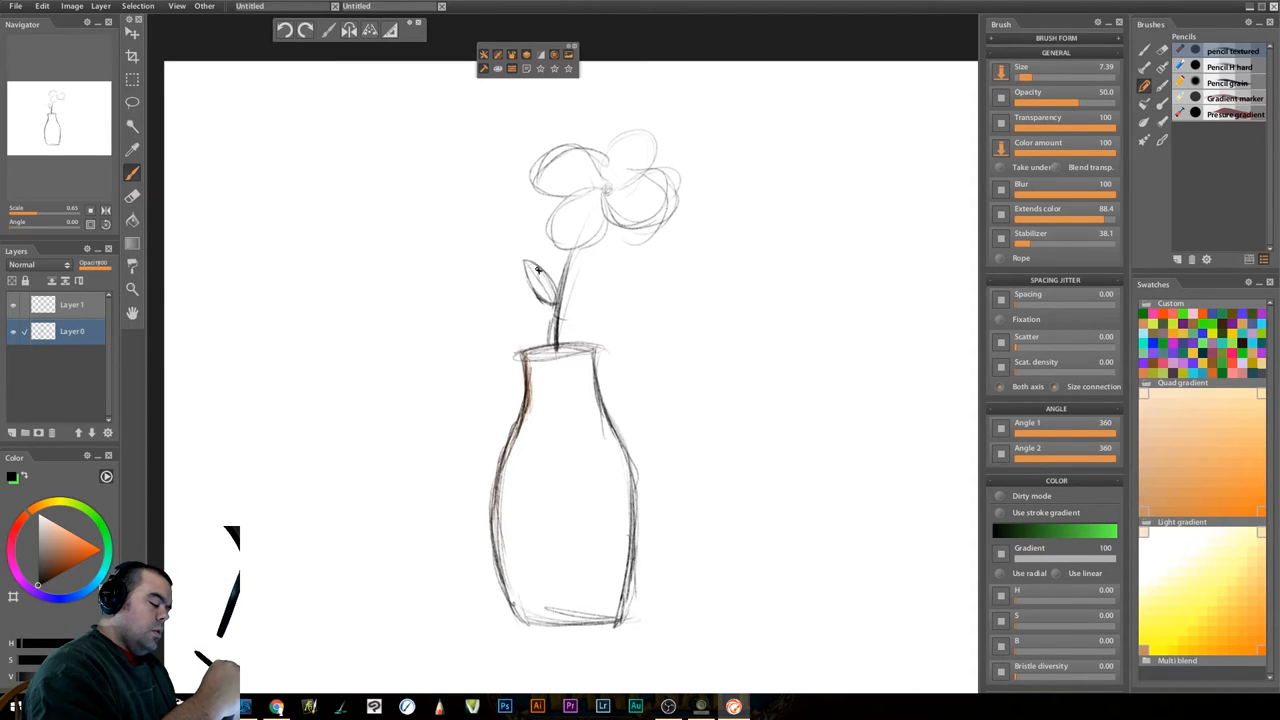
mouse_move(576, 198)
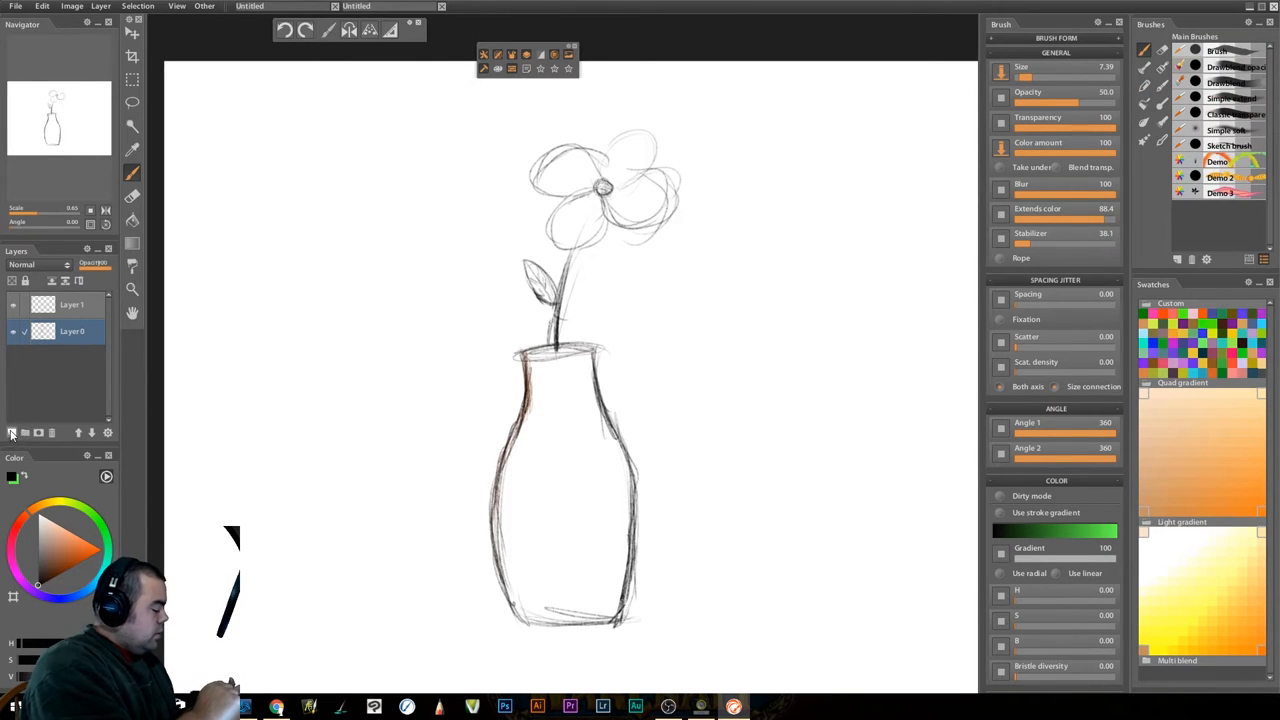
Add a layer below the sketch, pick light purple and a flat bristle brush
click(12, 432)
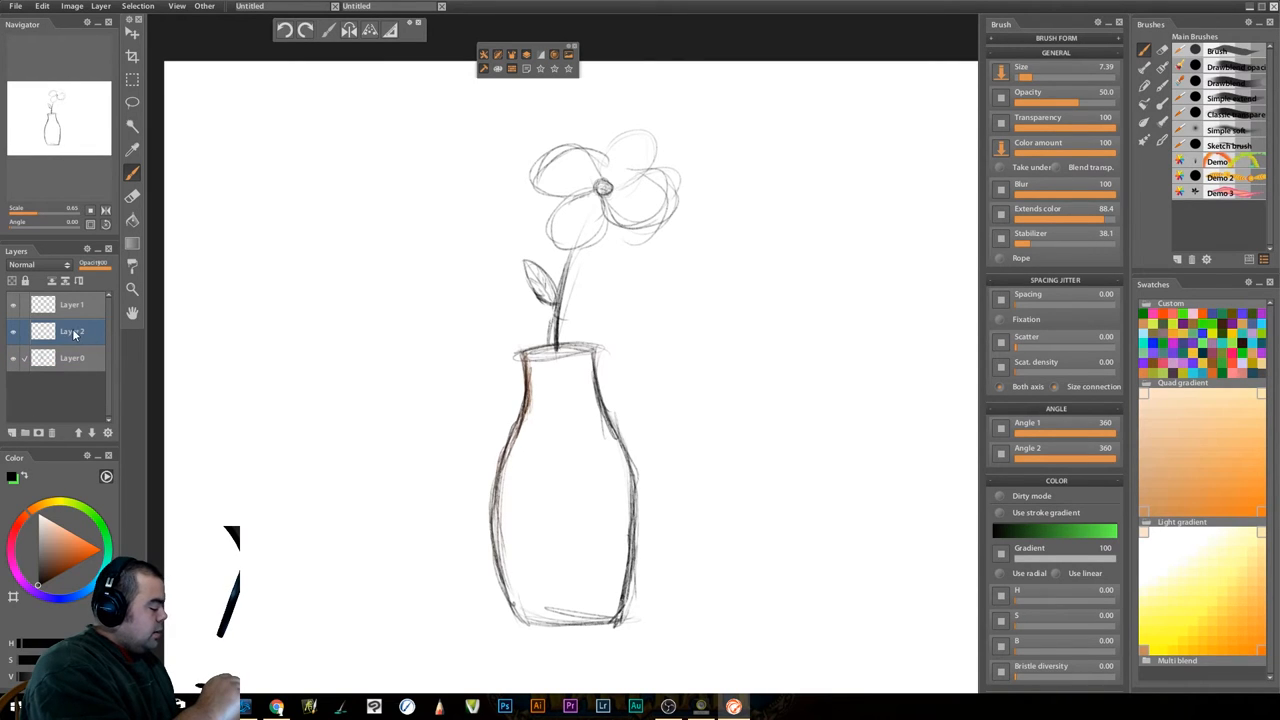
drag(72, 332, 72, 358)
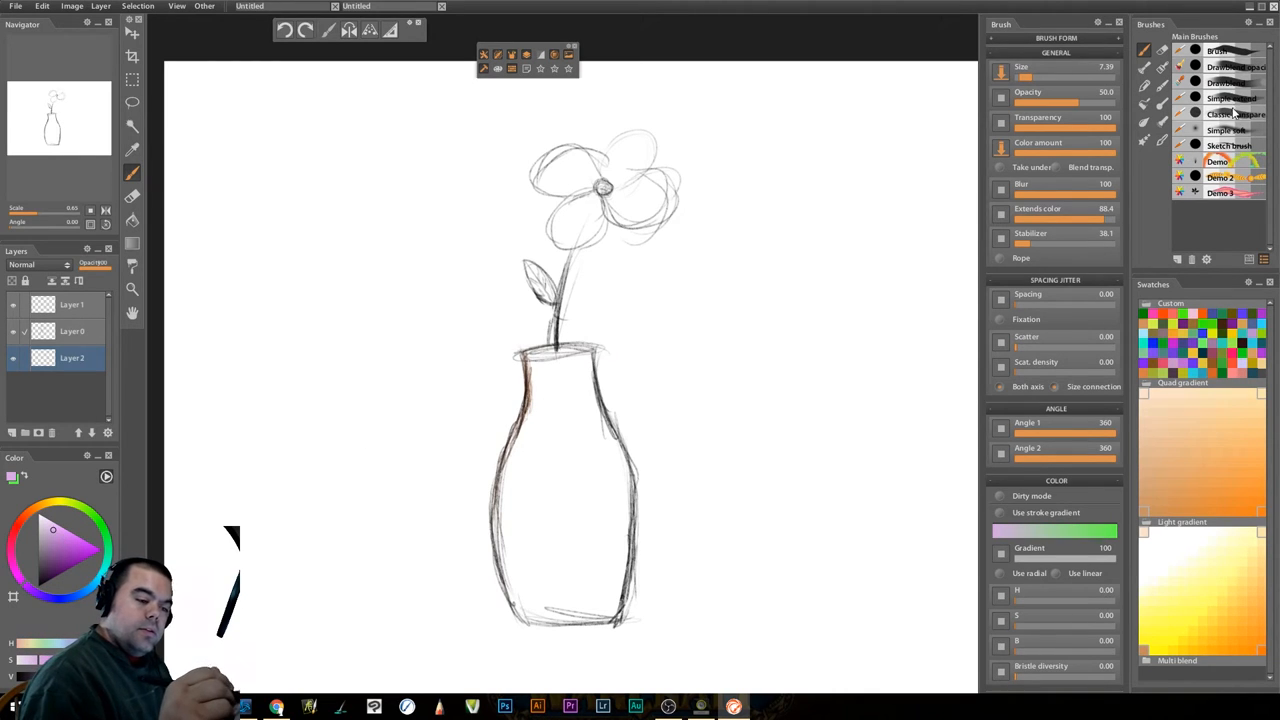
click(1230, 114)
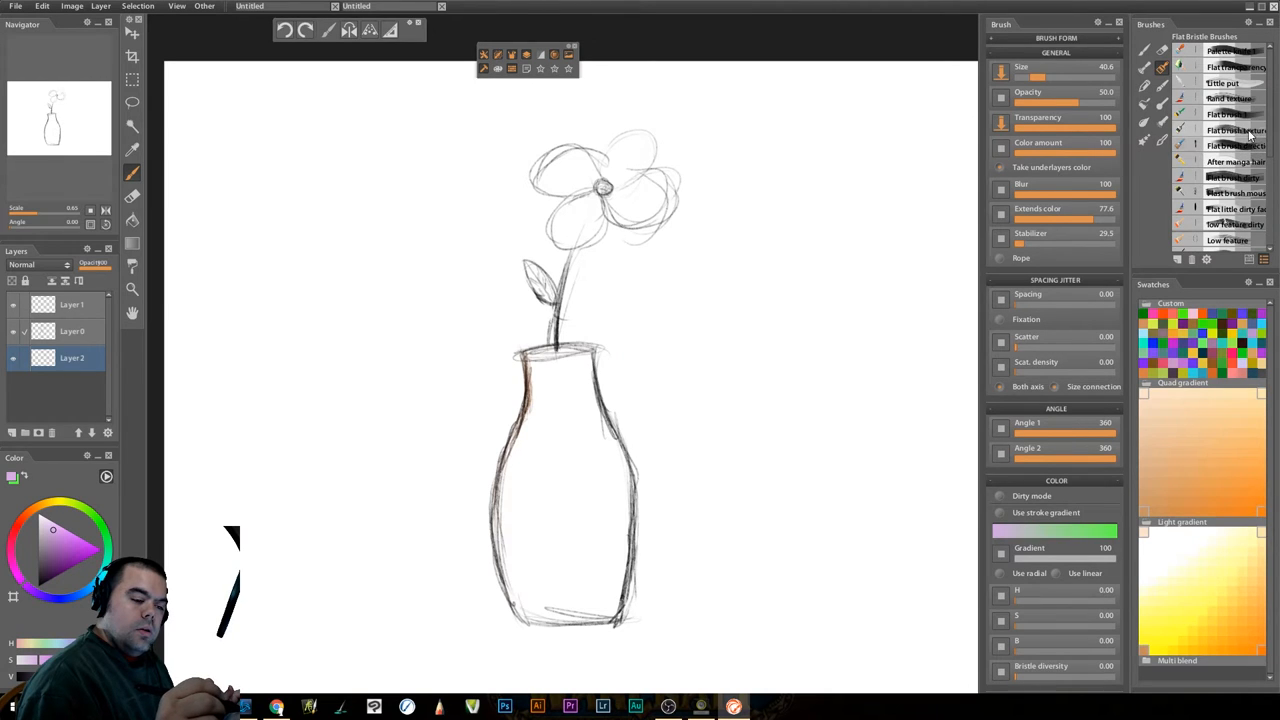
click(1224, 114)
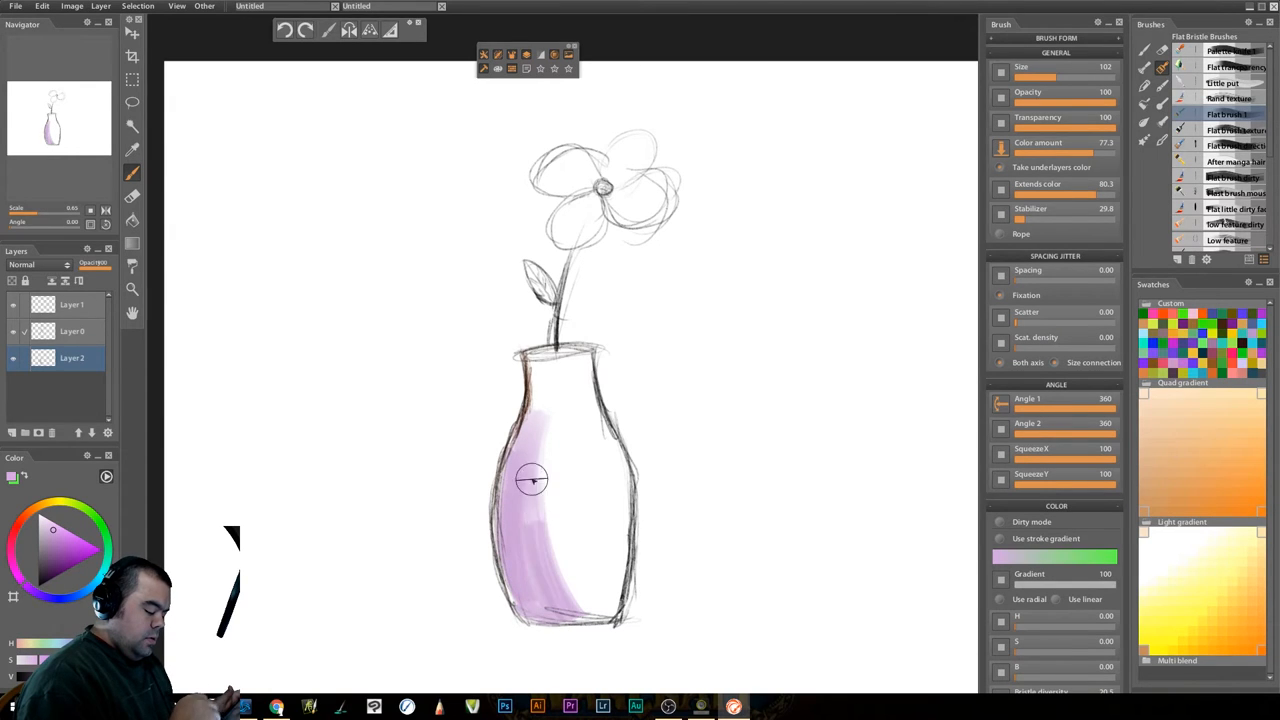
Paint broad light purple strokes filling the whole vase body up to the neck
drag(532, 480, 580, 364)
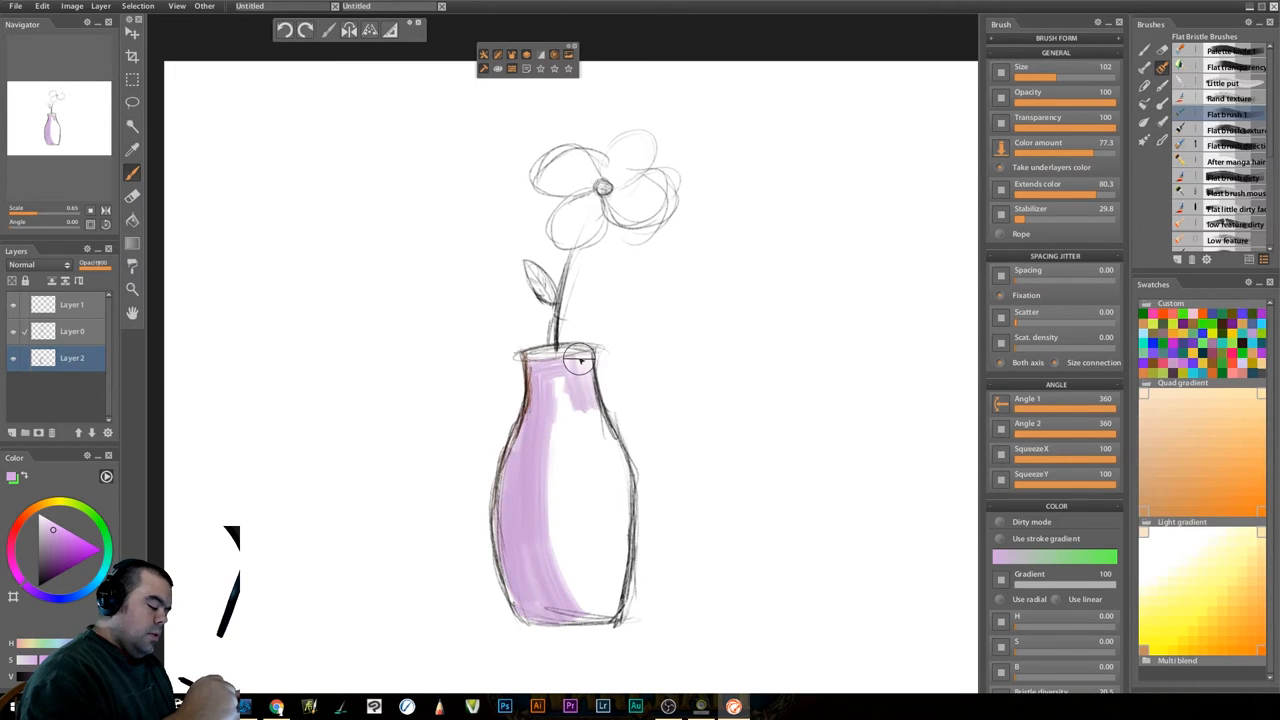
drag(578, 358, 558, 450)
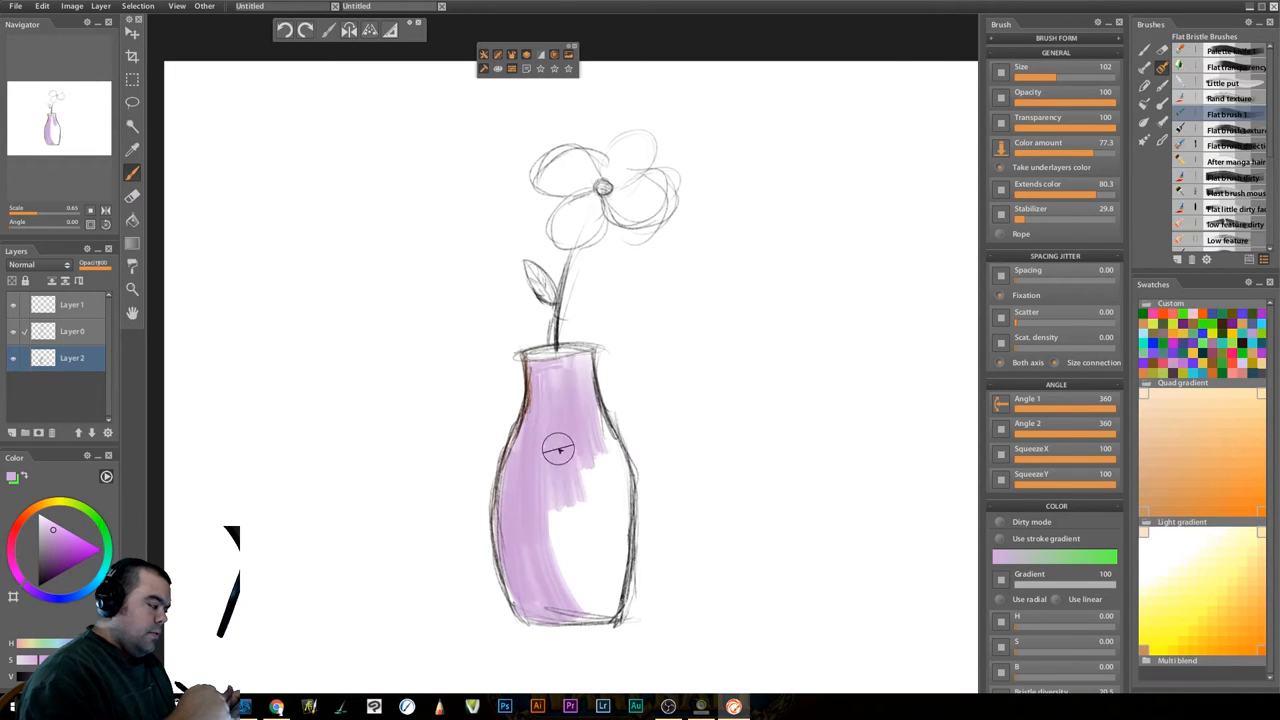
drag(558, 450, 610, 500)
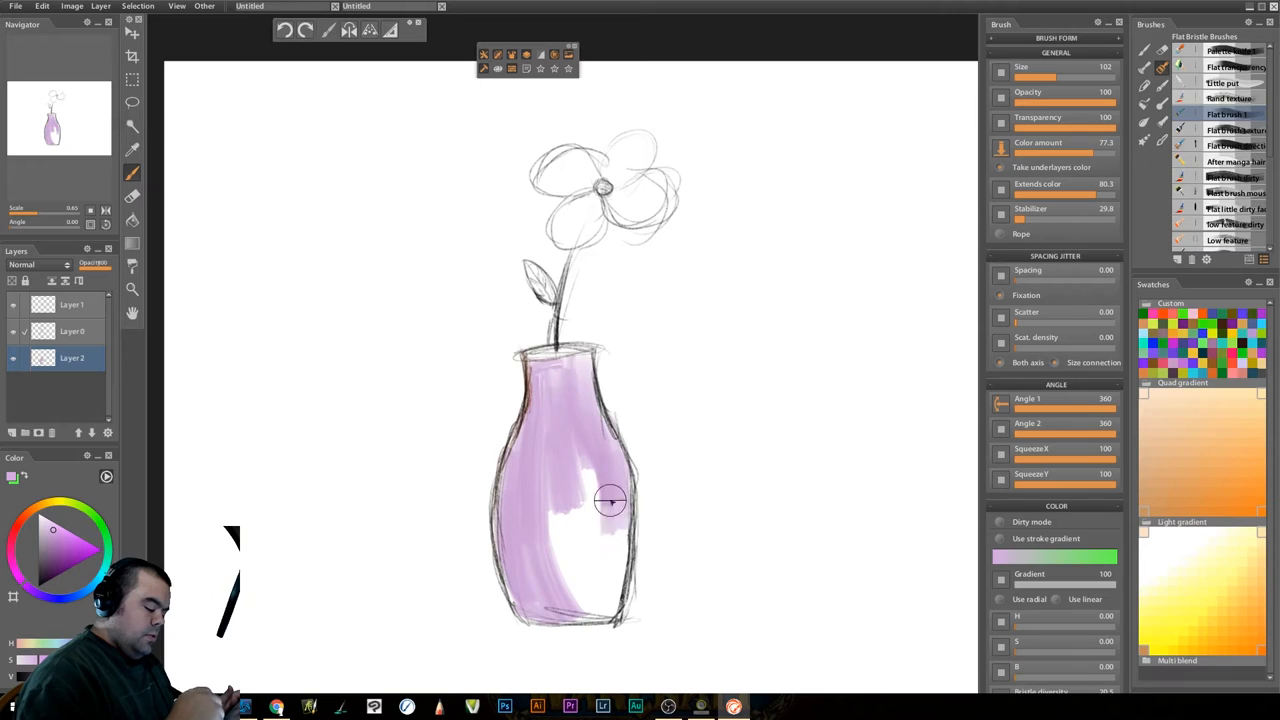
drag(610, 500, 570, 568)
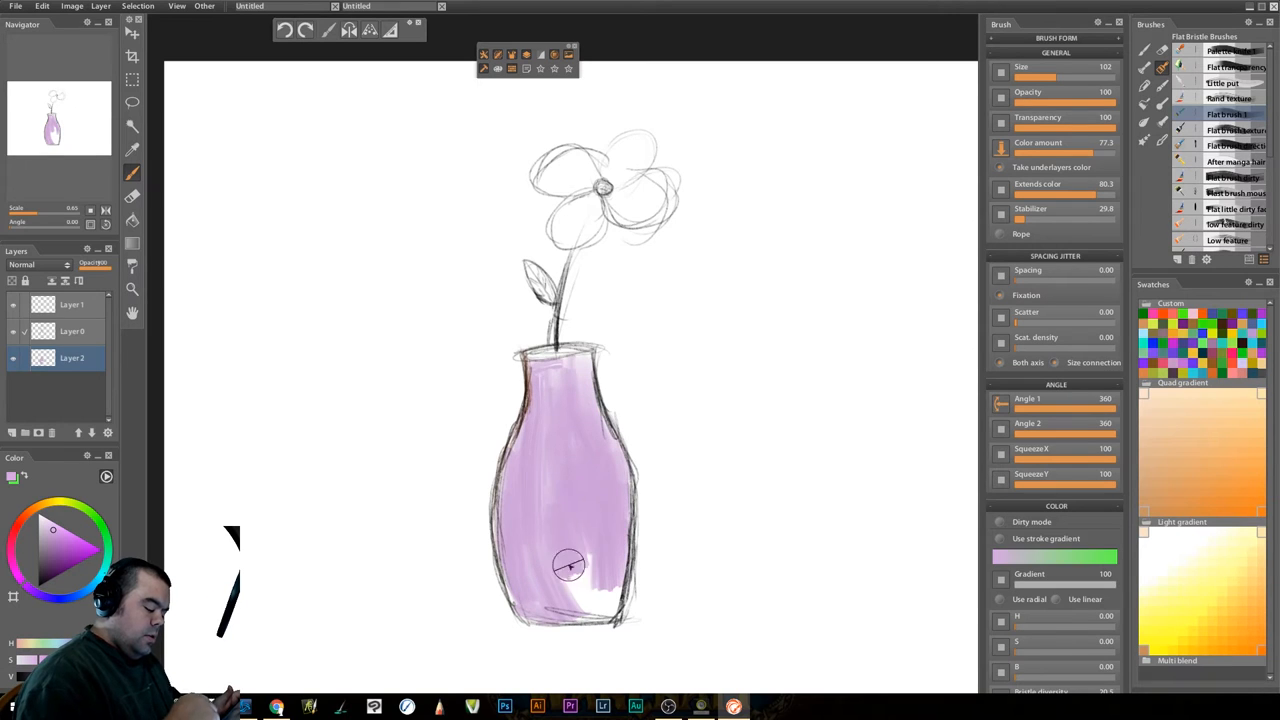
drag(570, 564, 596, 616)
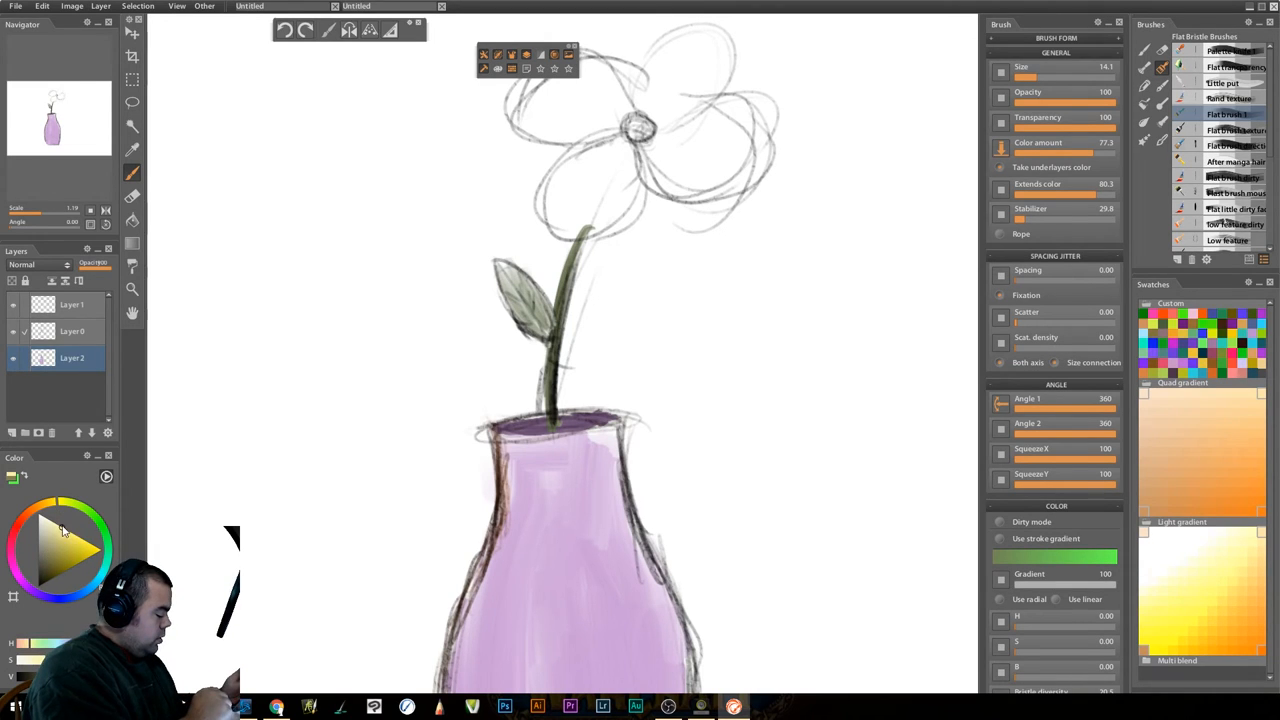
mouse_move(640, 236)
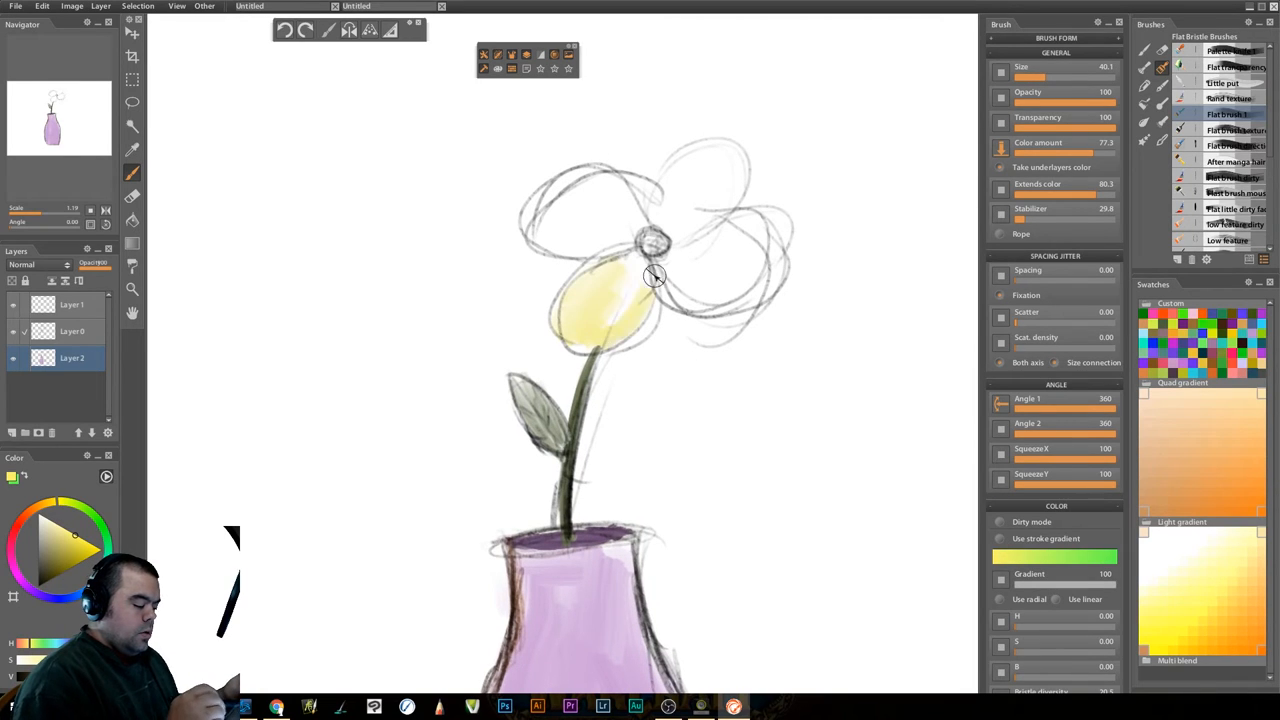
Brush yellow into each of the flower's petals: lower left, upper left, upper right, lower right
drag(650, 276, 624, 324)
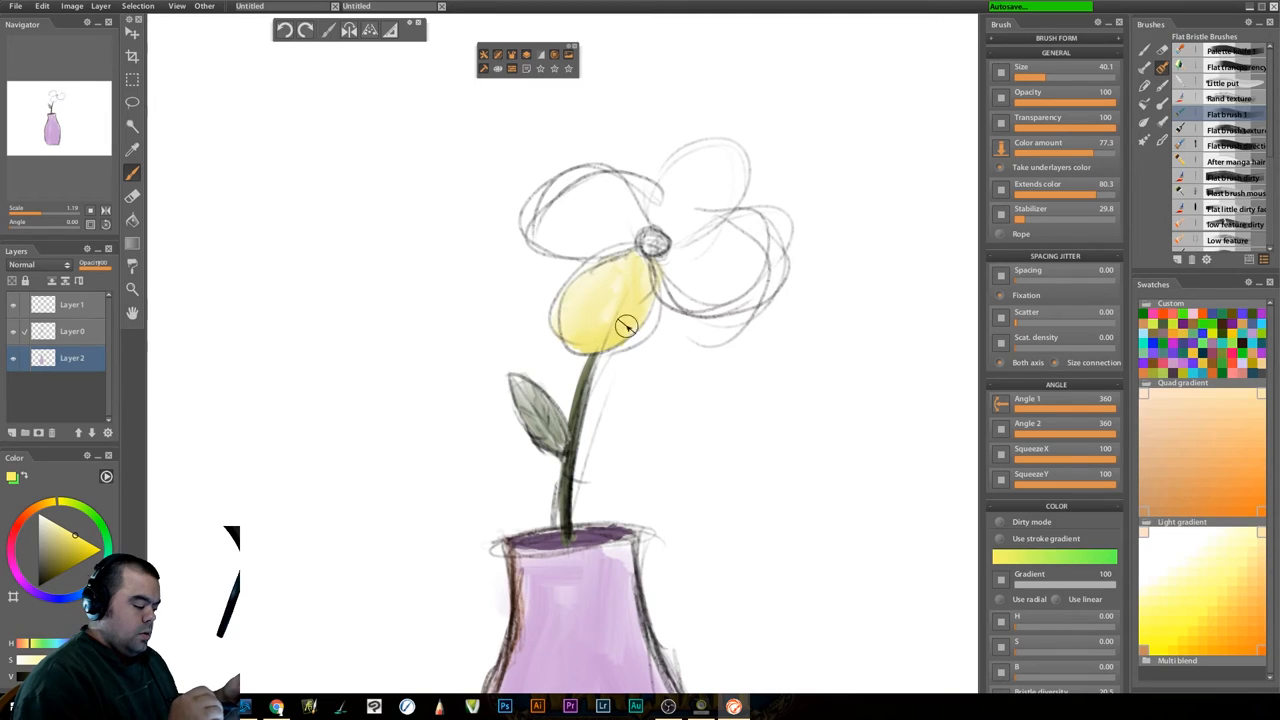
drag(624, 324, 540, 222)
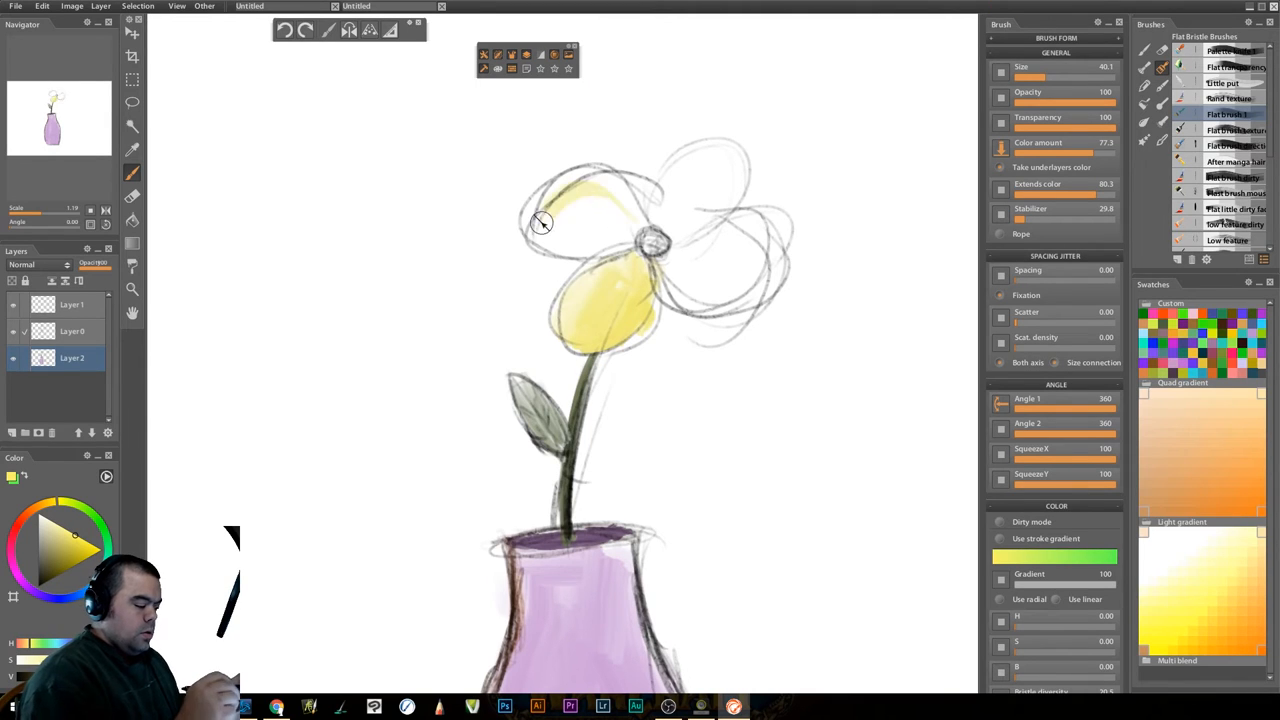
drag(540, 222, 604, 240)
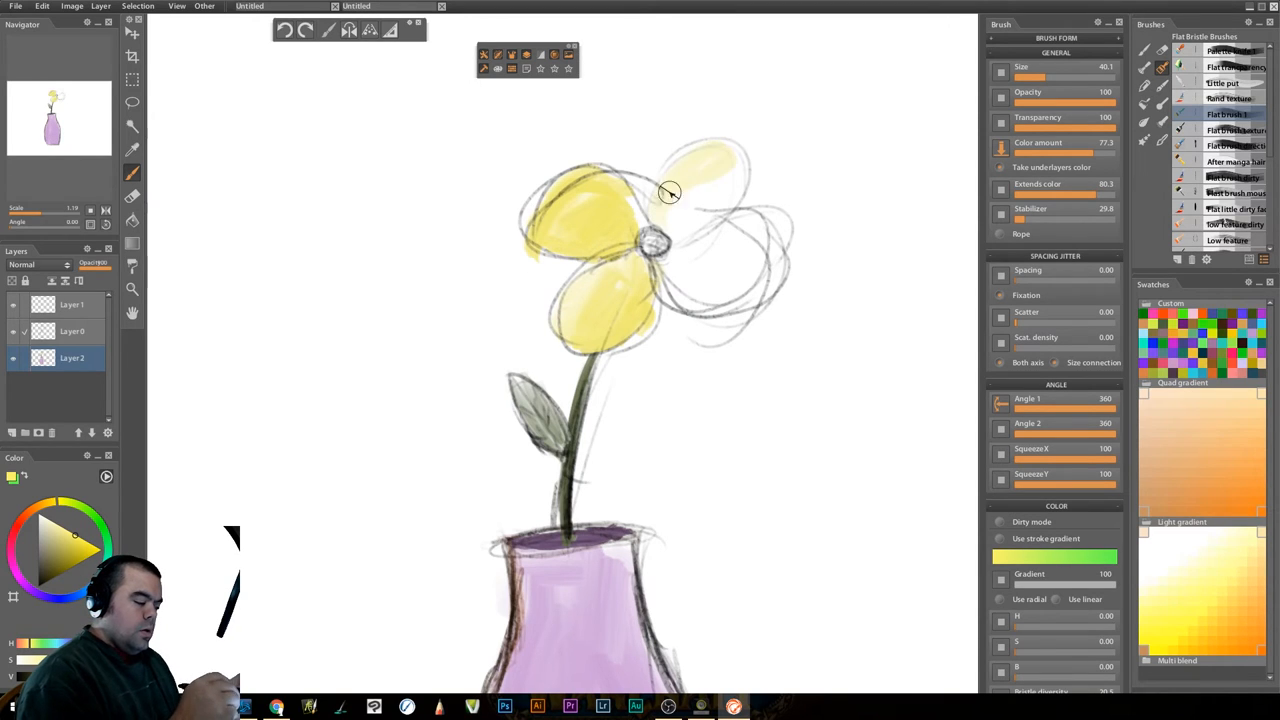
drag(670, 190, 732, 152)
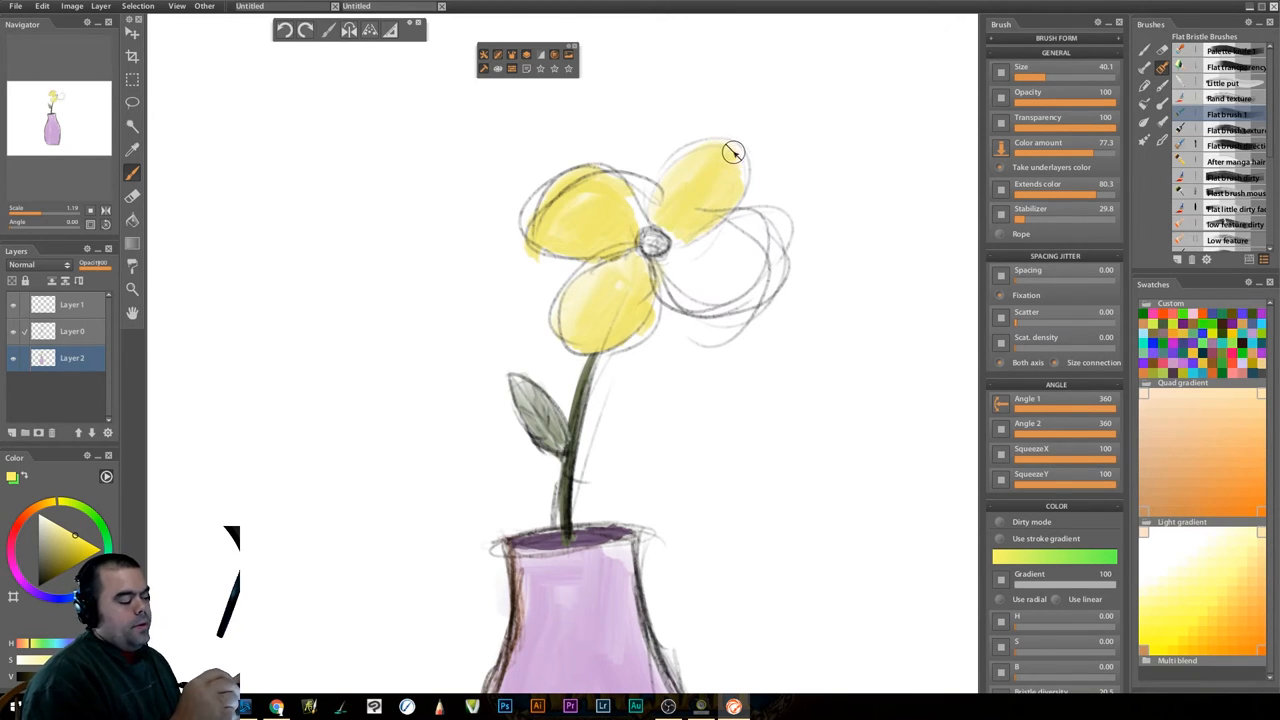
drag(732, 152, 732, 270)
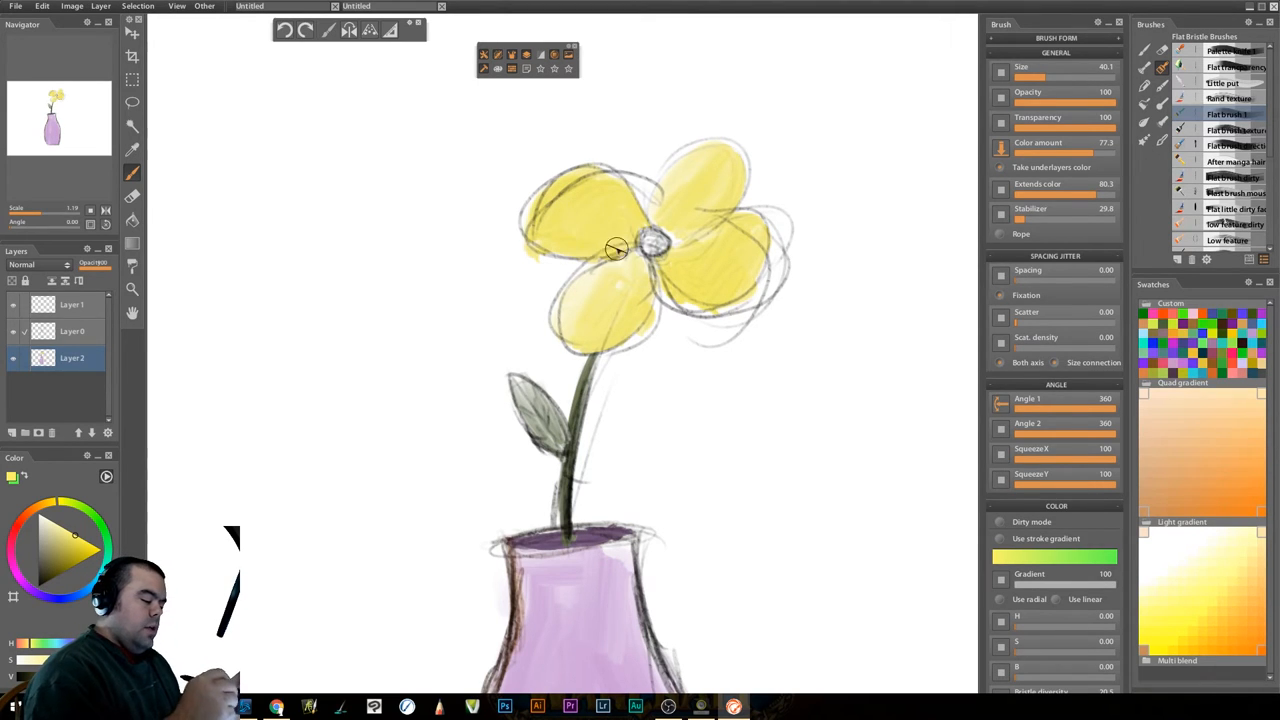
drag(616, 248, 640, 300)
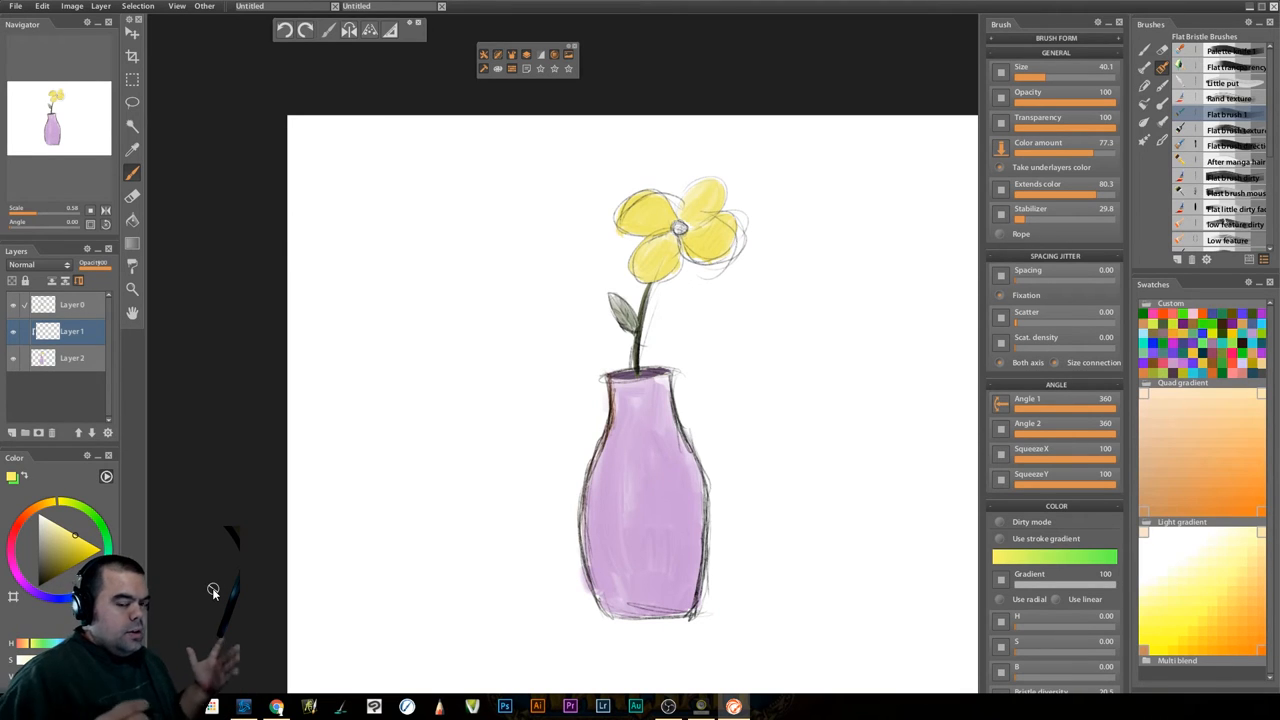
mouse_move(770, 456)
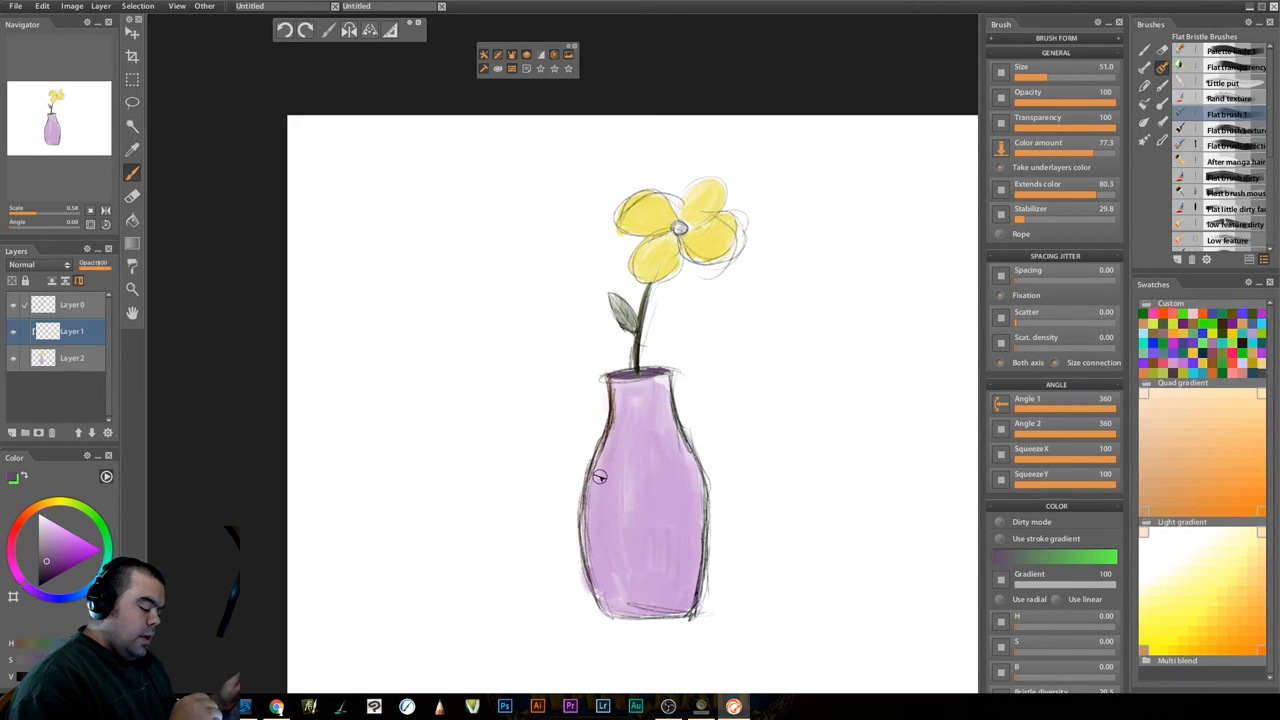
Paint darker purple along the vase's left edge and base, then select the layer for softening
drag(600, 476, 604, 604)
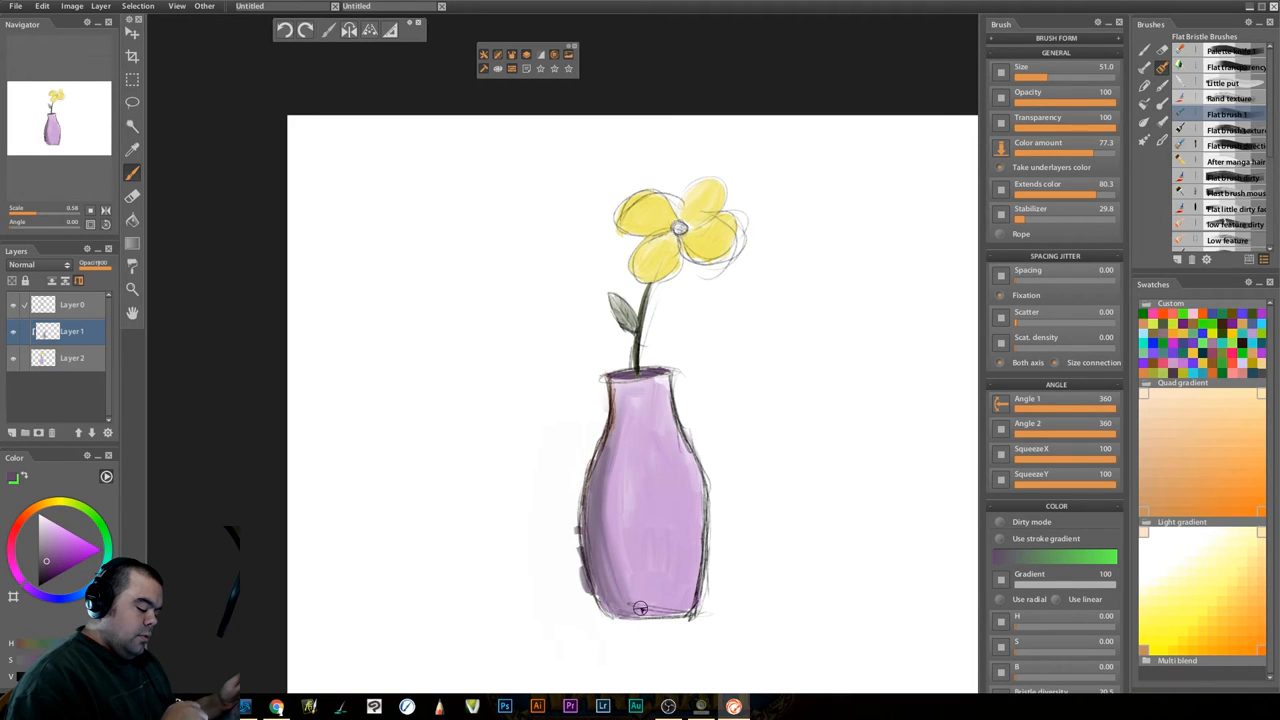
mouse_move(638, 648)
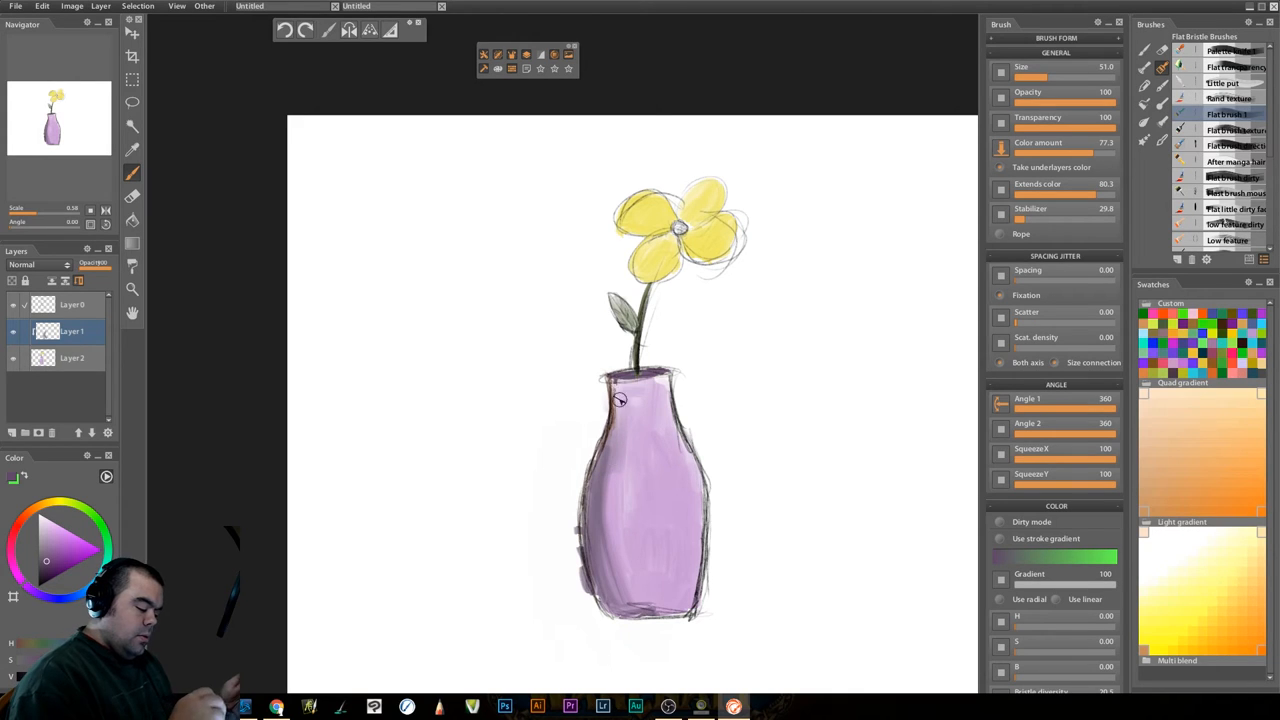
drag(620, 400, 612, 524)
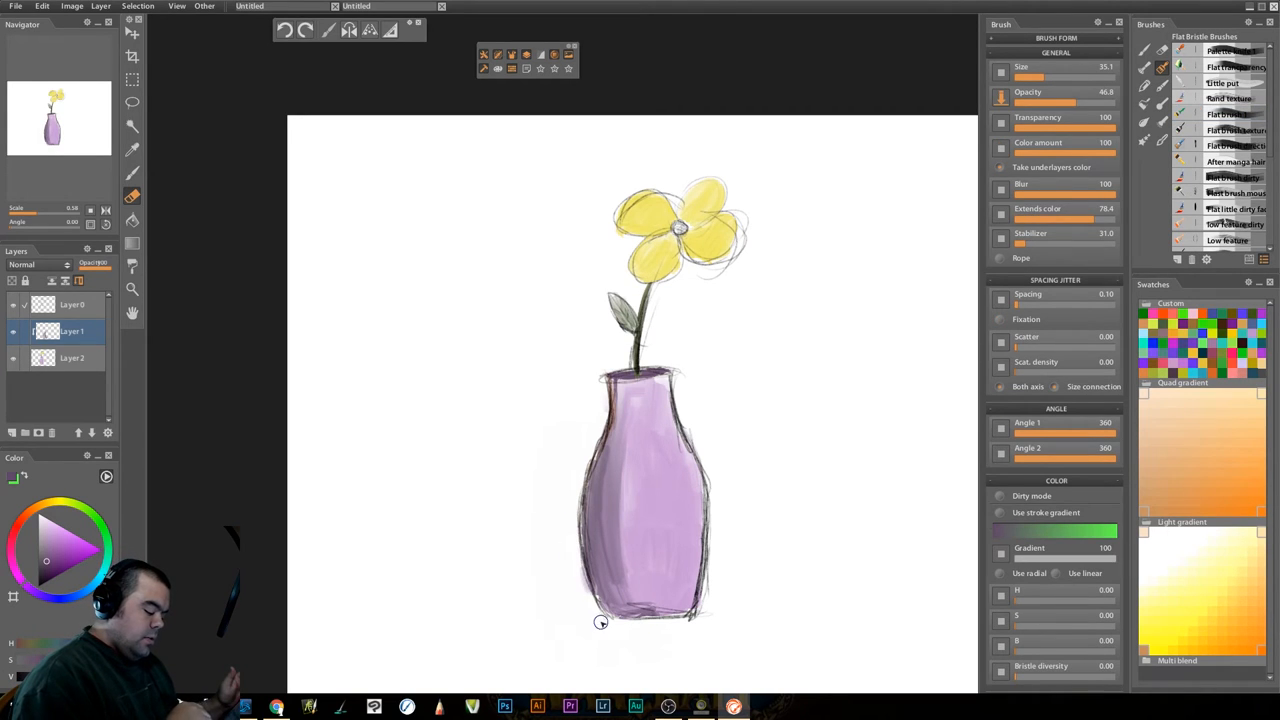
click(72, 358)
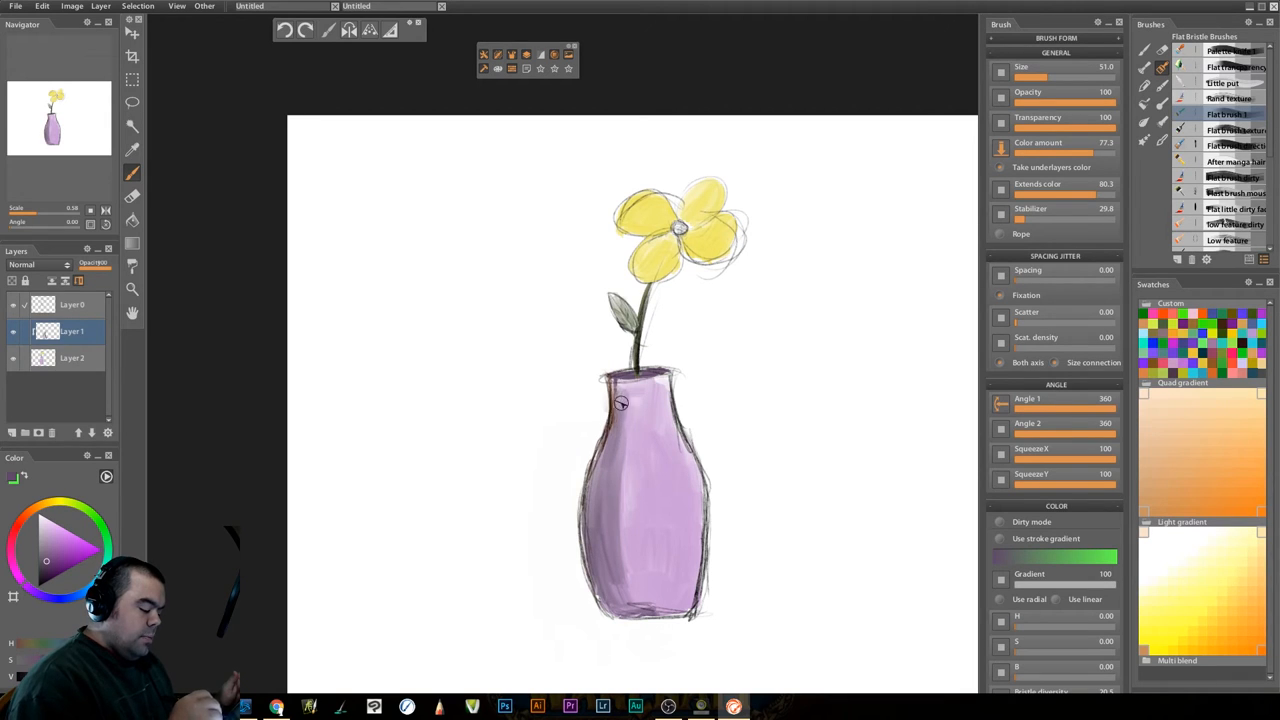
mouse_move(626, 392)
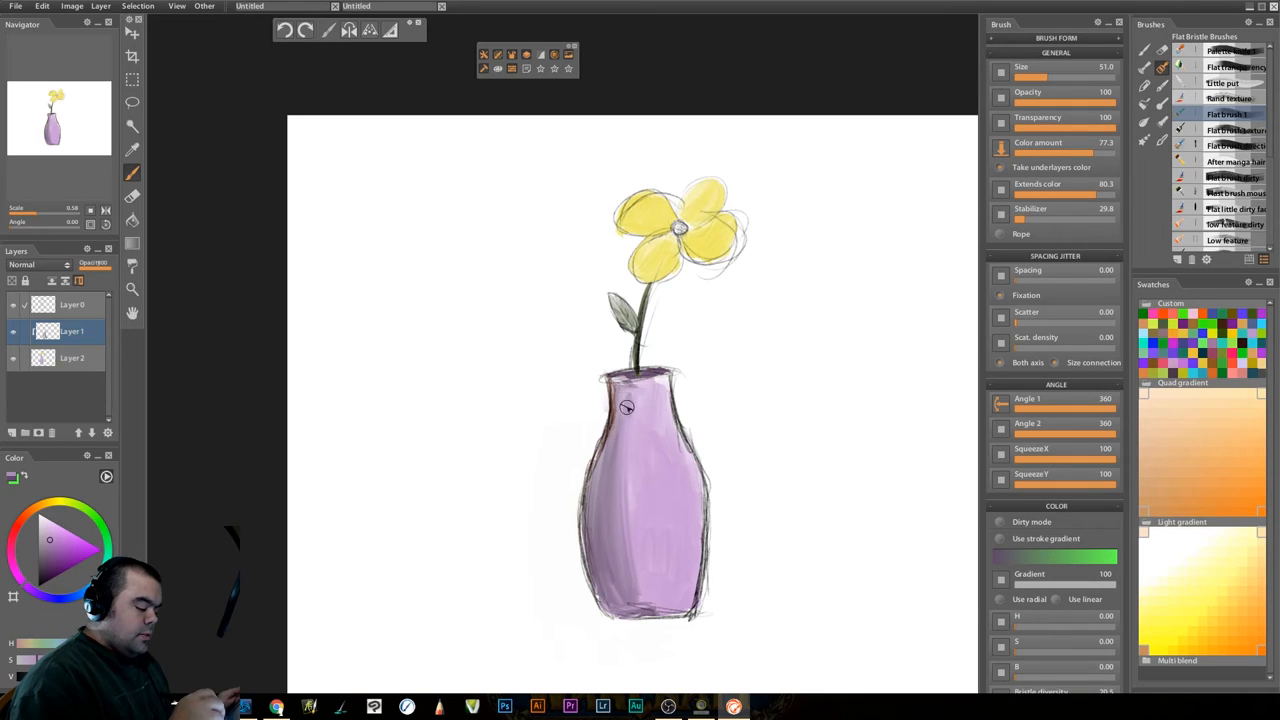
Paint a soft grey shadow stroke beside the vase
drag(626, 408, 632, 588)
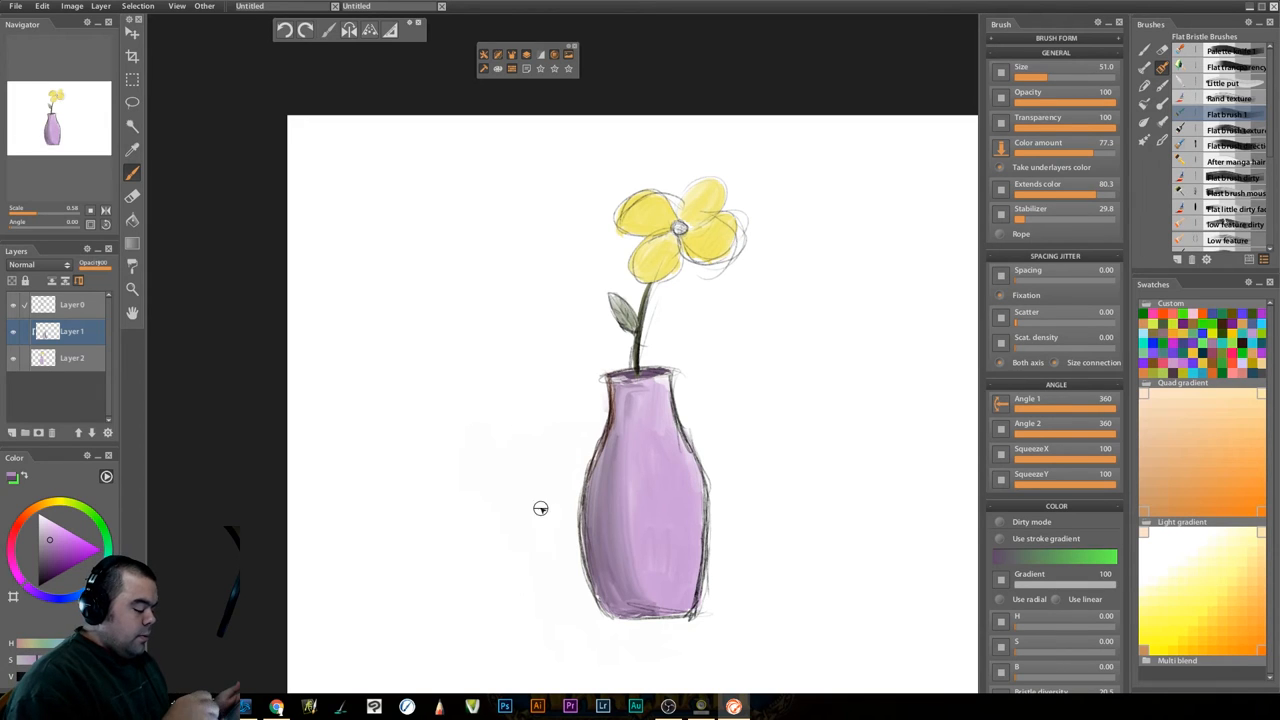
mouse_move(368, 352)
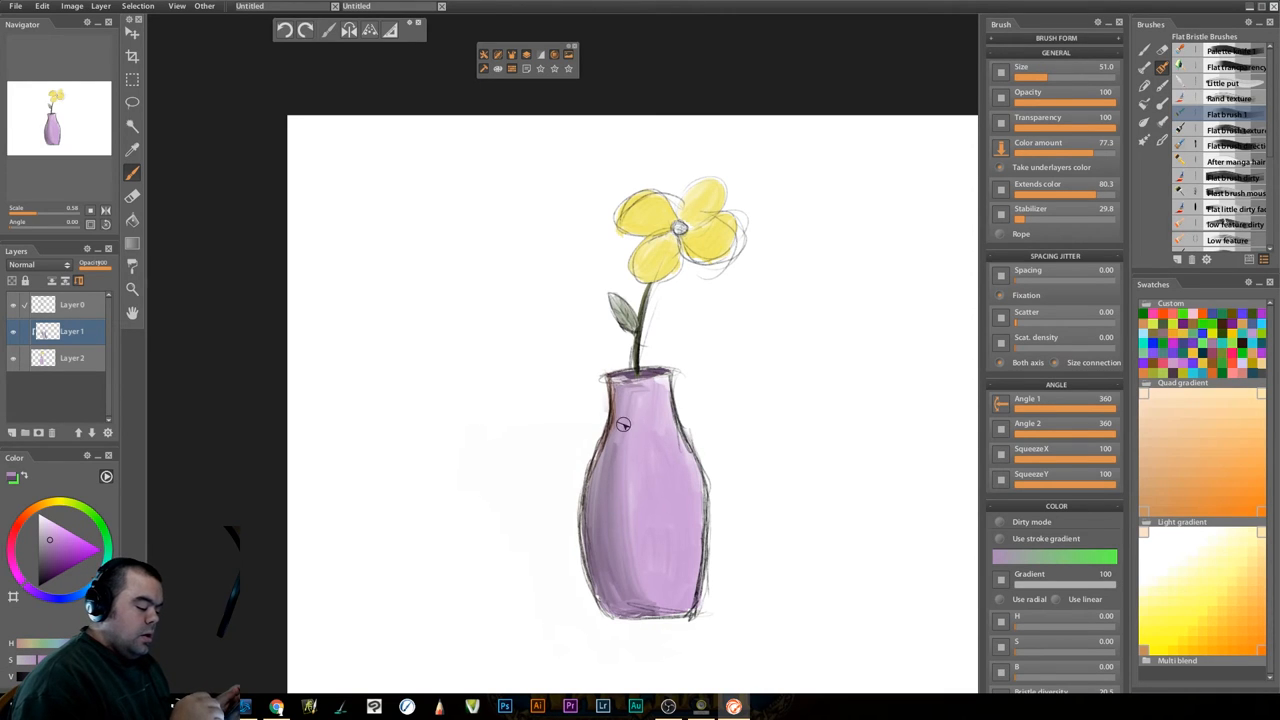
mouse_move(618, 466)
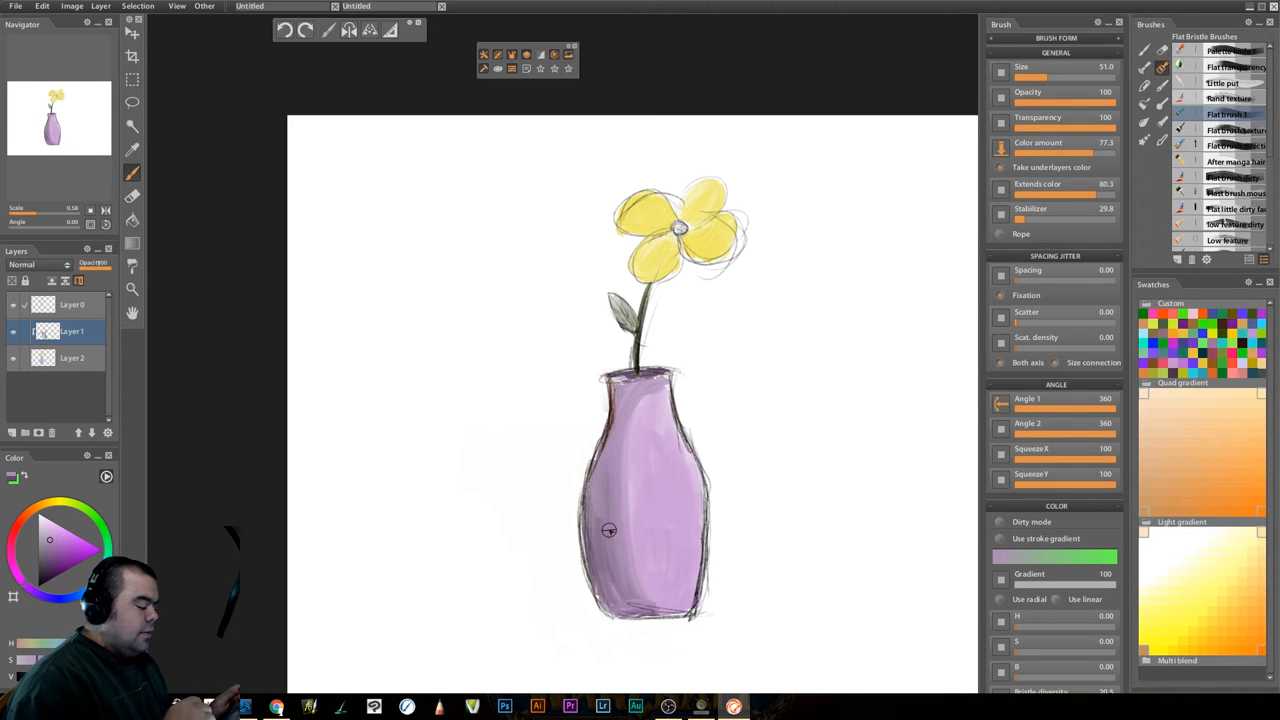
mouse_move(656, 246)
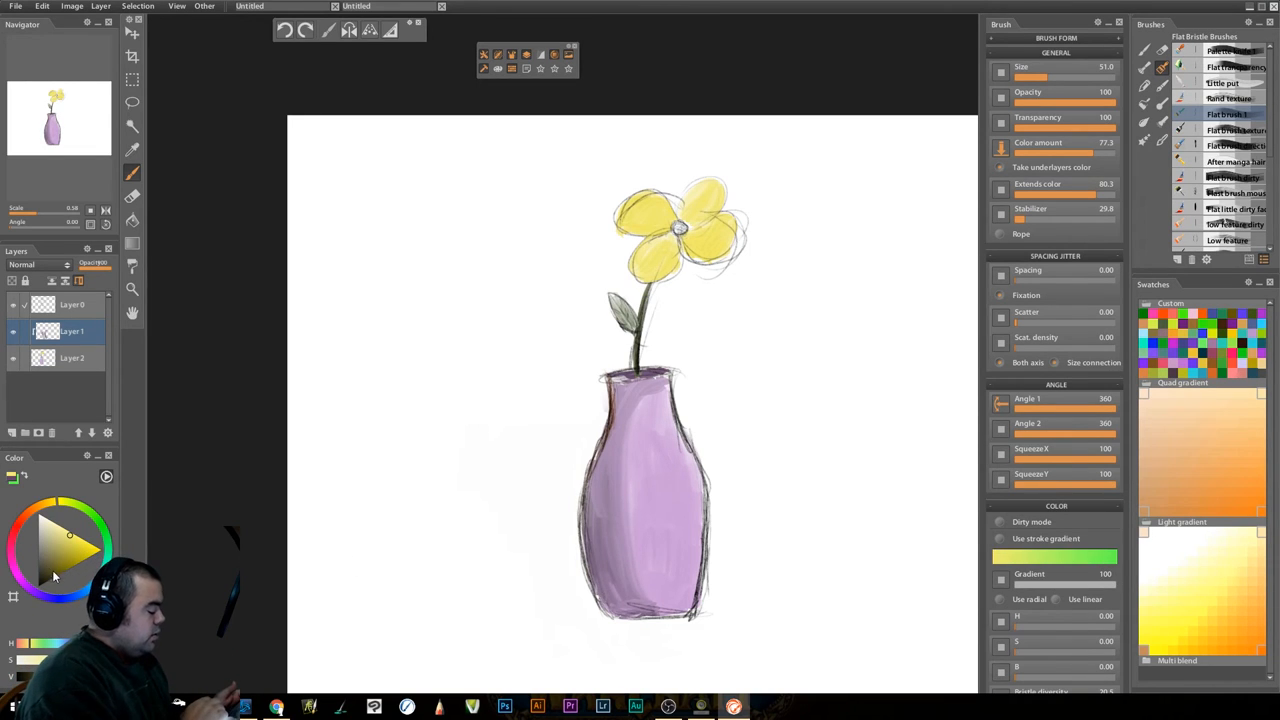
mouse_move(688, 236)
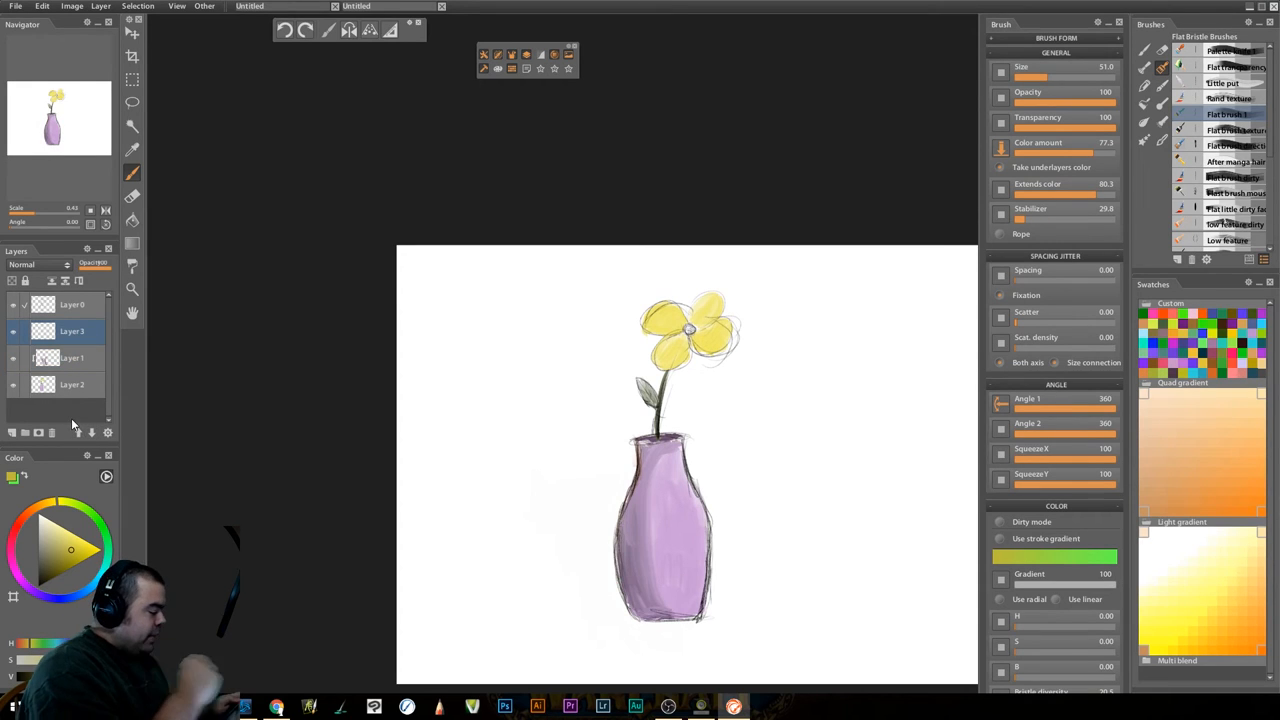
Add a fourth layer and shade the vase's right and left sides darker
click(72, 332)
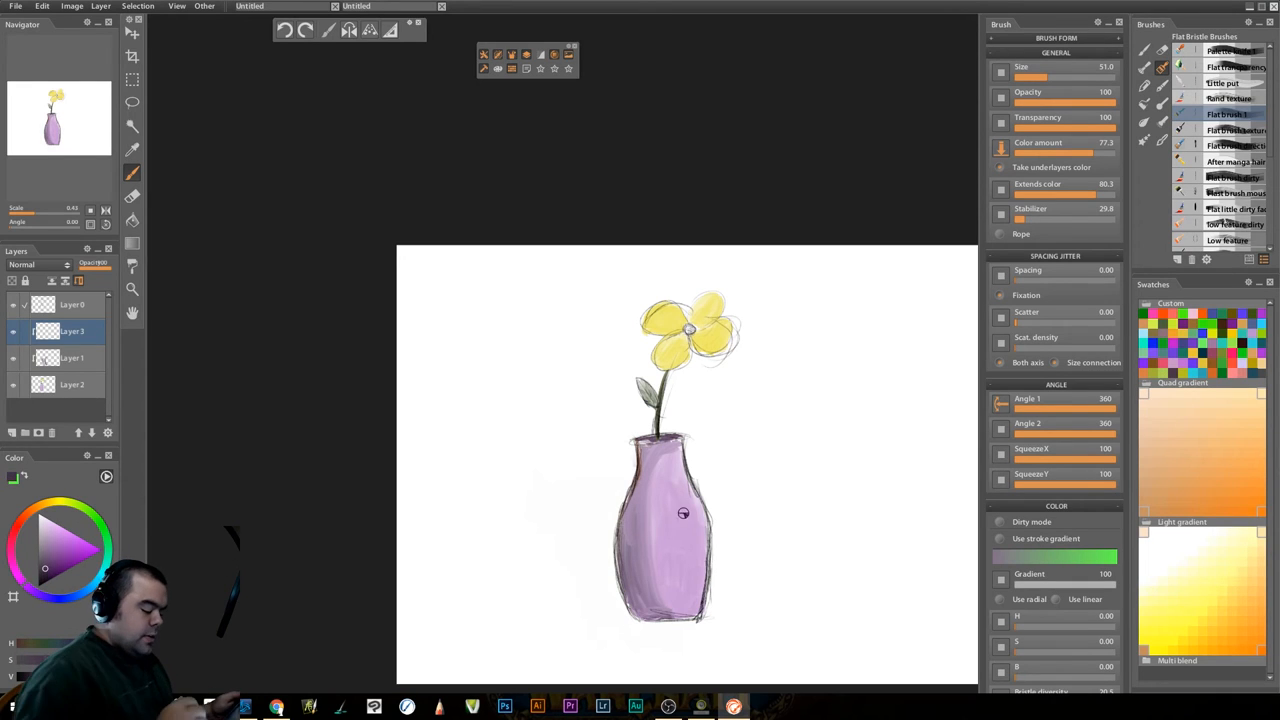
drag(684, 512, 688, 550)
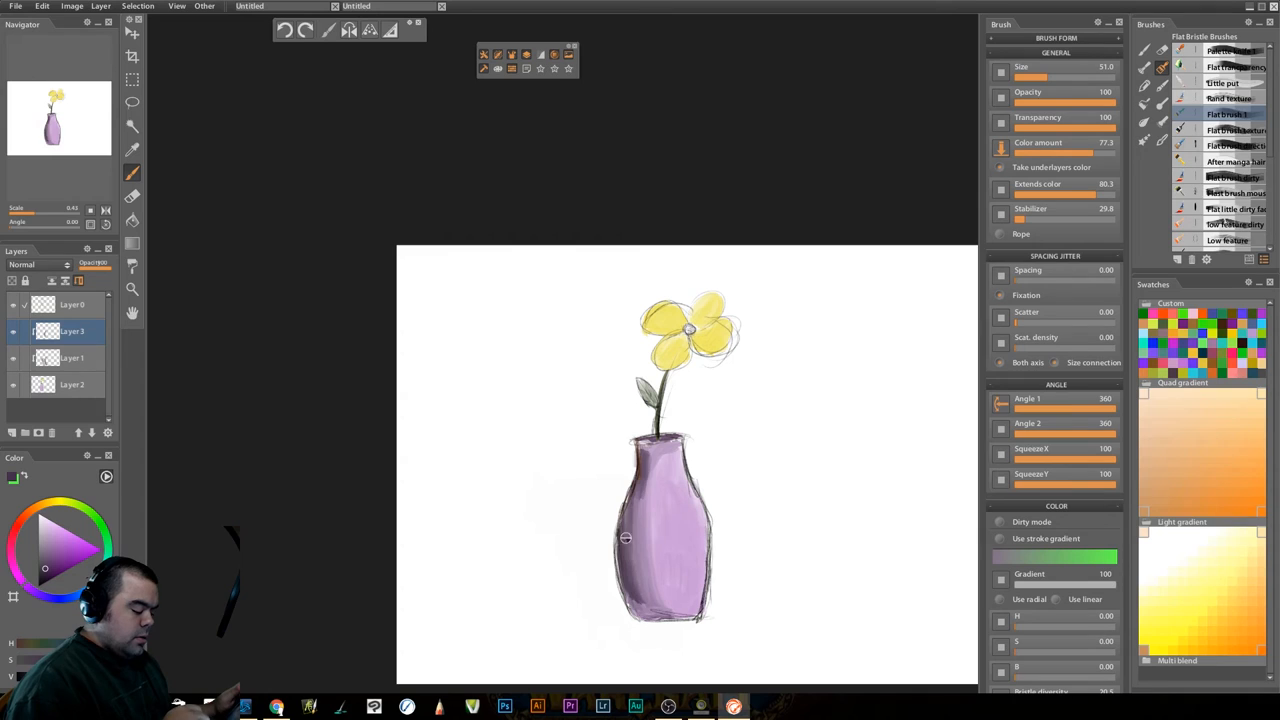
drag(624, 538, 644, 612)
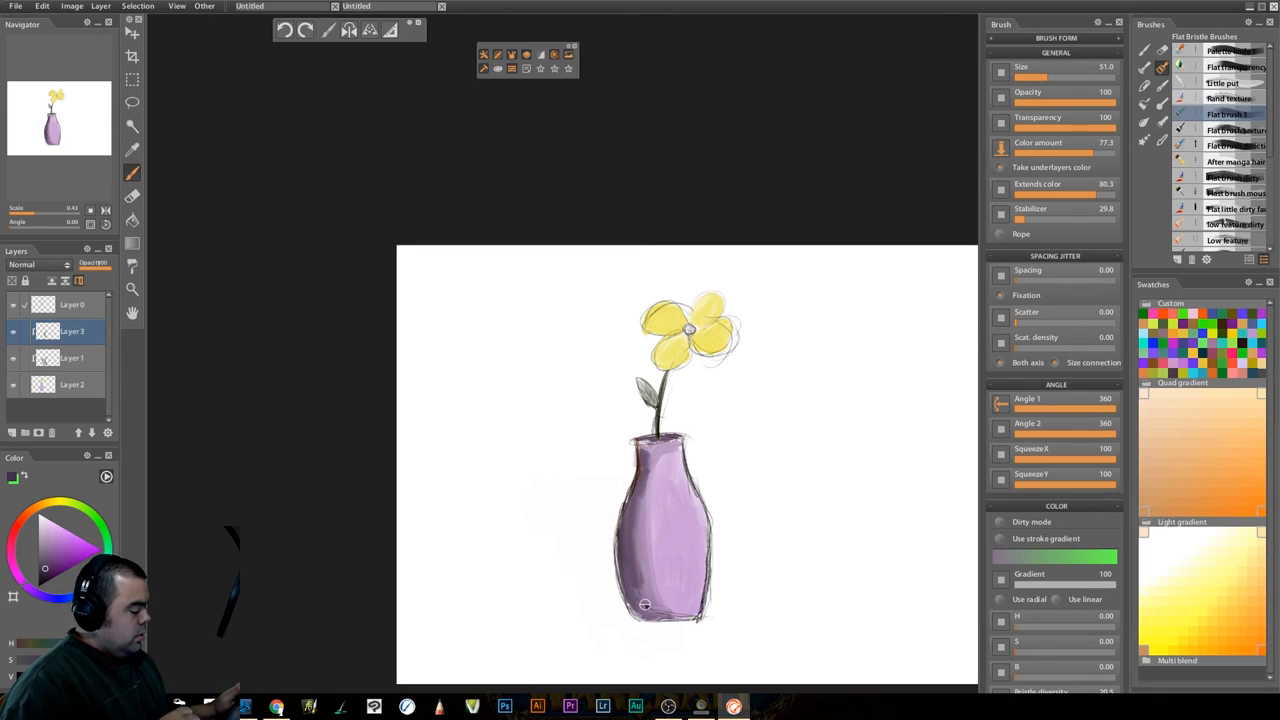
mouse_move(640, 482)
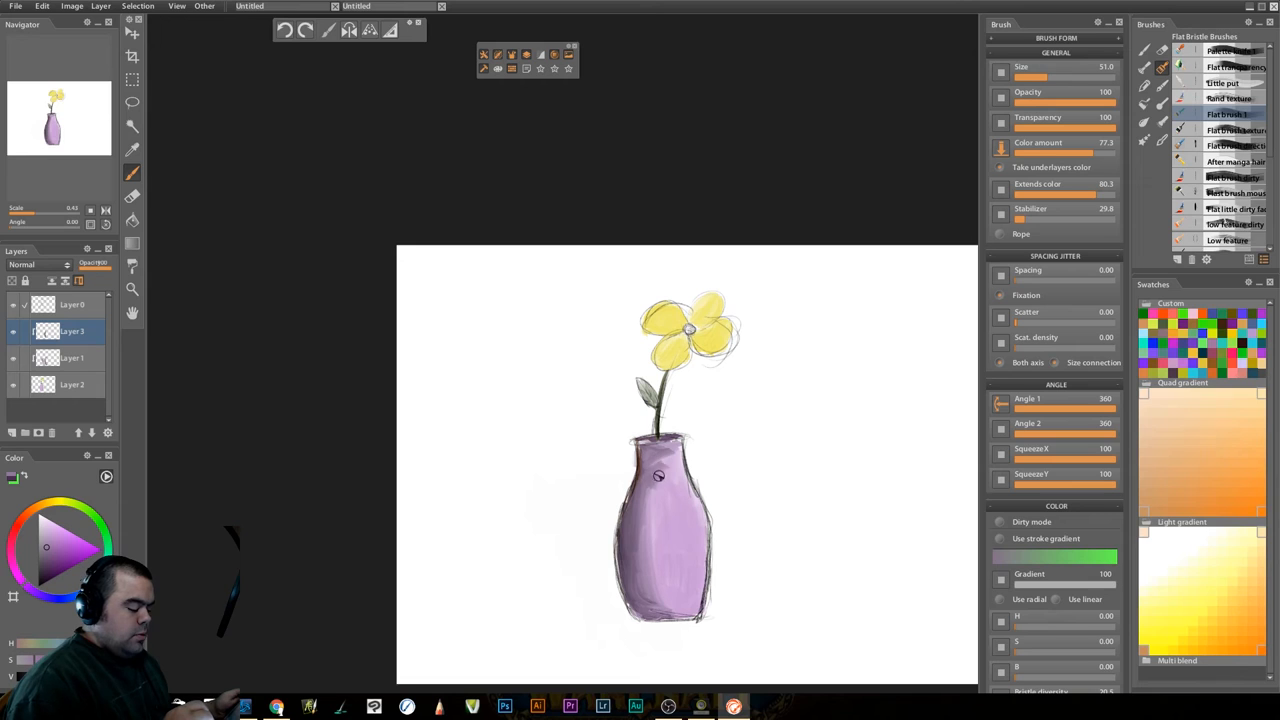
Blend the darker shading up the vase's neck and right side
drag(658, 476, 638, 528)
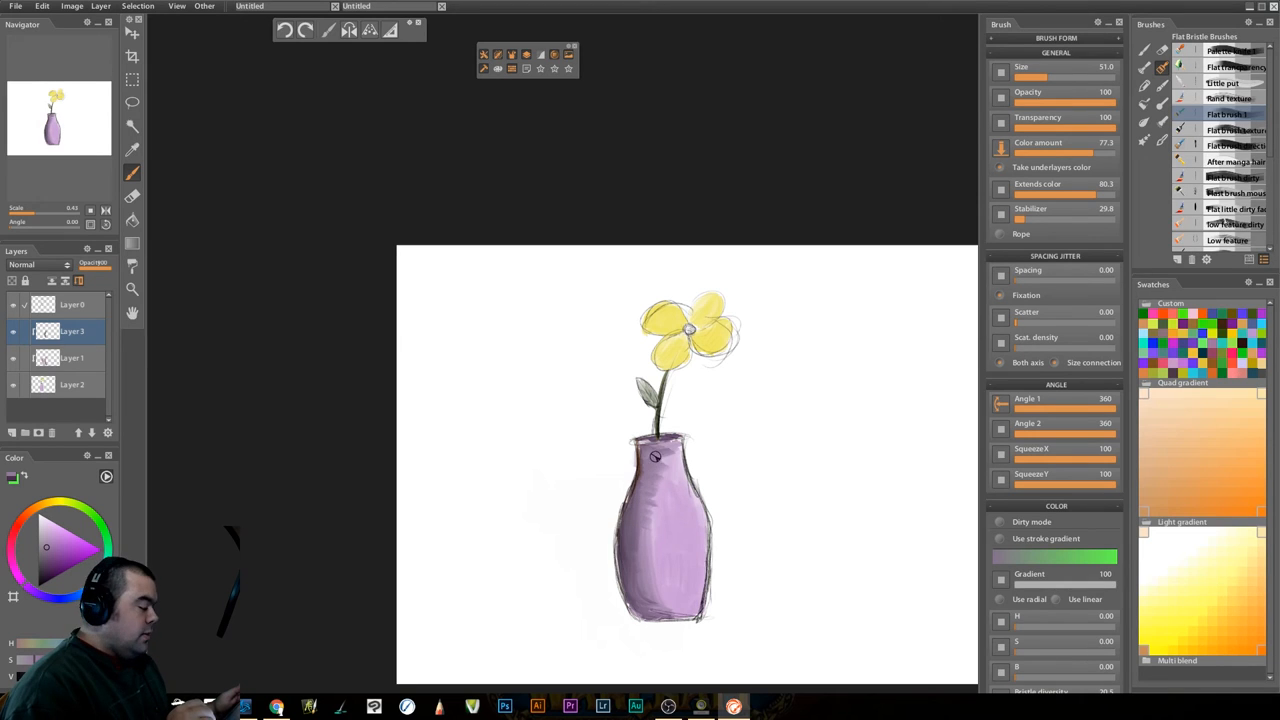
mouse_move(648, 486)
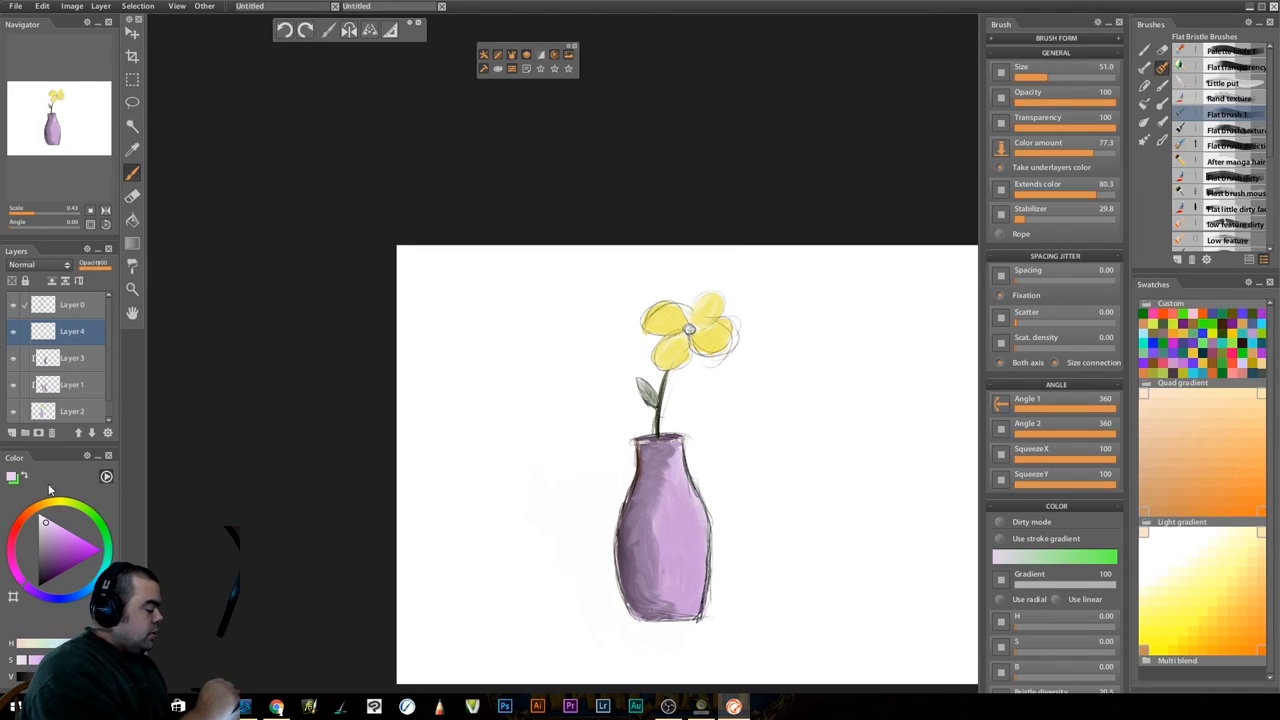
mouse_move(704, 492)
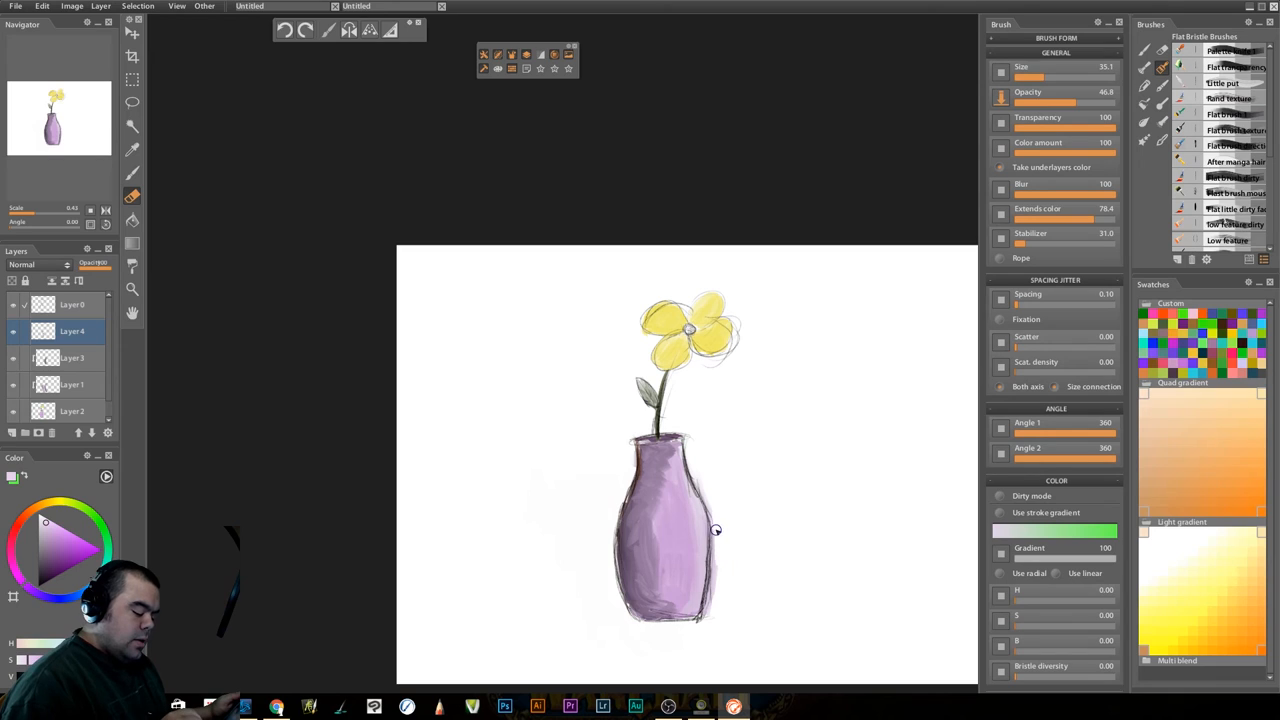
mouse_move(712, 468)
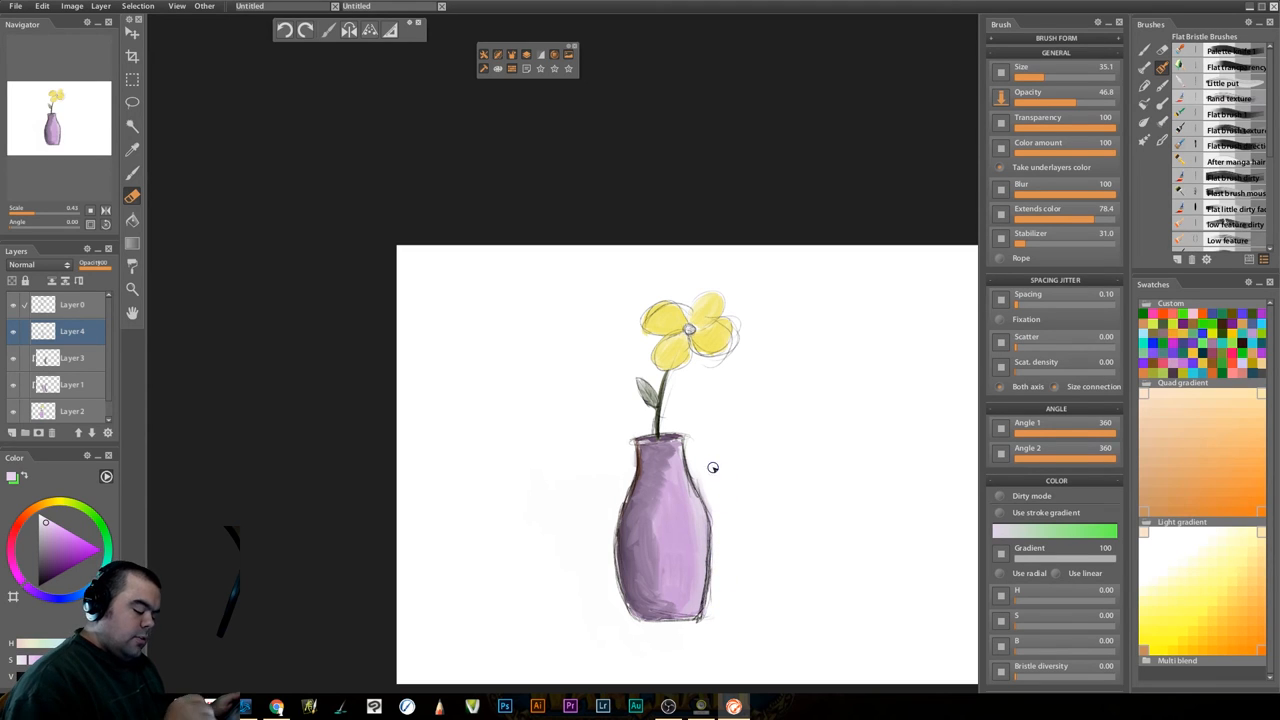
mouse_move(736, 572)
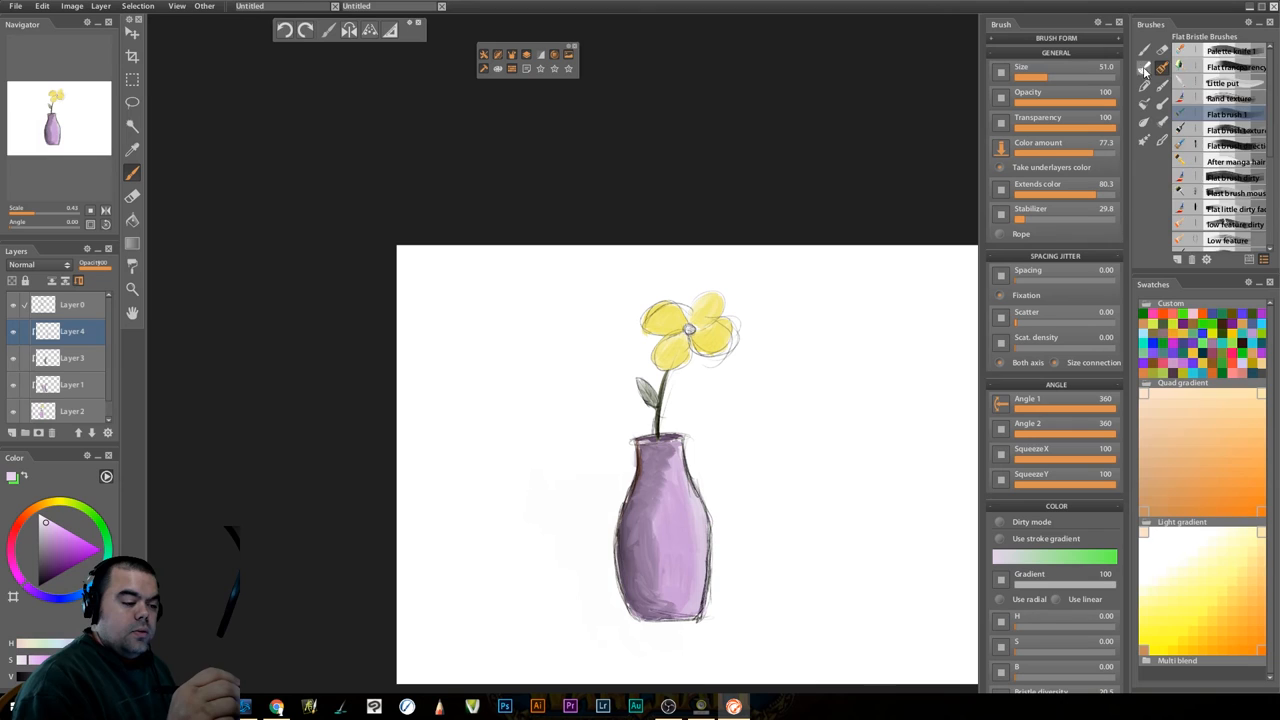
click(1144, 104)
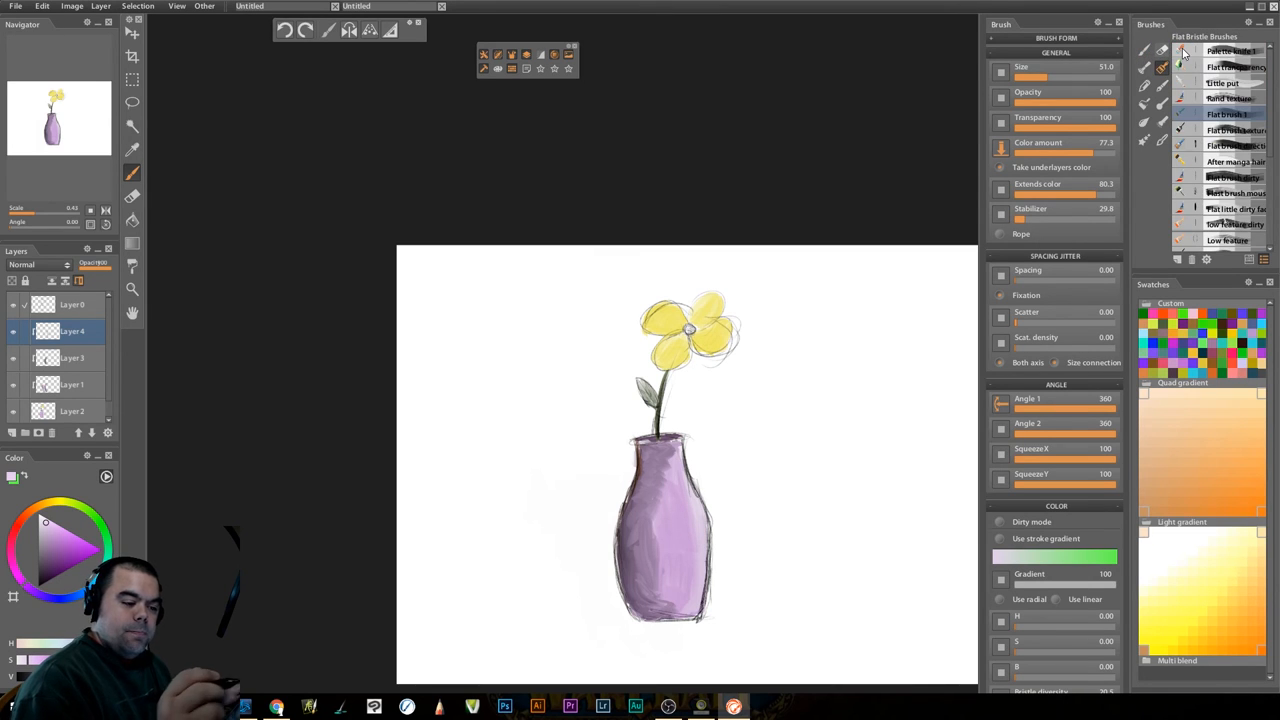
scroll(down, 3)
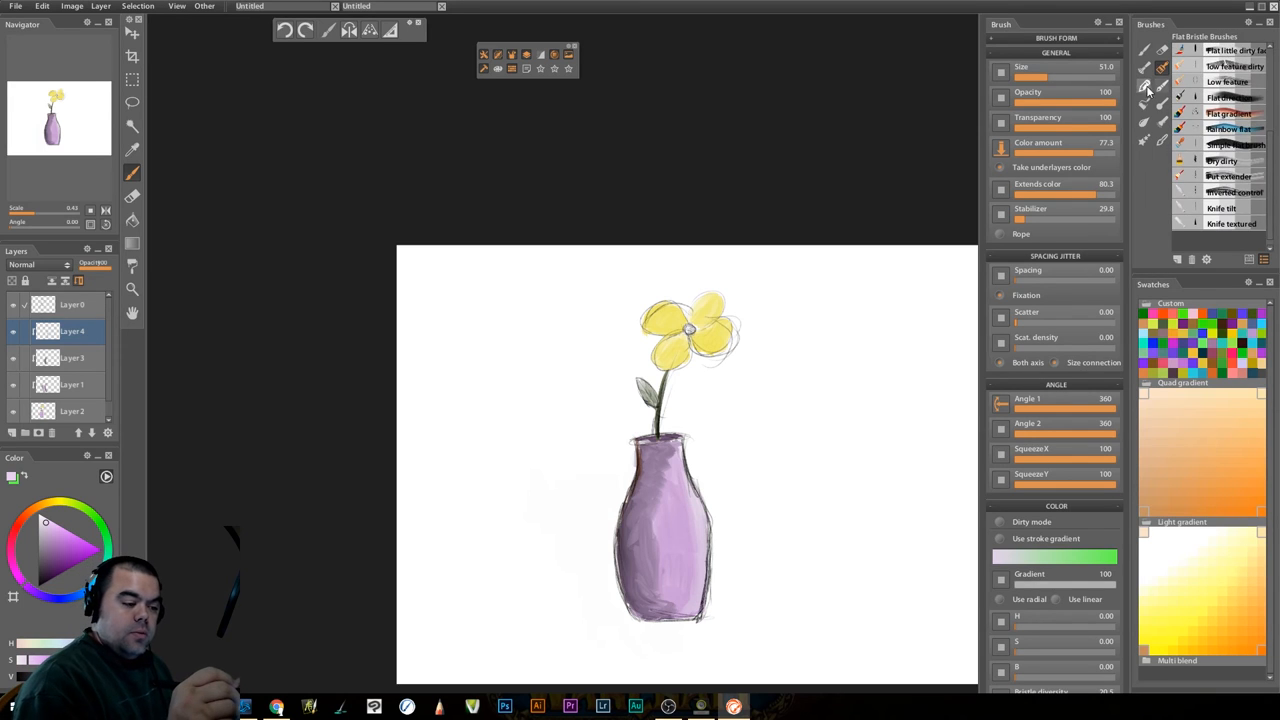
click(1144, 104)
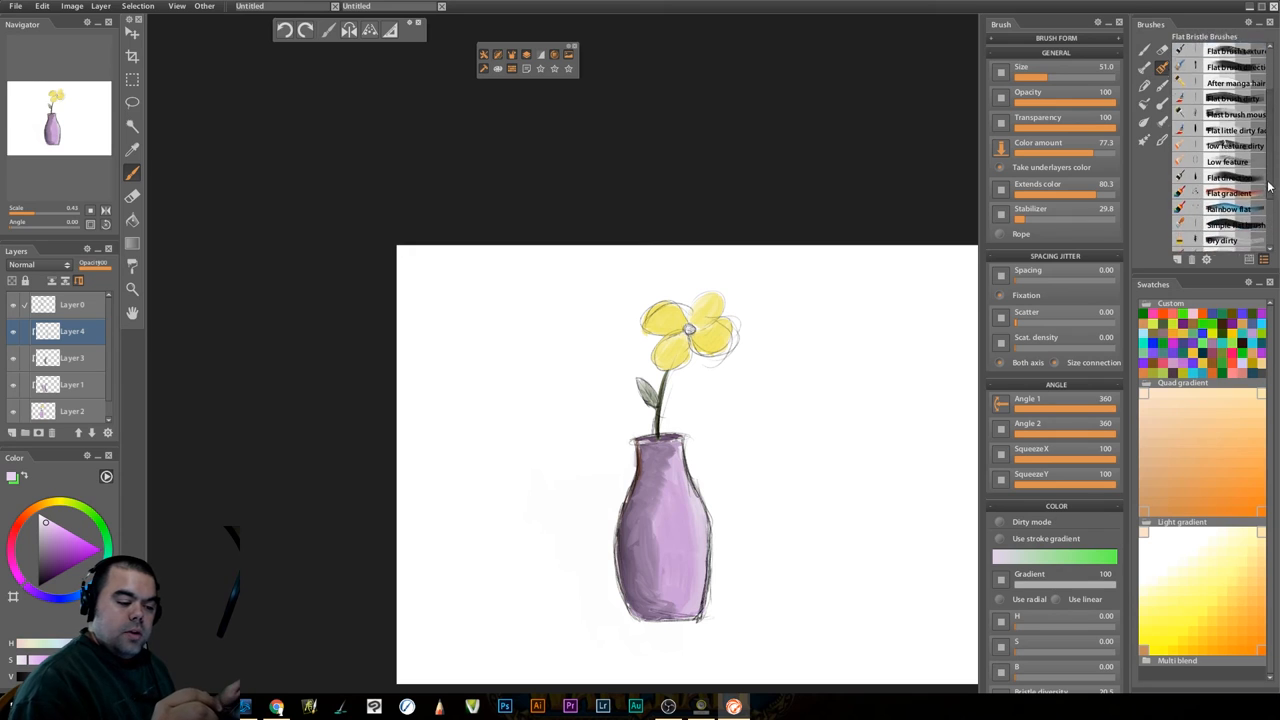
scroll(down, 3)
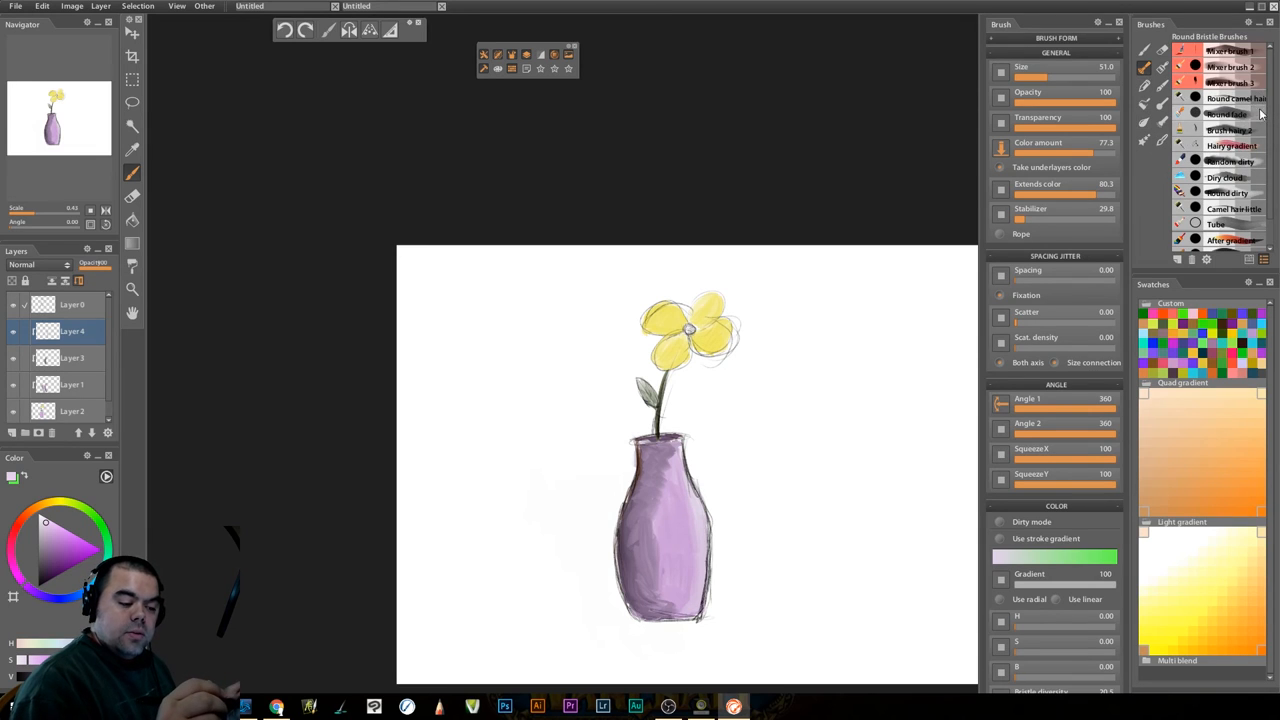
scroll(down, 3)
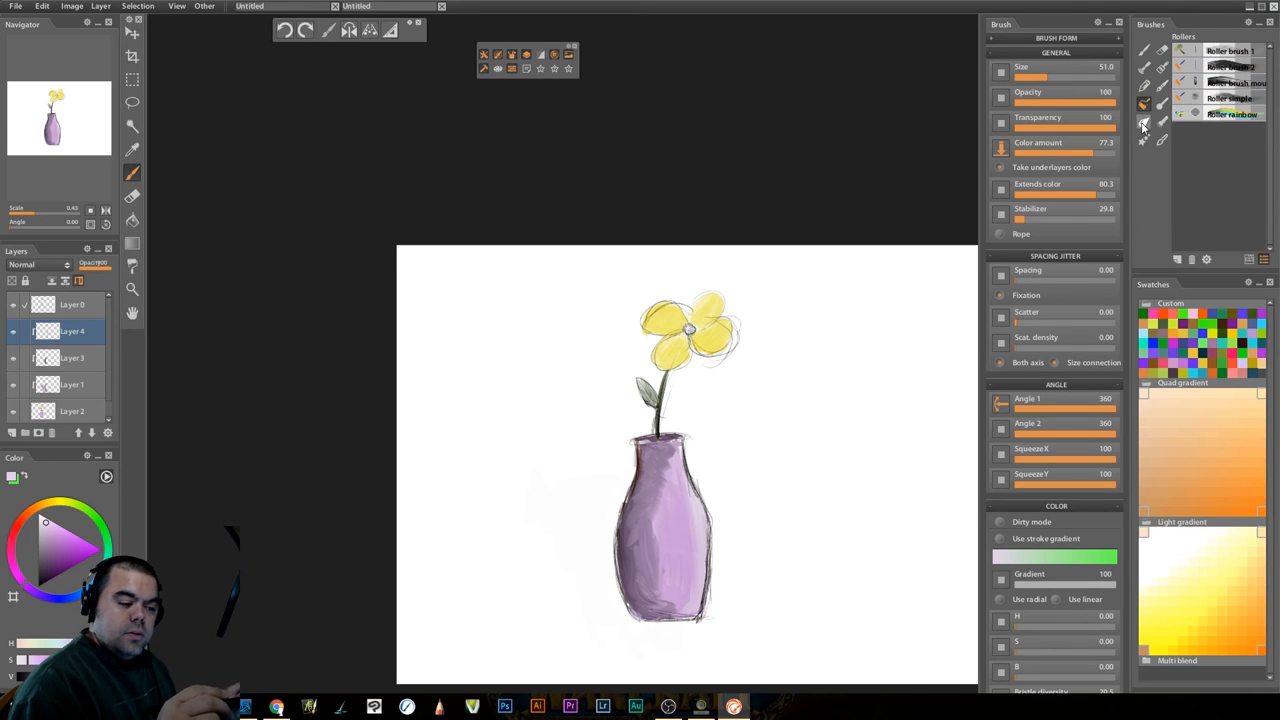
click(1144, 120)
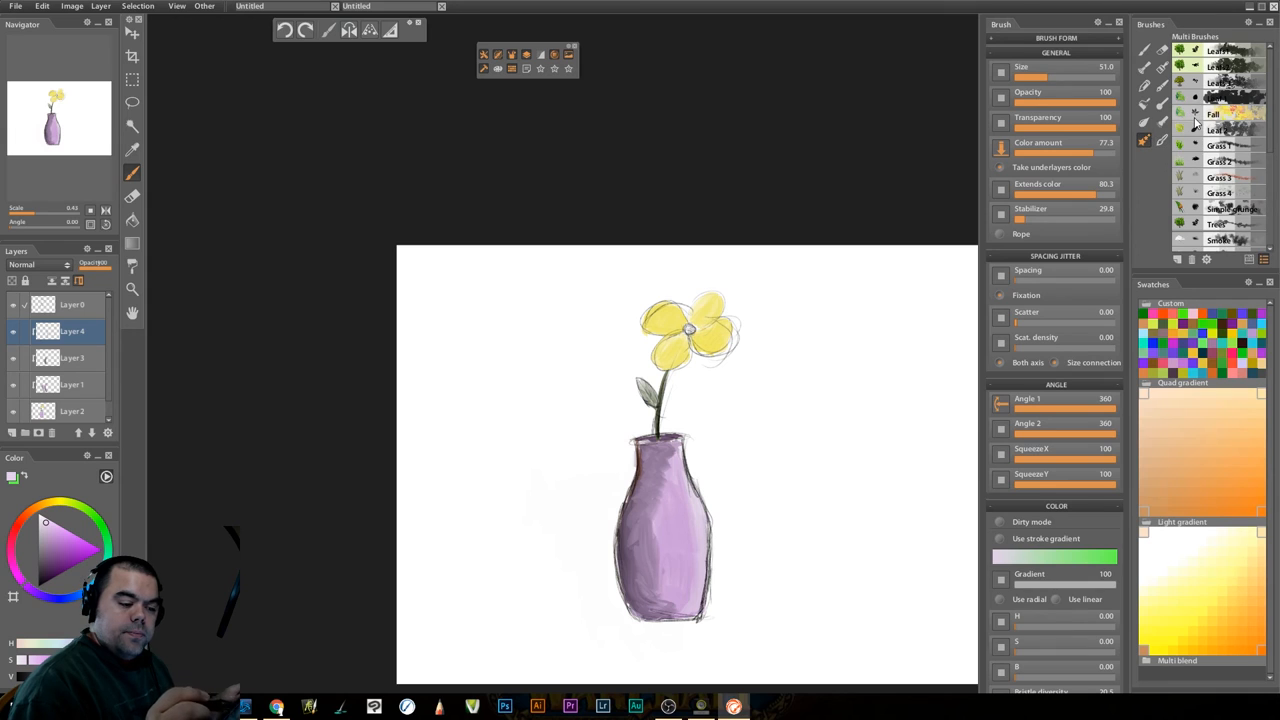
scroll(down, 3)
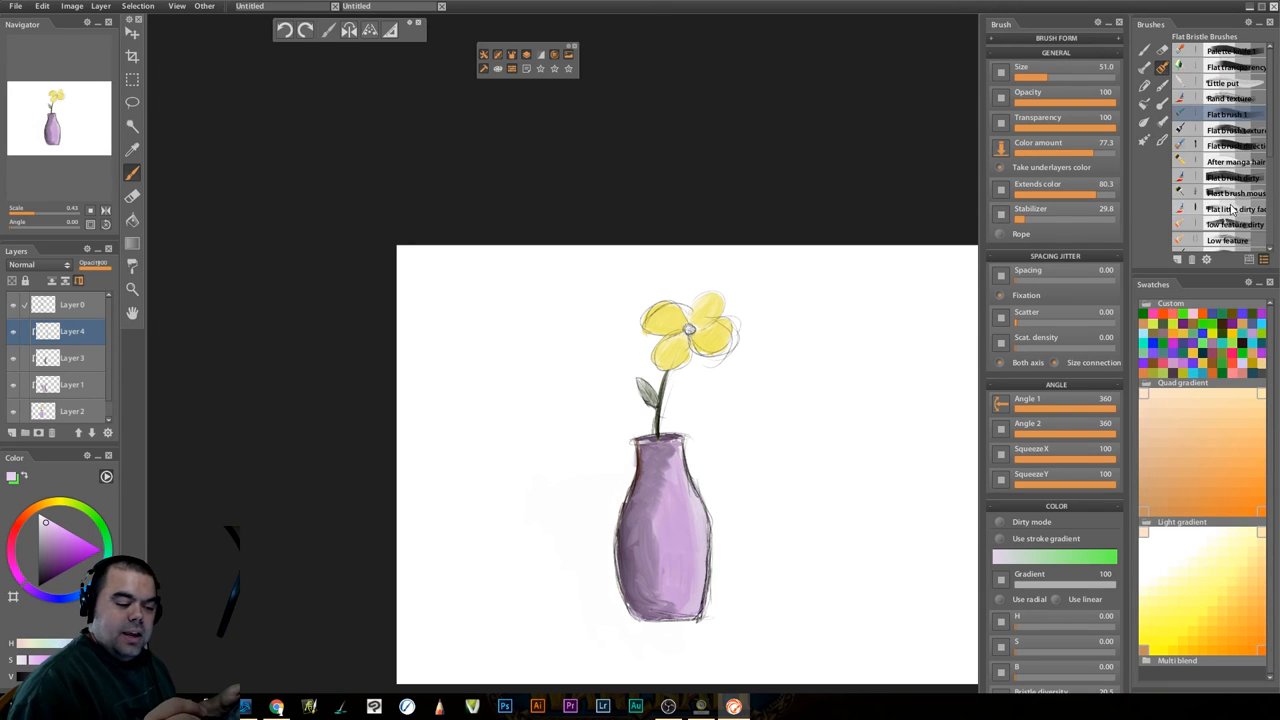
scroll(down, 3)
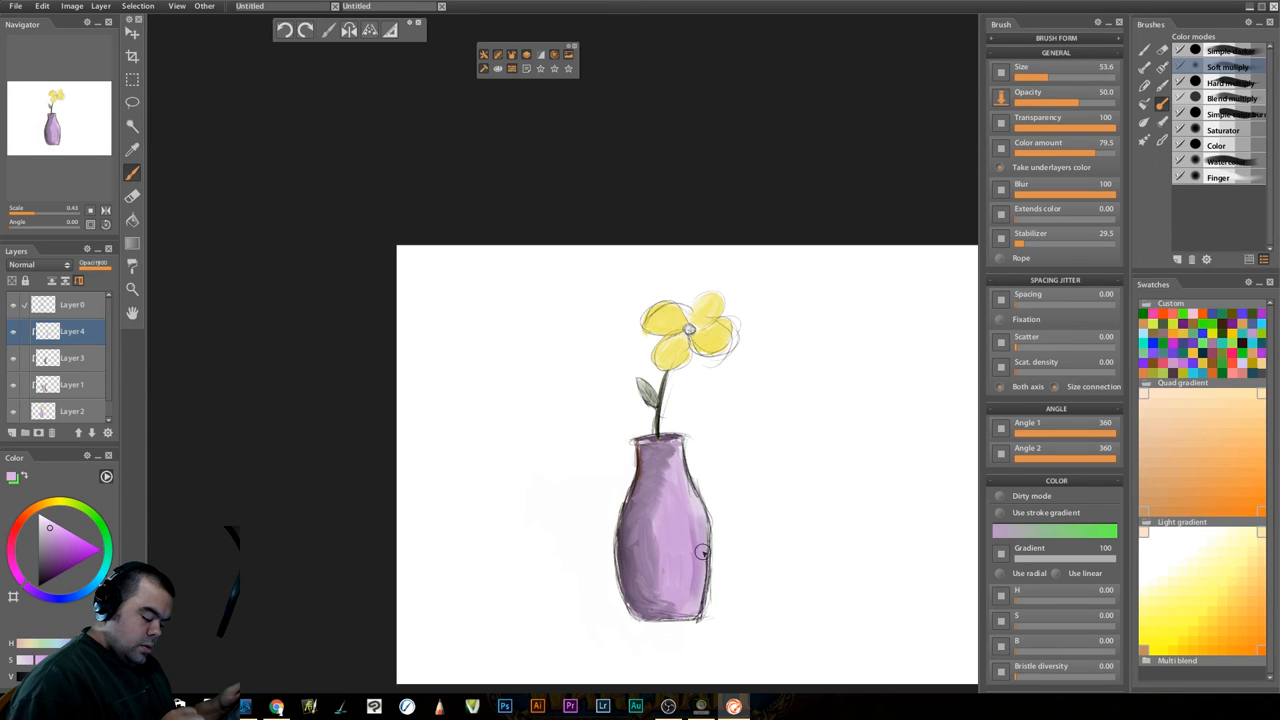
mouse_move(714, 580)
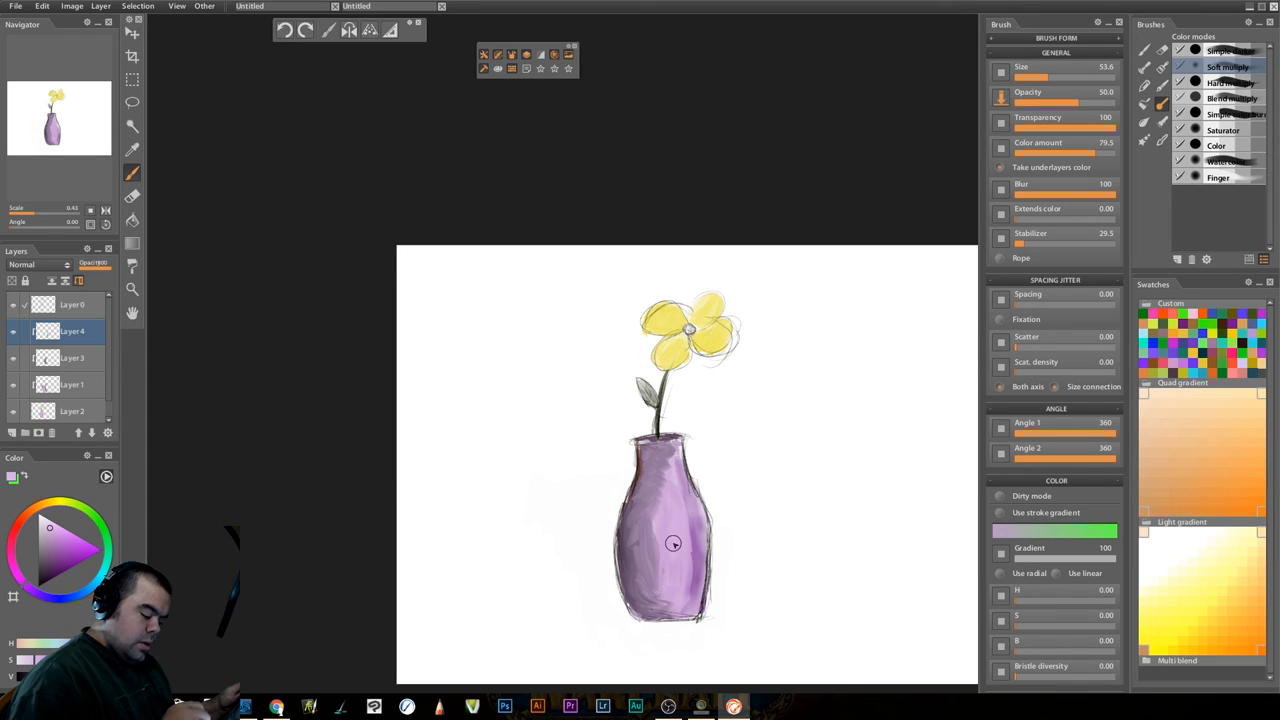
Blend lilac shadow across the lower vase body, smearing past its left edge and base
drag(672, 544, 666, 460)
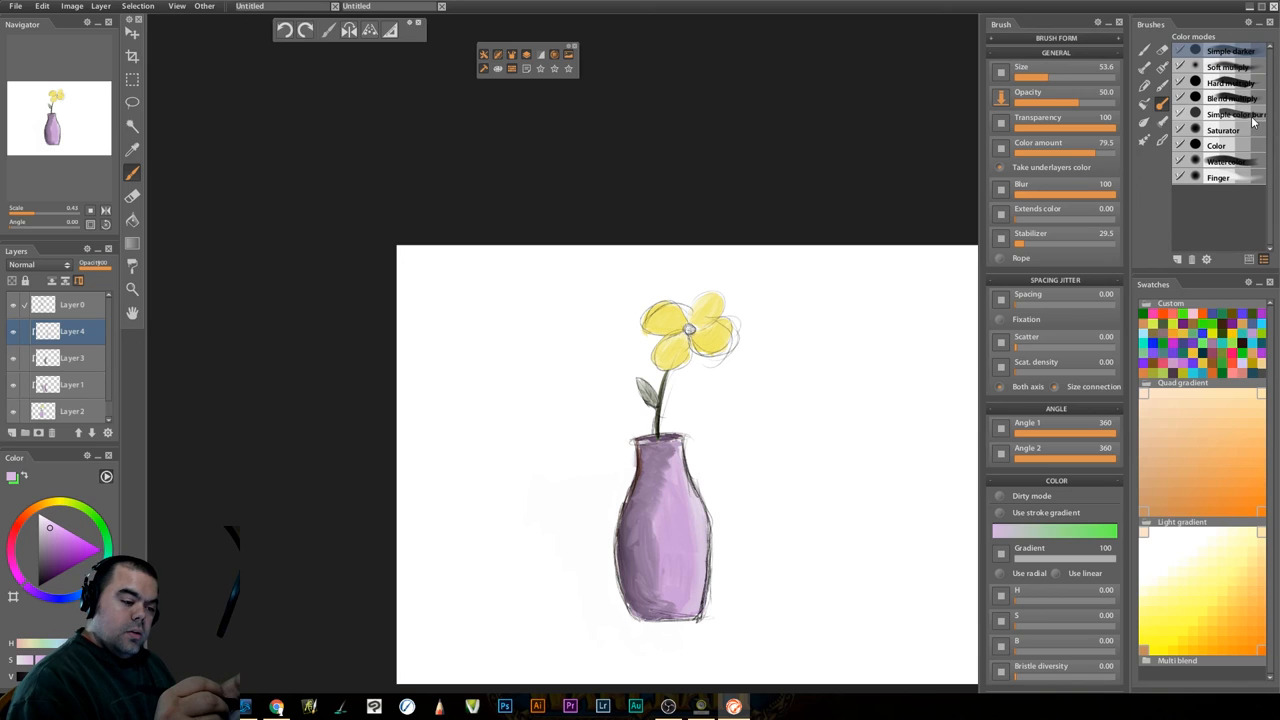
click(1216, 144)
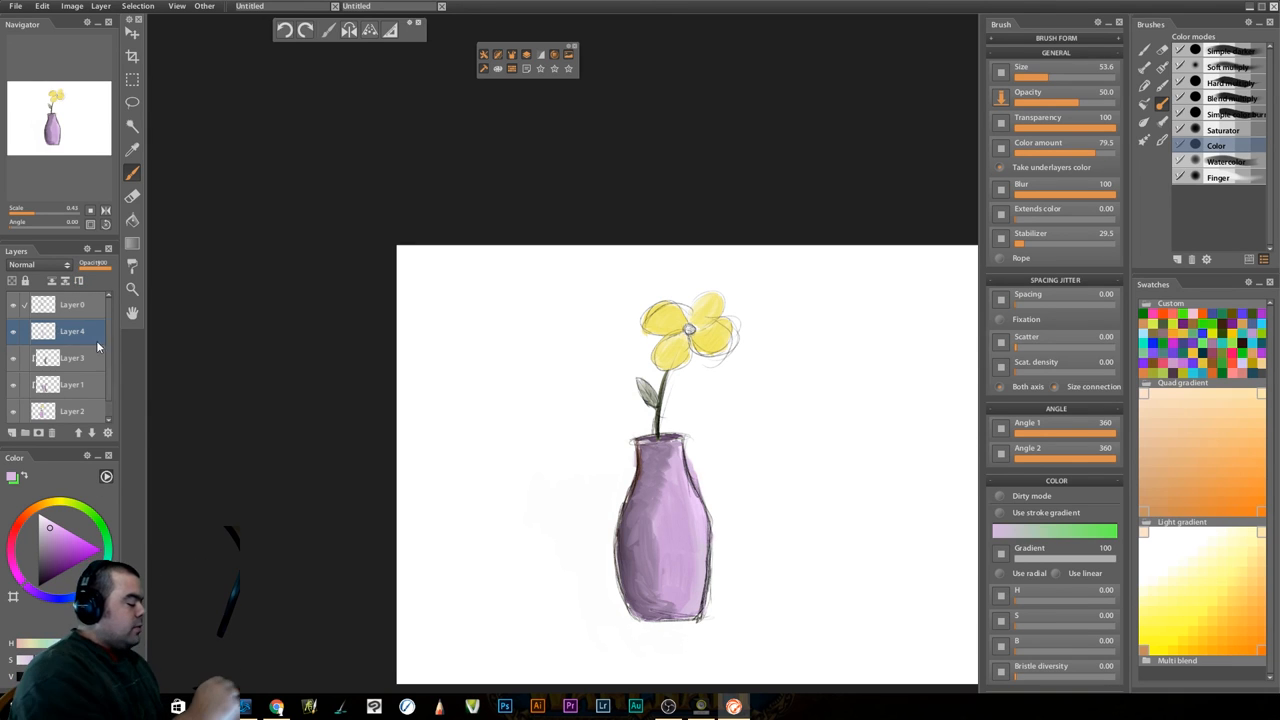
Cycle through the layer stack to locate which layer holds the stray smears
click(72, 384)
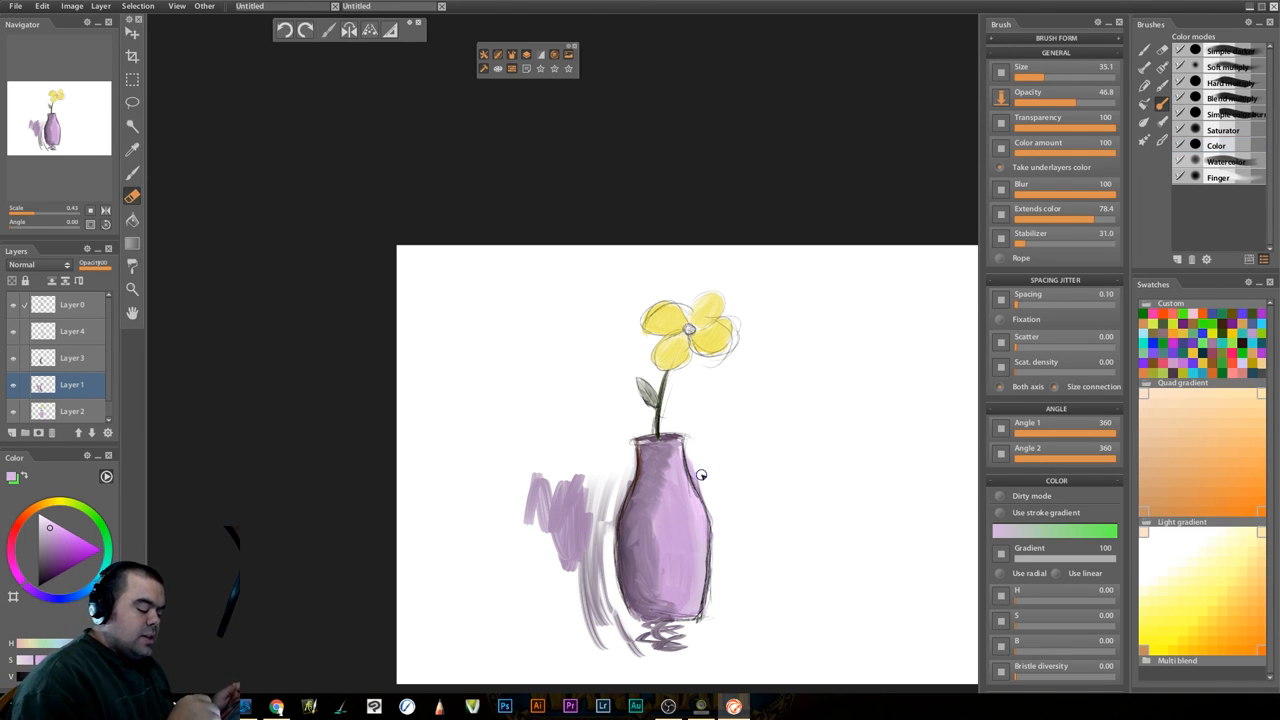
click(72, 410)
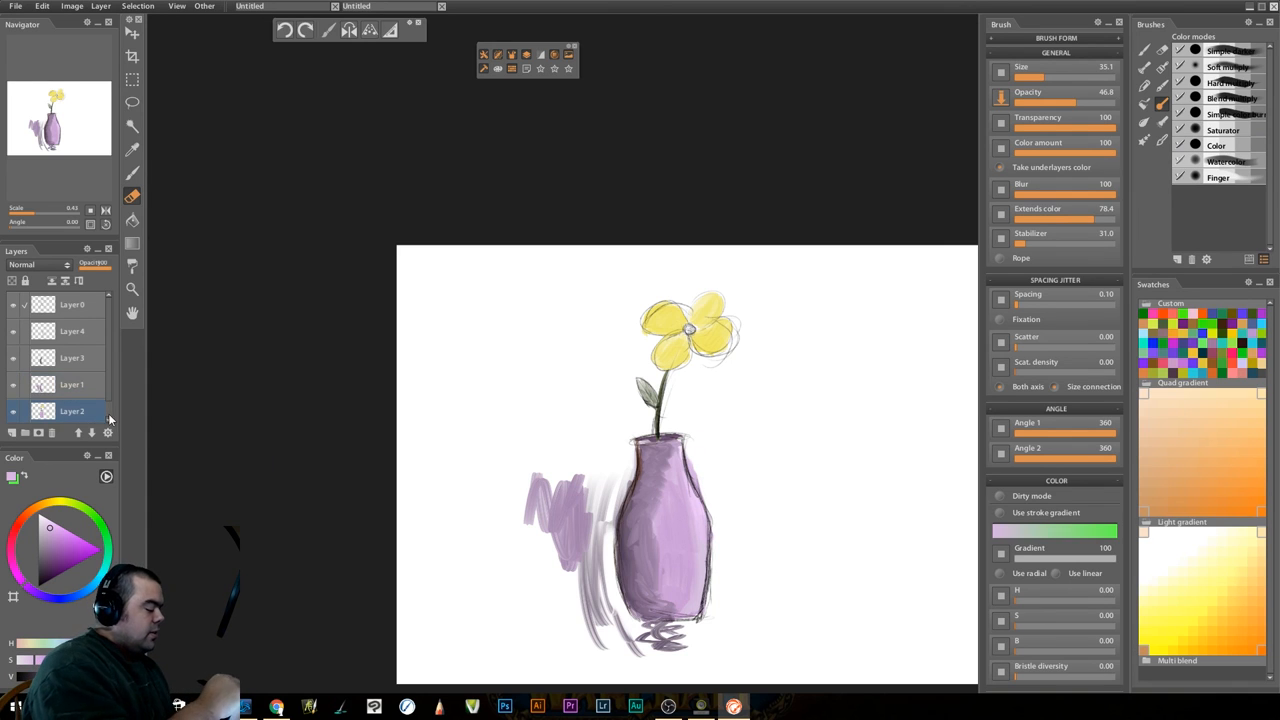
mouse_move(708, 484)
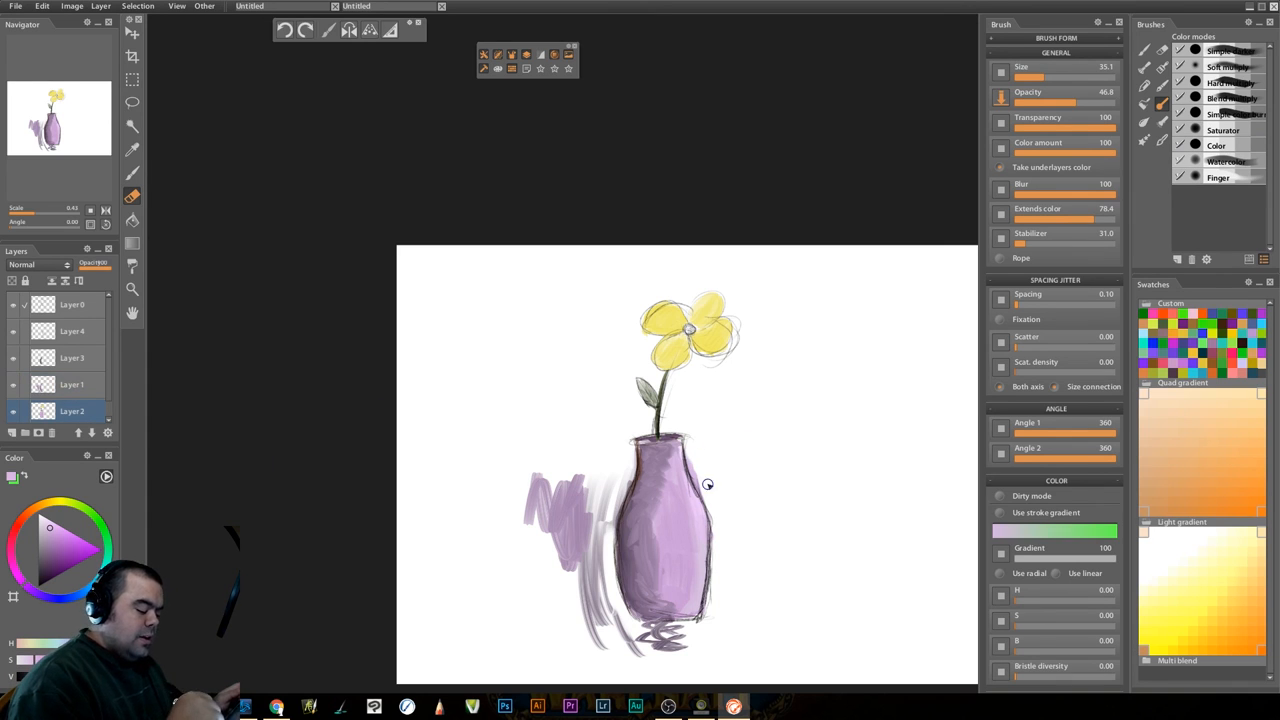
click(72, 358)
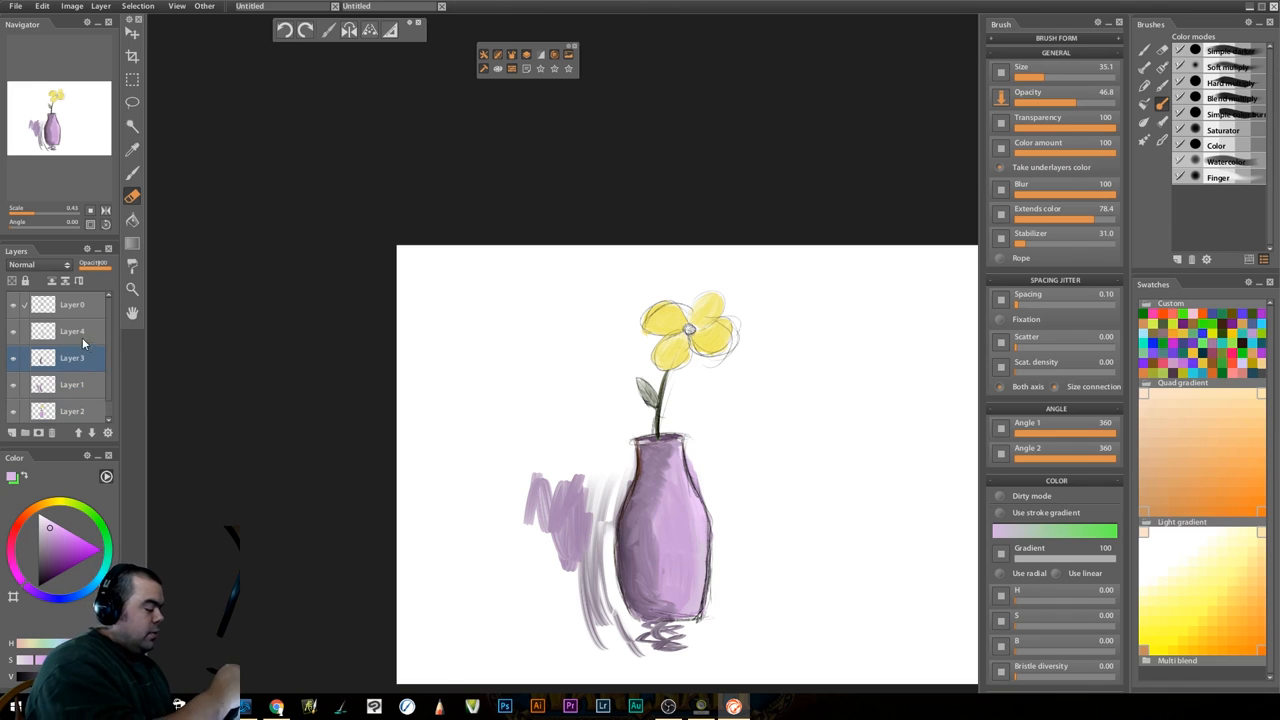
click(72, 332)
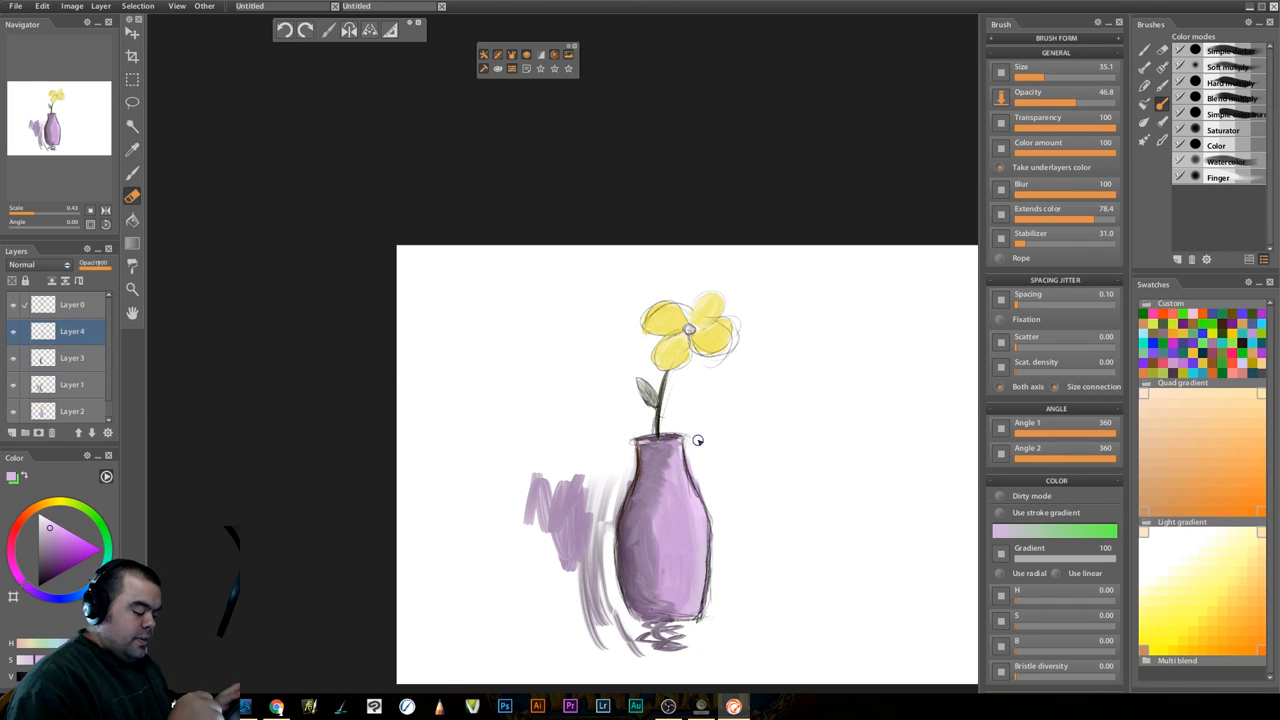
mouse_move(702, 488)
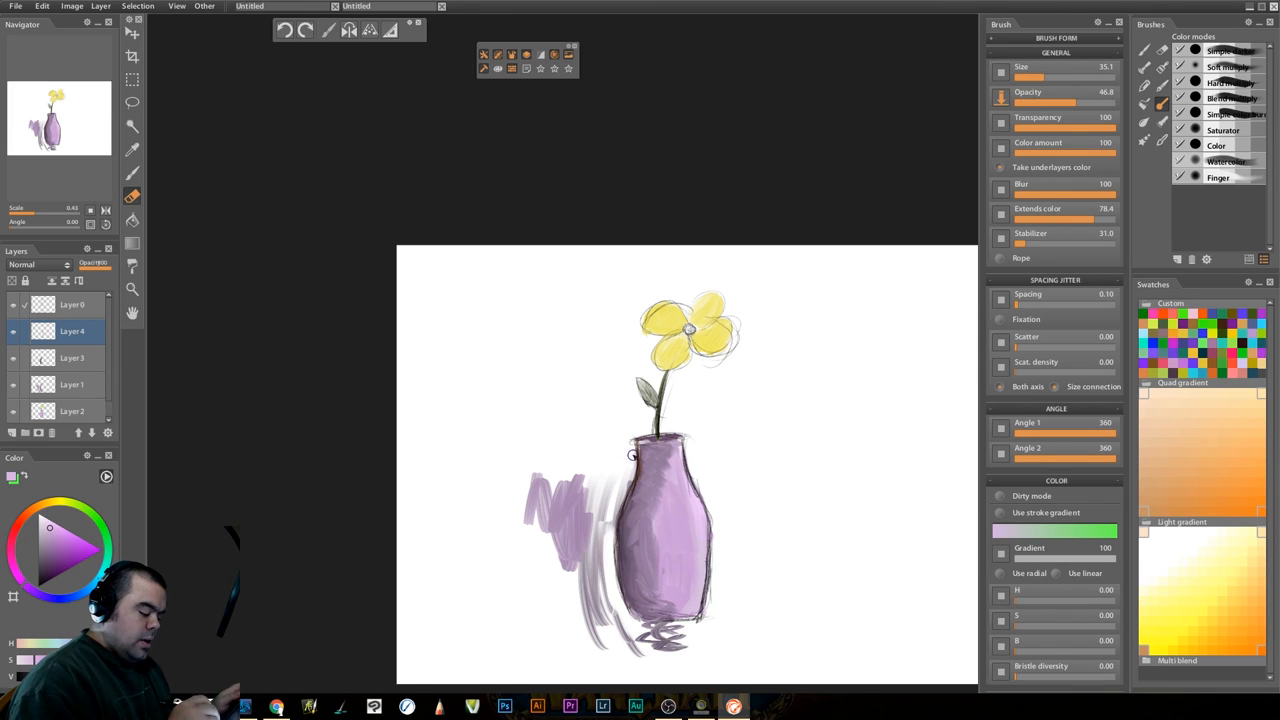
click(72, 384)
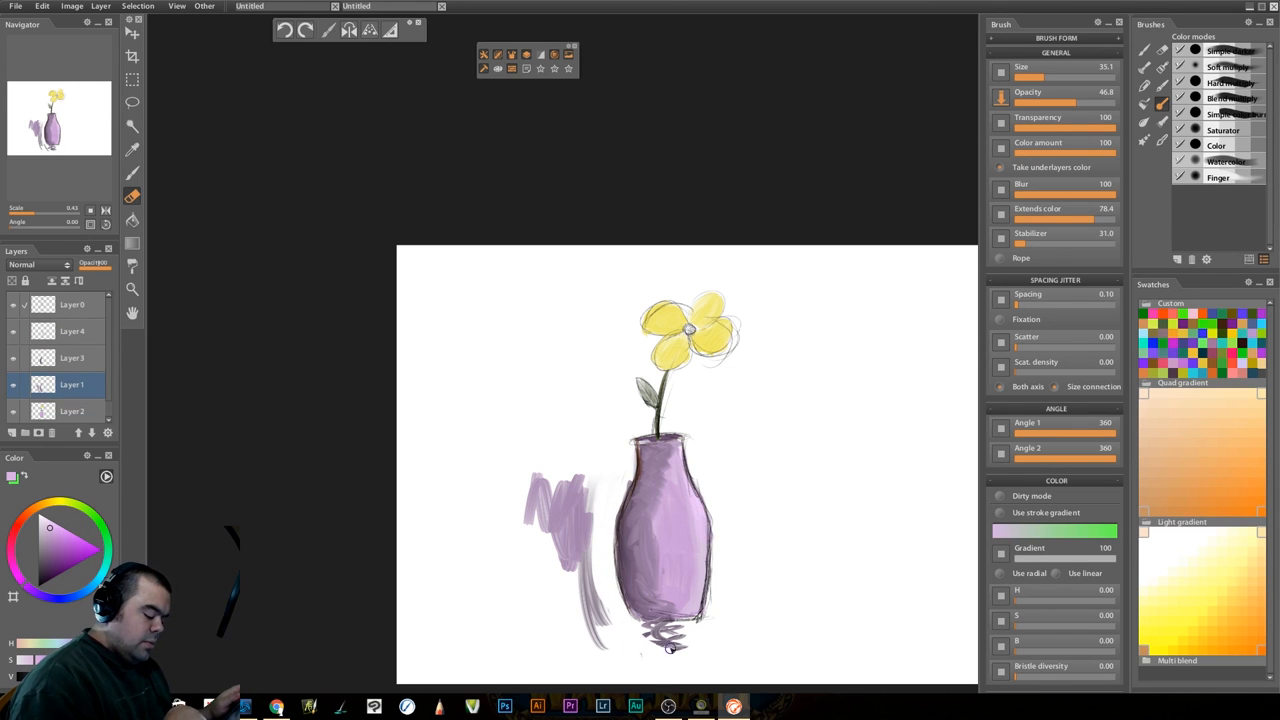
Erase the stray lilac strokes left of and beneath the vase, then check the lower layers are clean
click(668, 640)
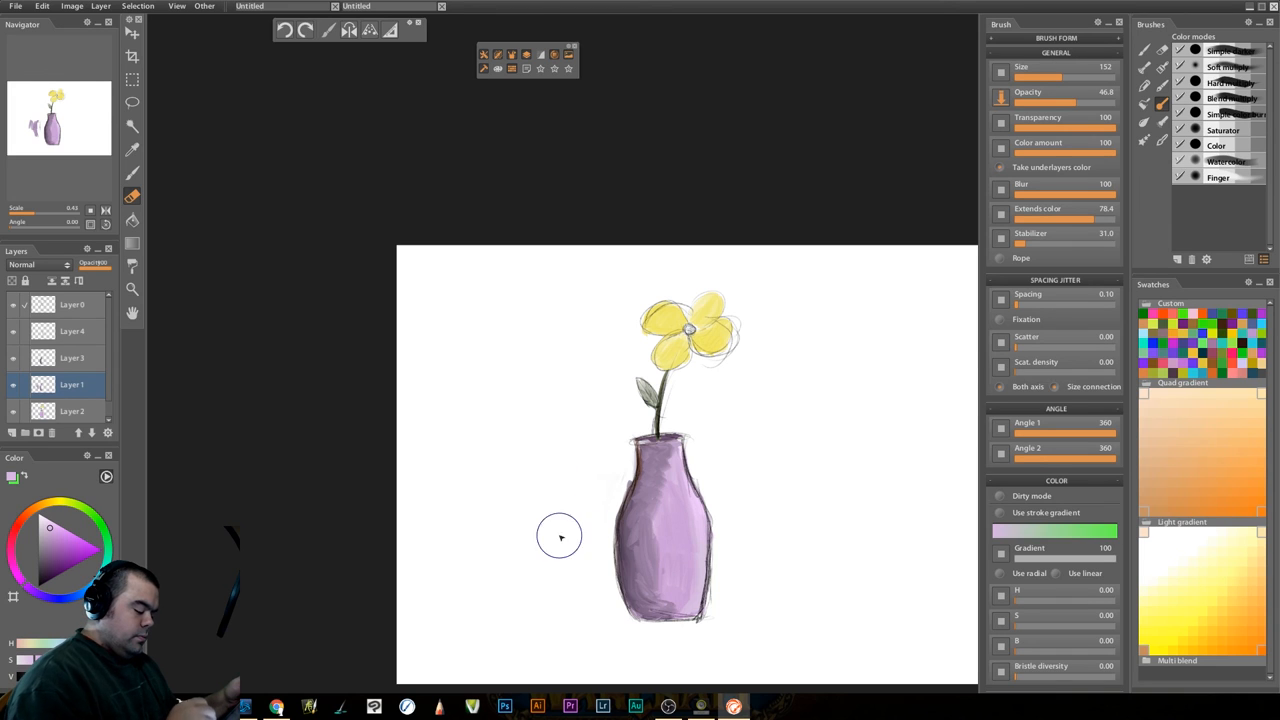
mouse_move(516, 466)
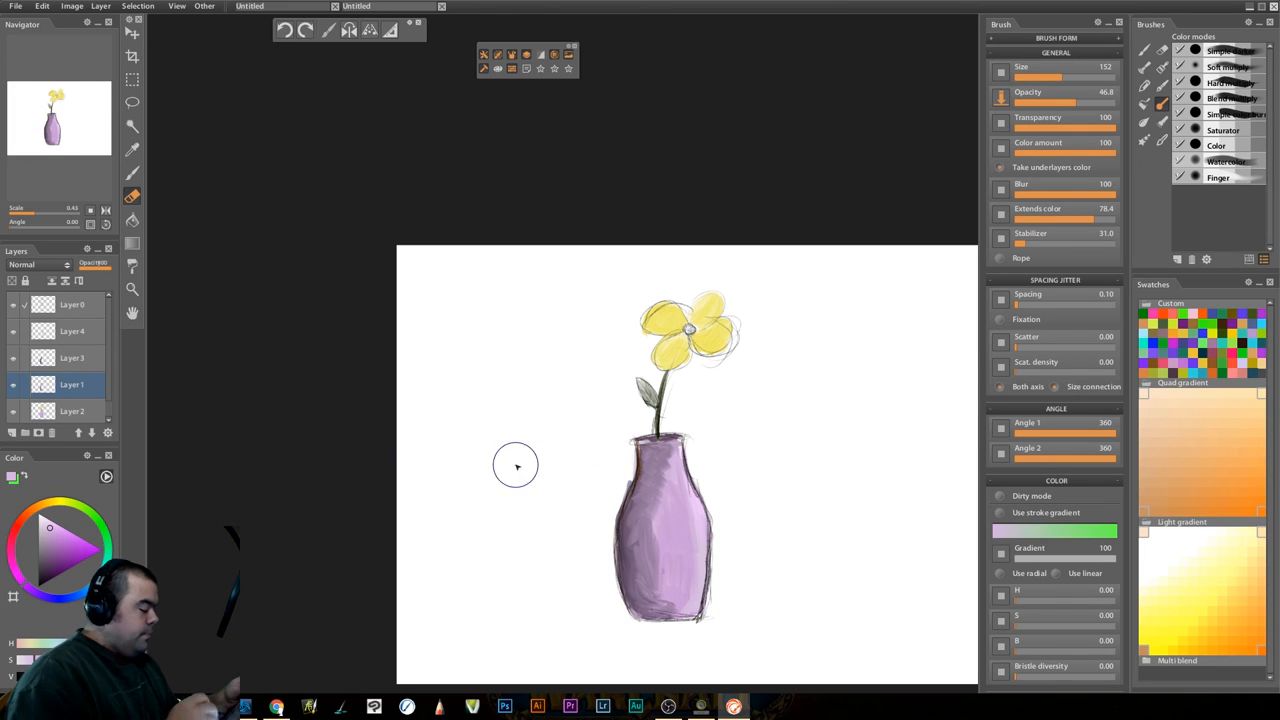
click(72, 410)
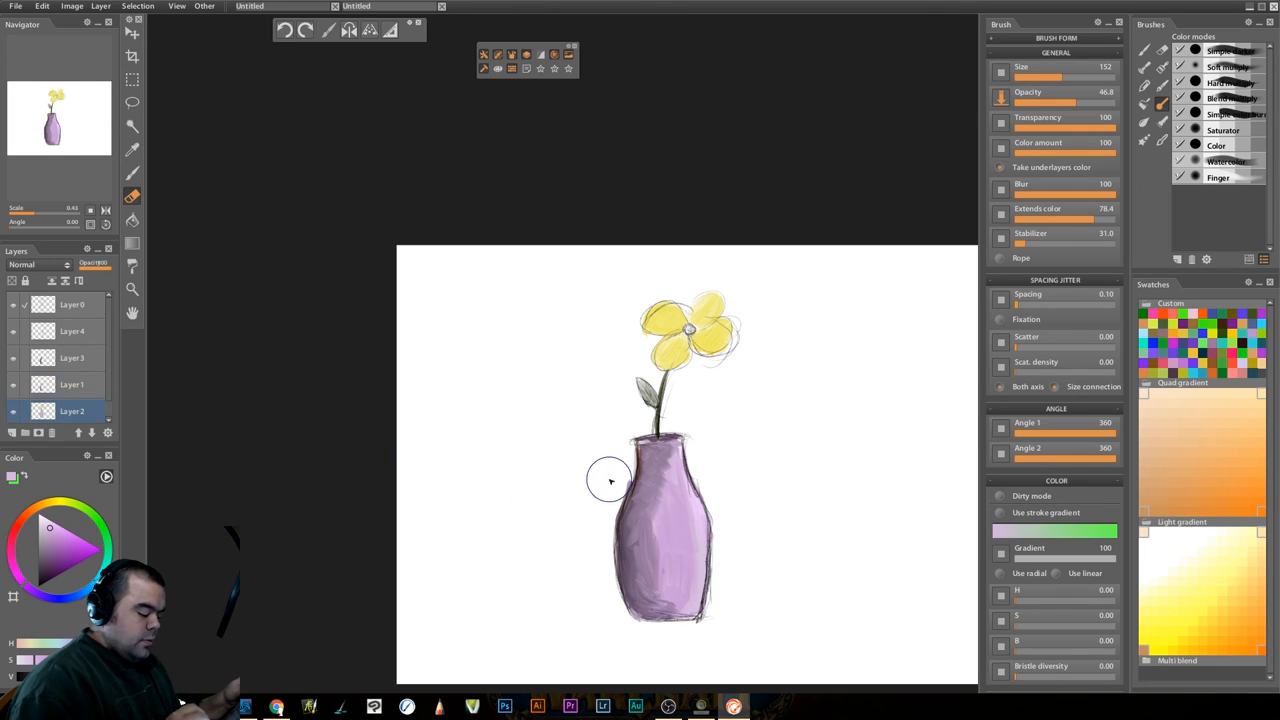
click(72, 358)
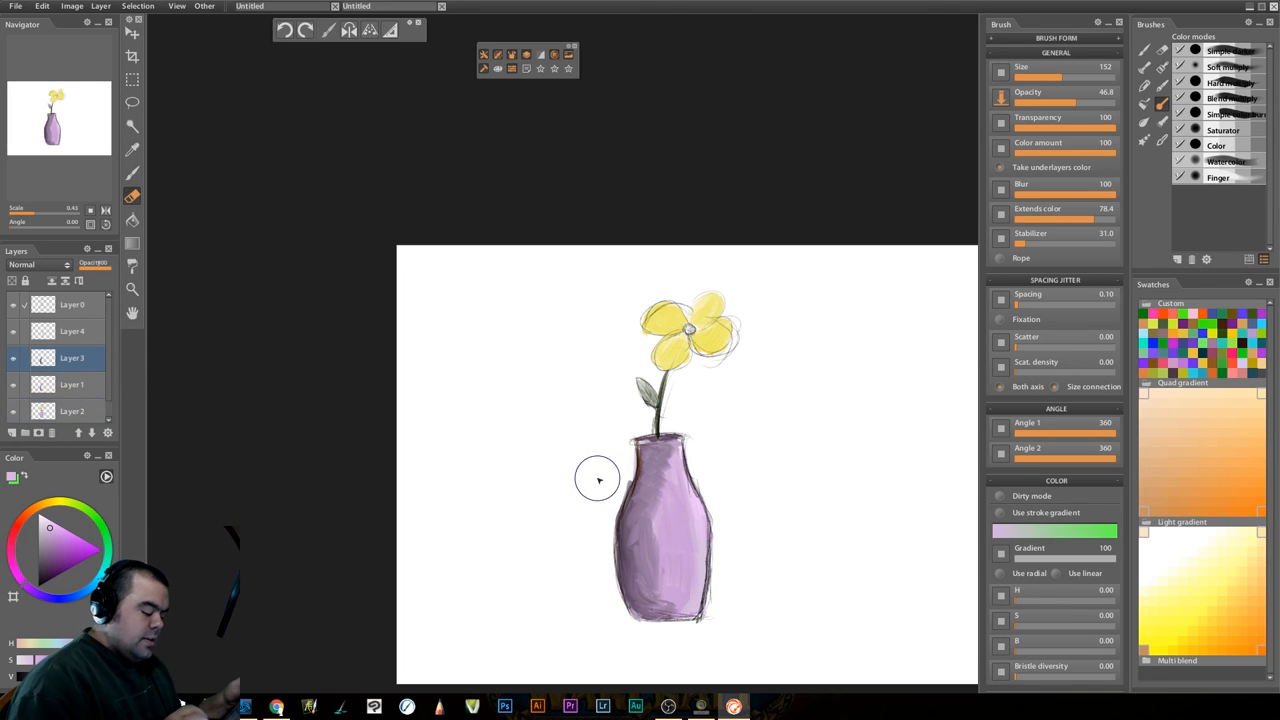